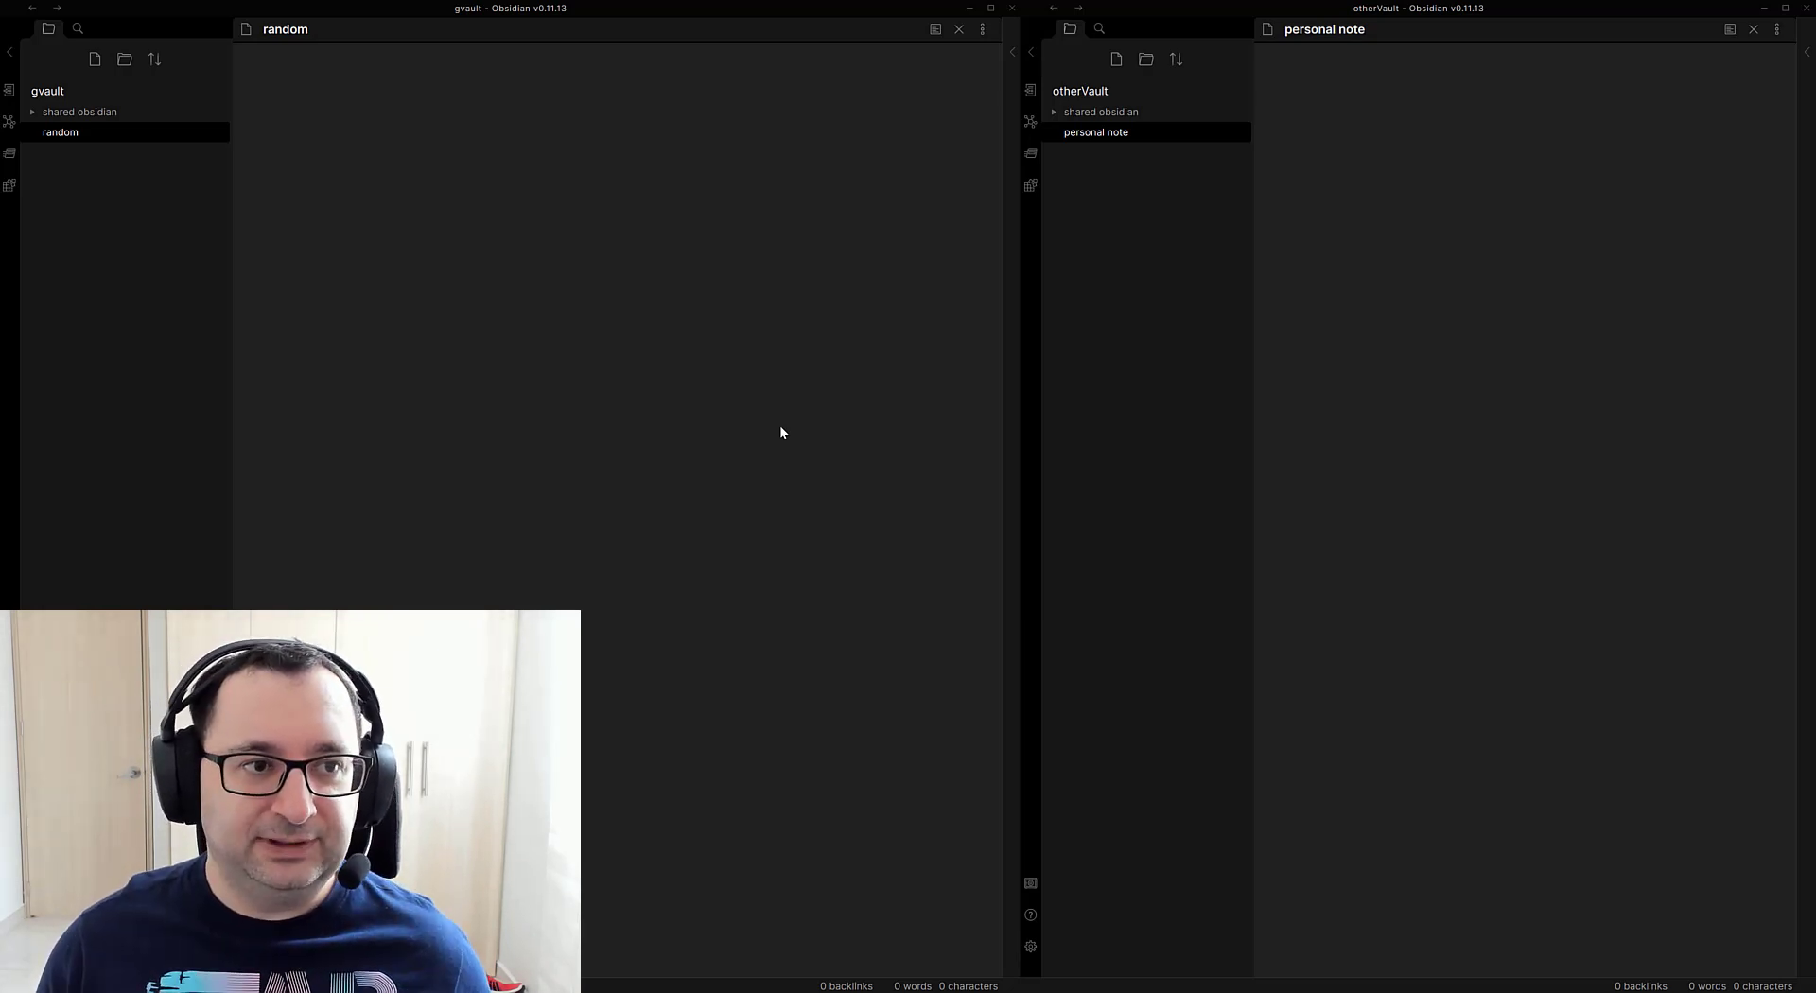
pyautogui.moveTo(858, 397)
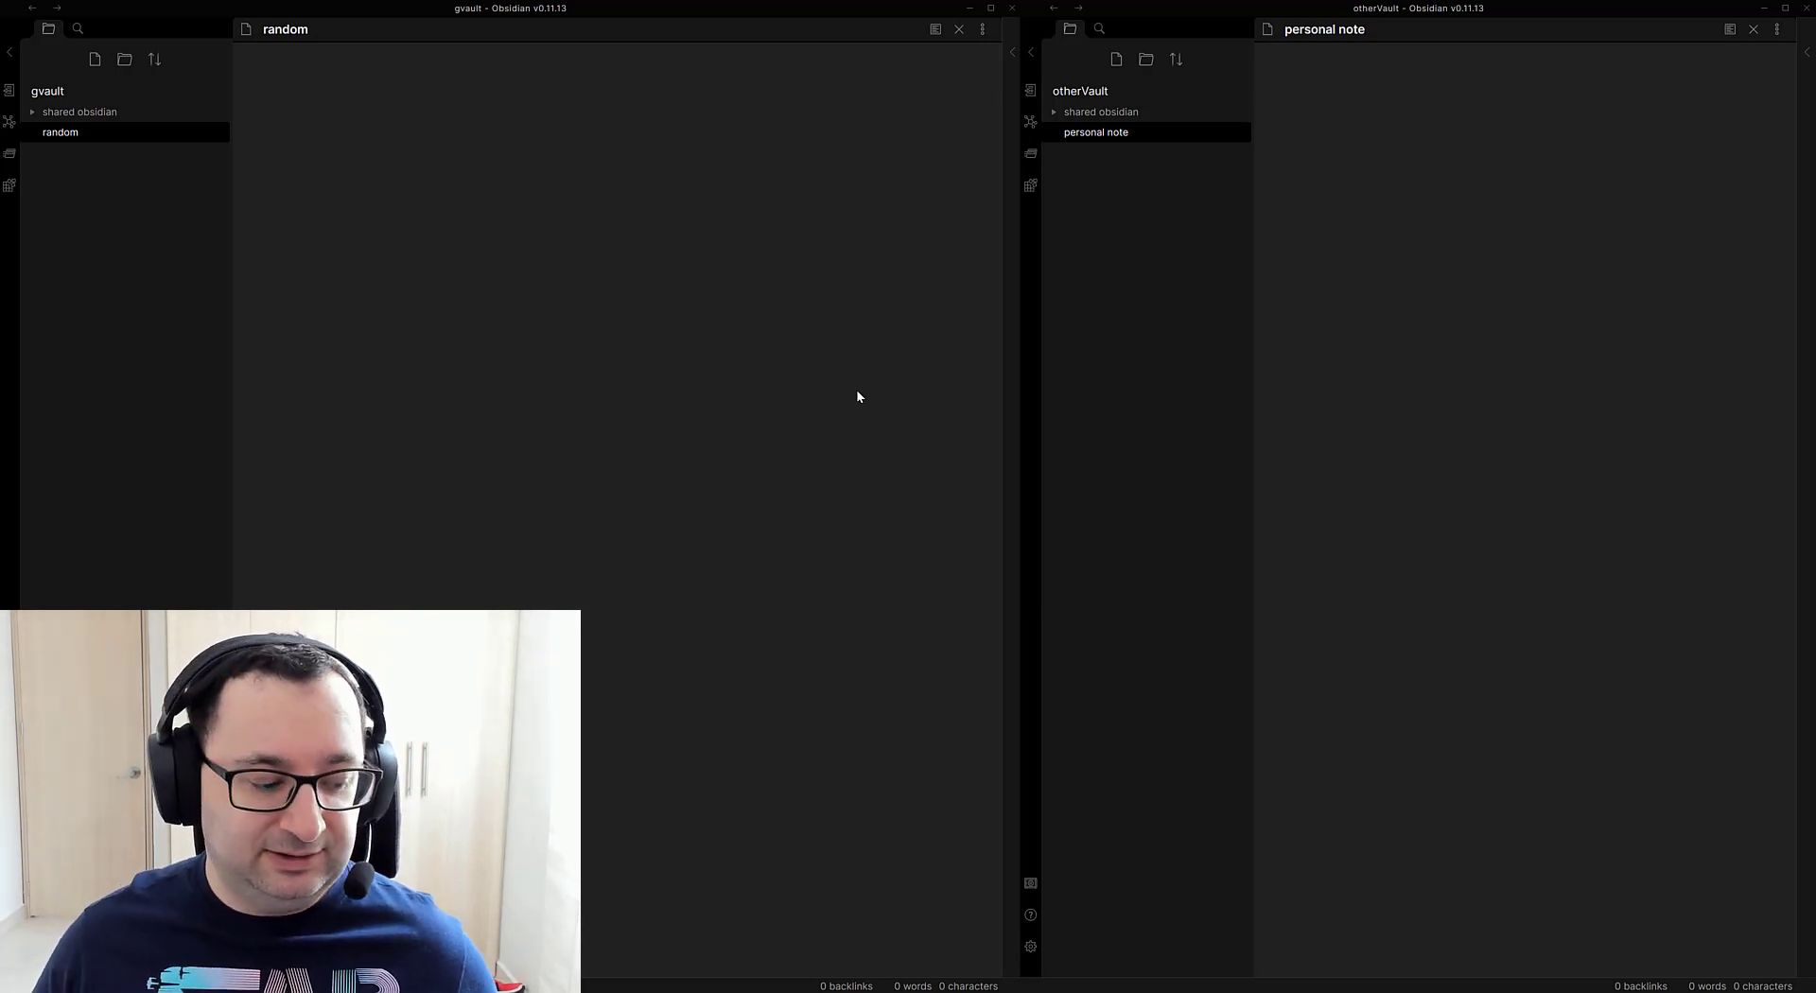
pyautogui.moveTo(822, 409)
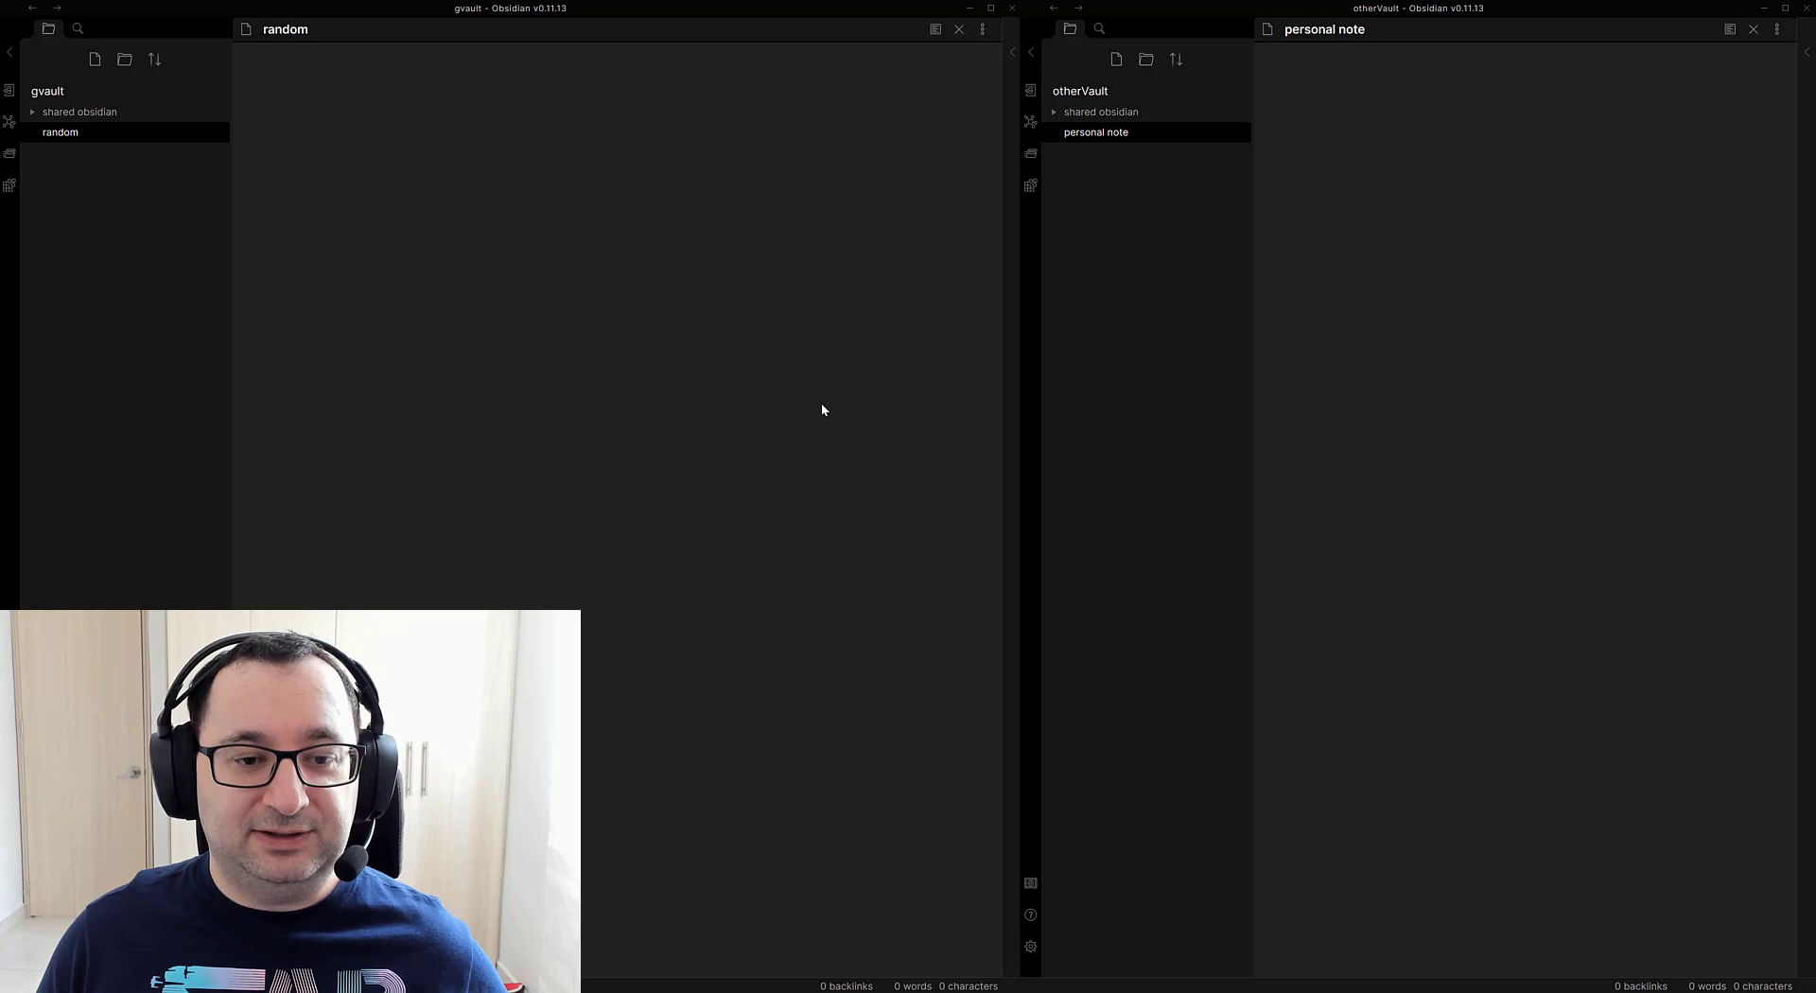
pyautogui.moveTo(795, 407)
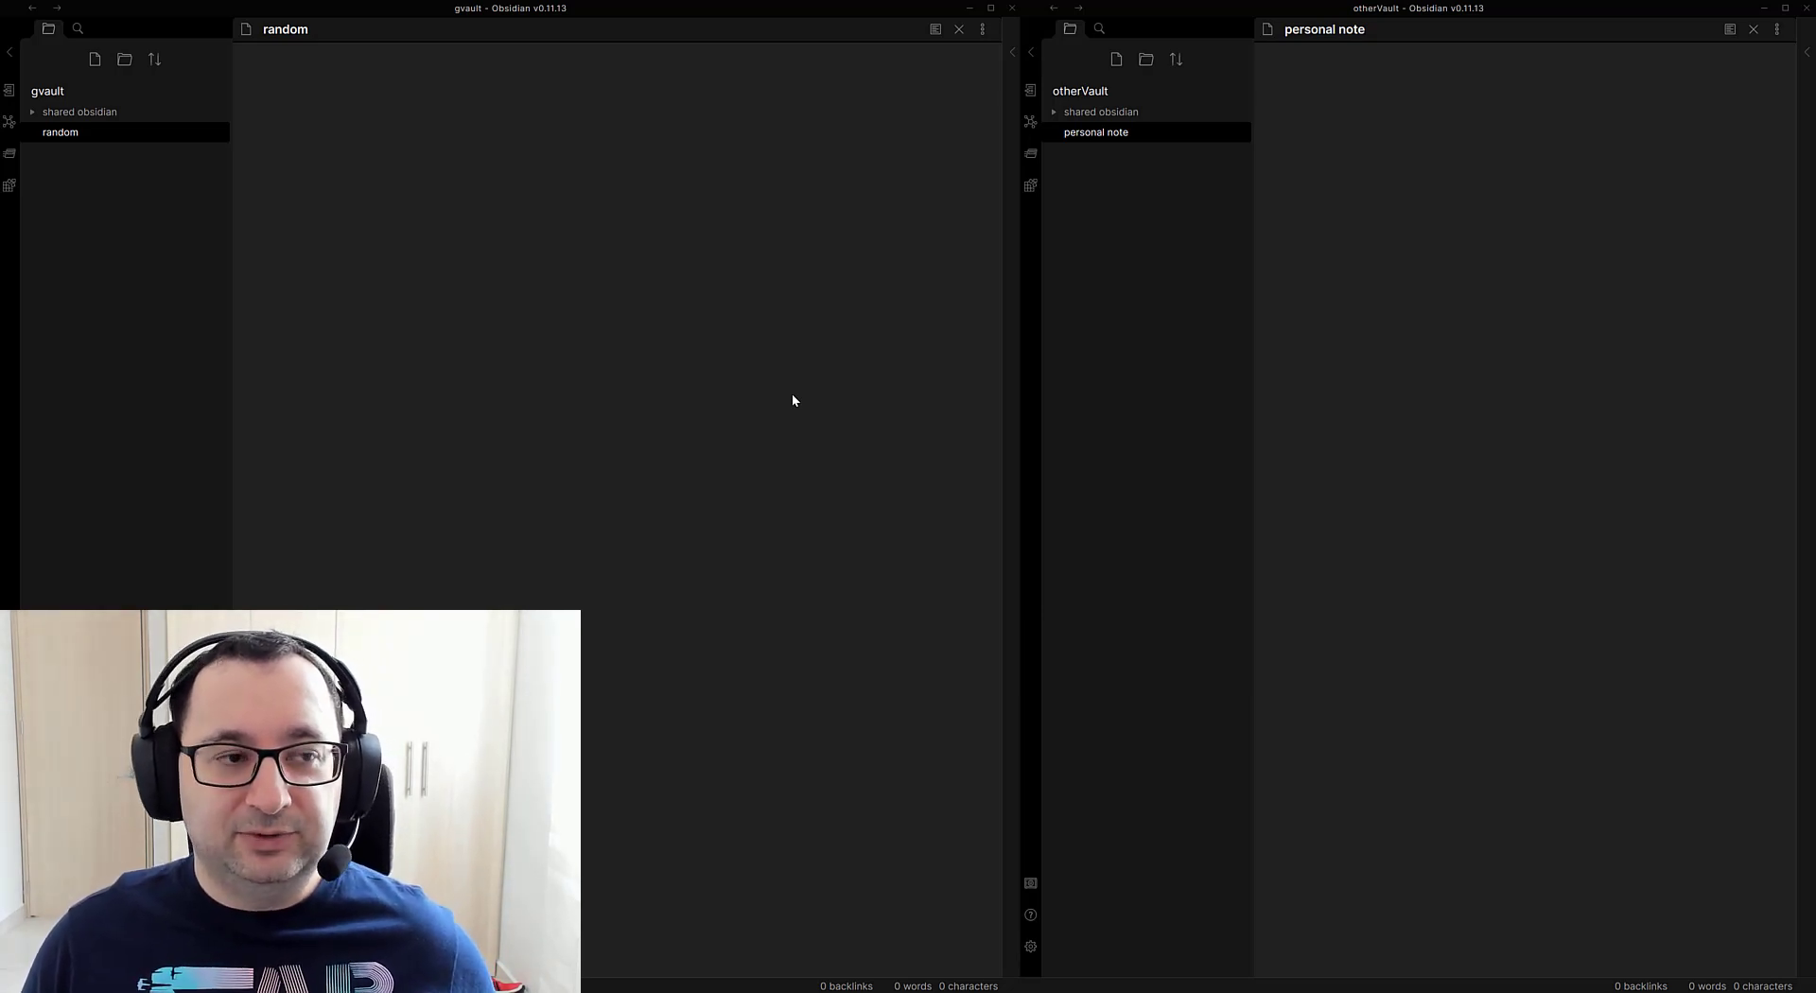
pyautogui.moveTo(811, 392)
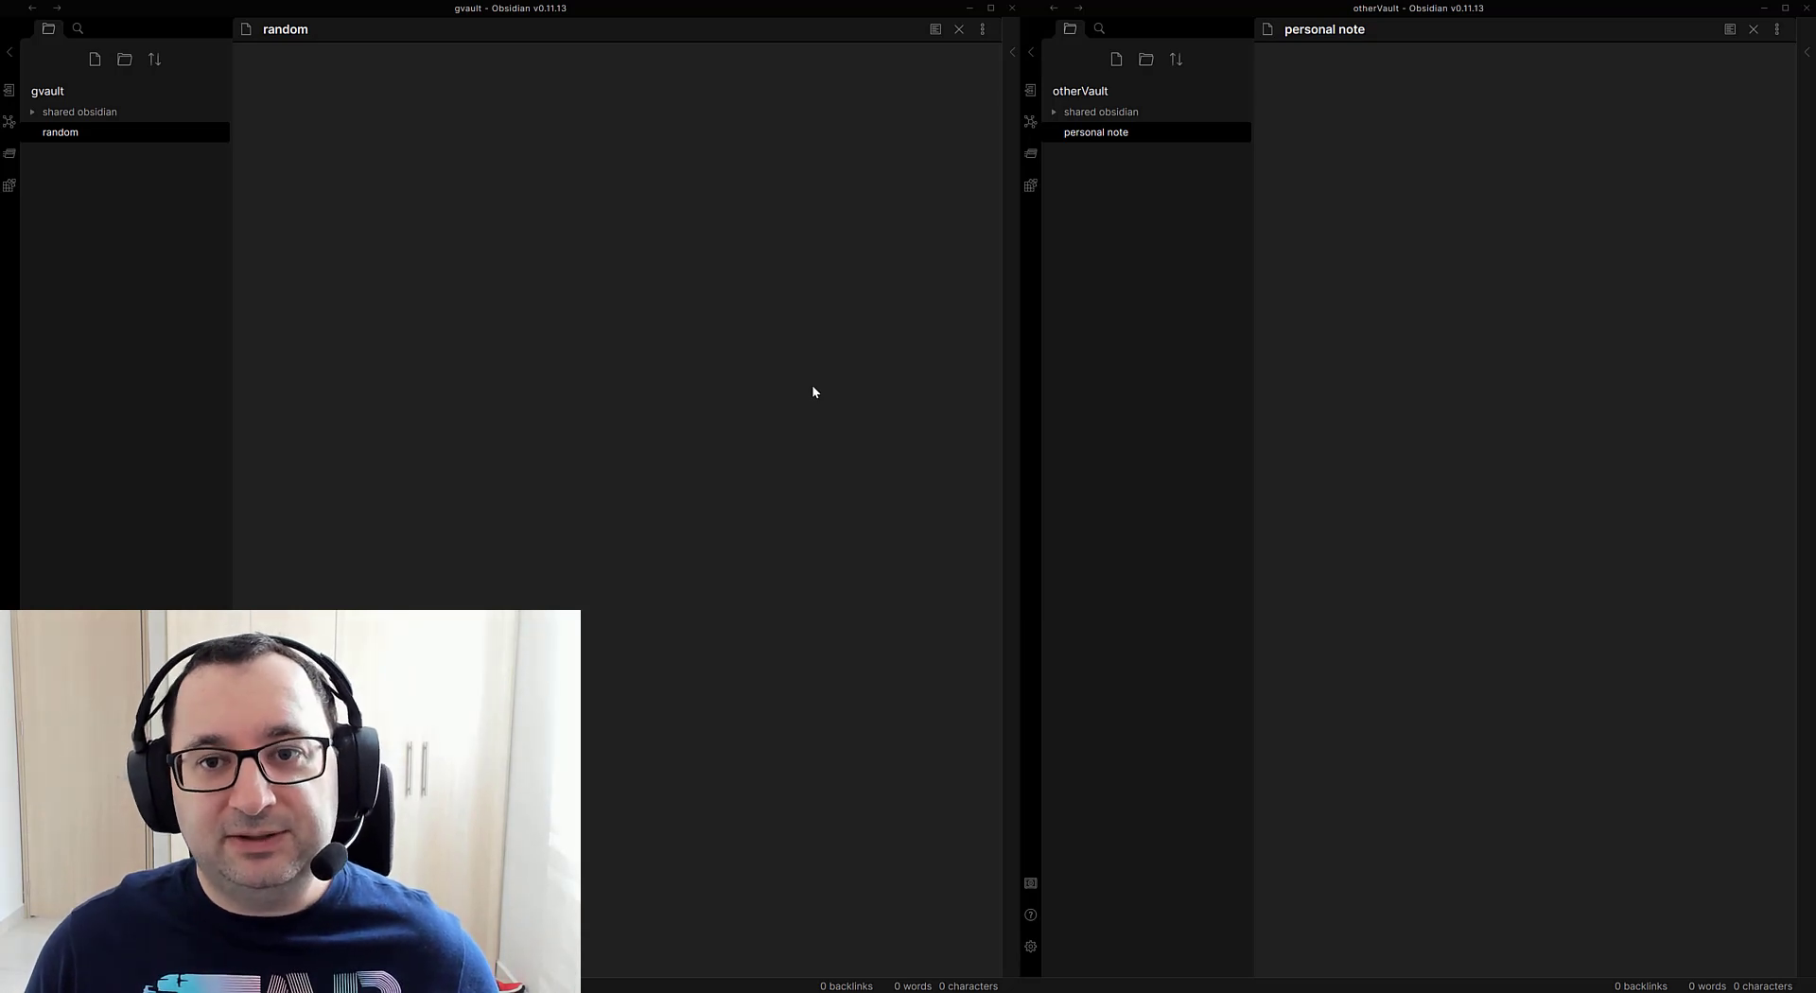
pyautogui.moveTo(796, 404)
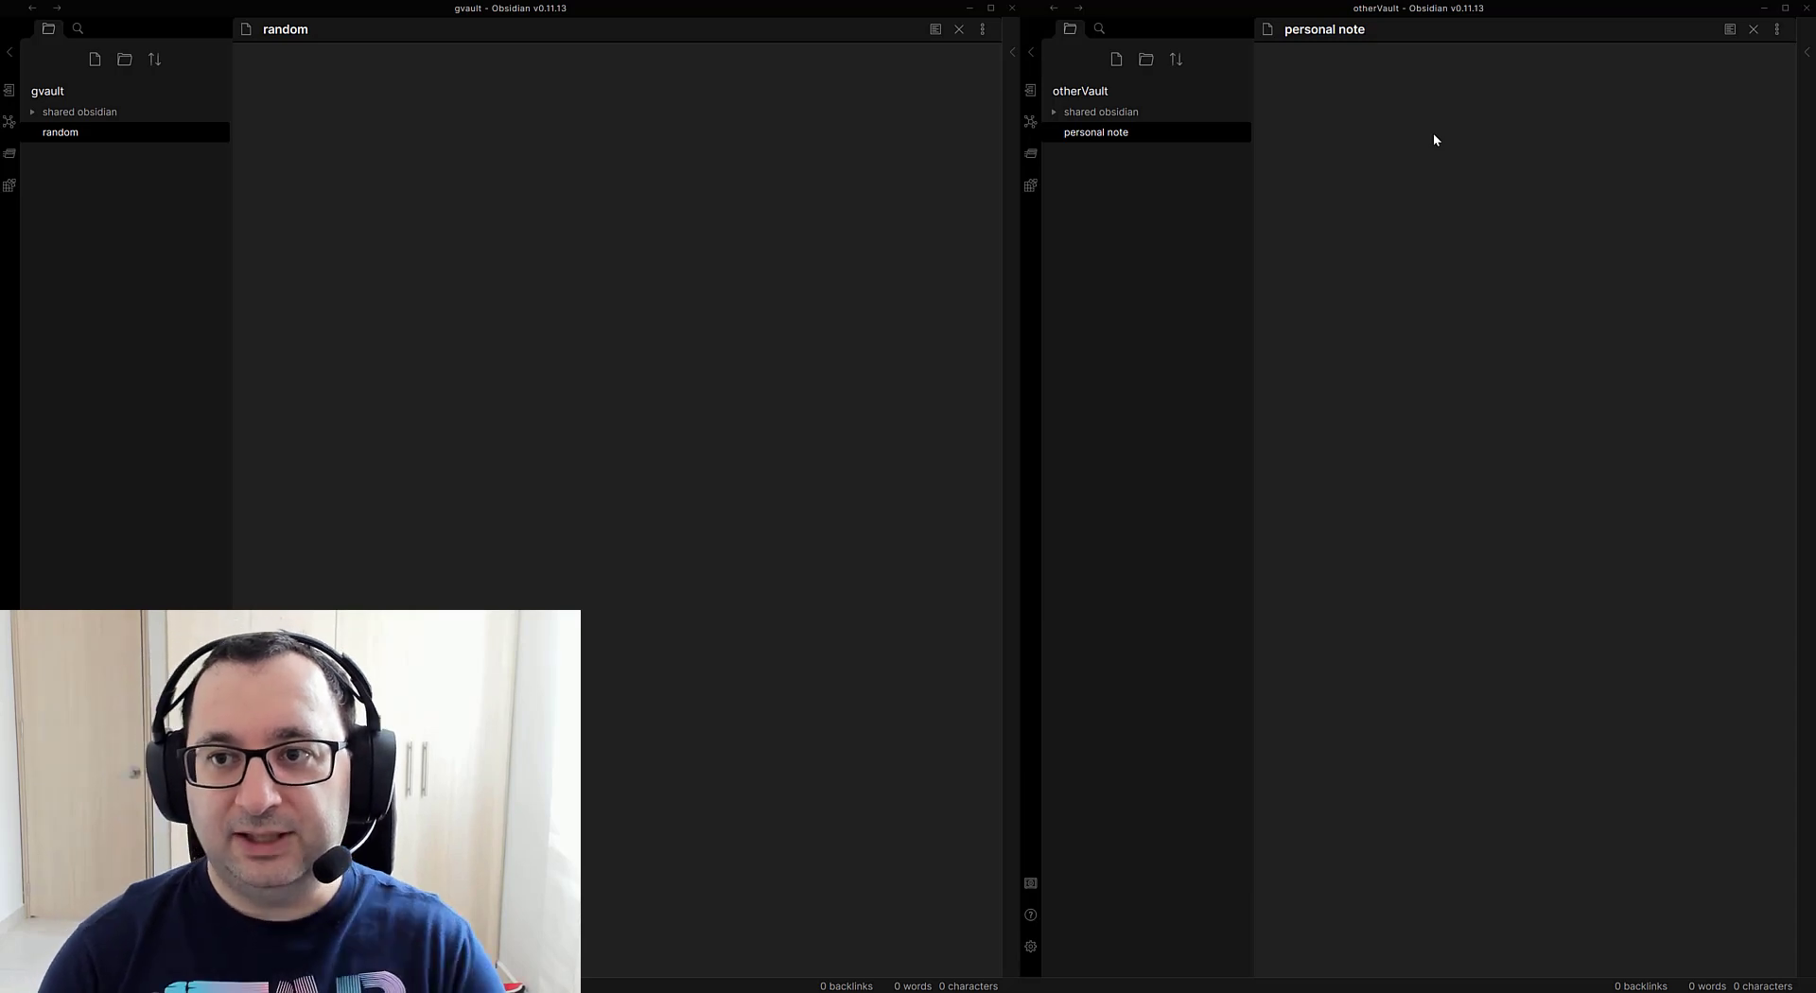
pyautogui.moveTo(1477, 326)
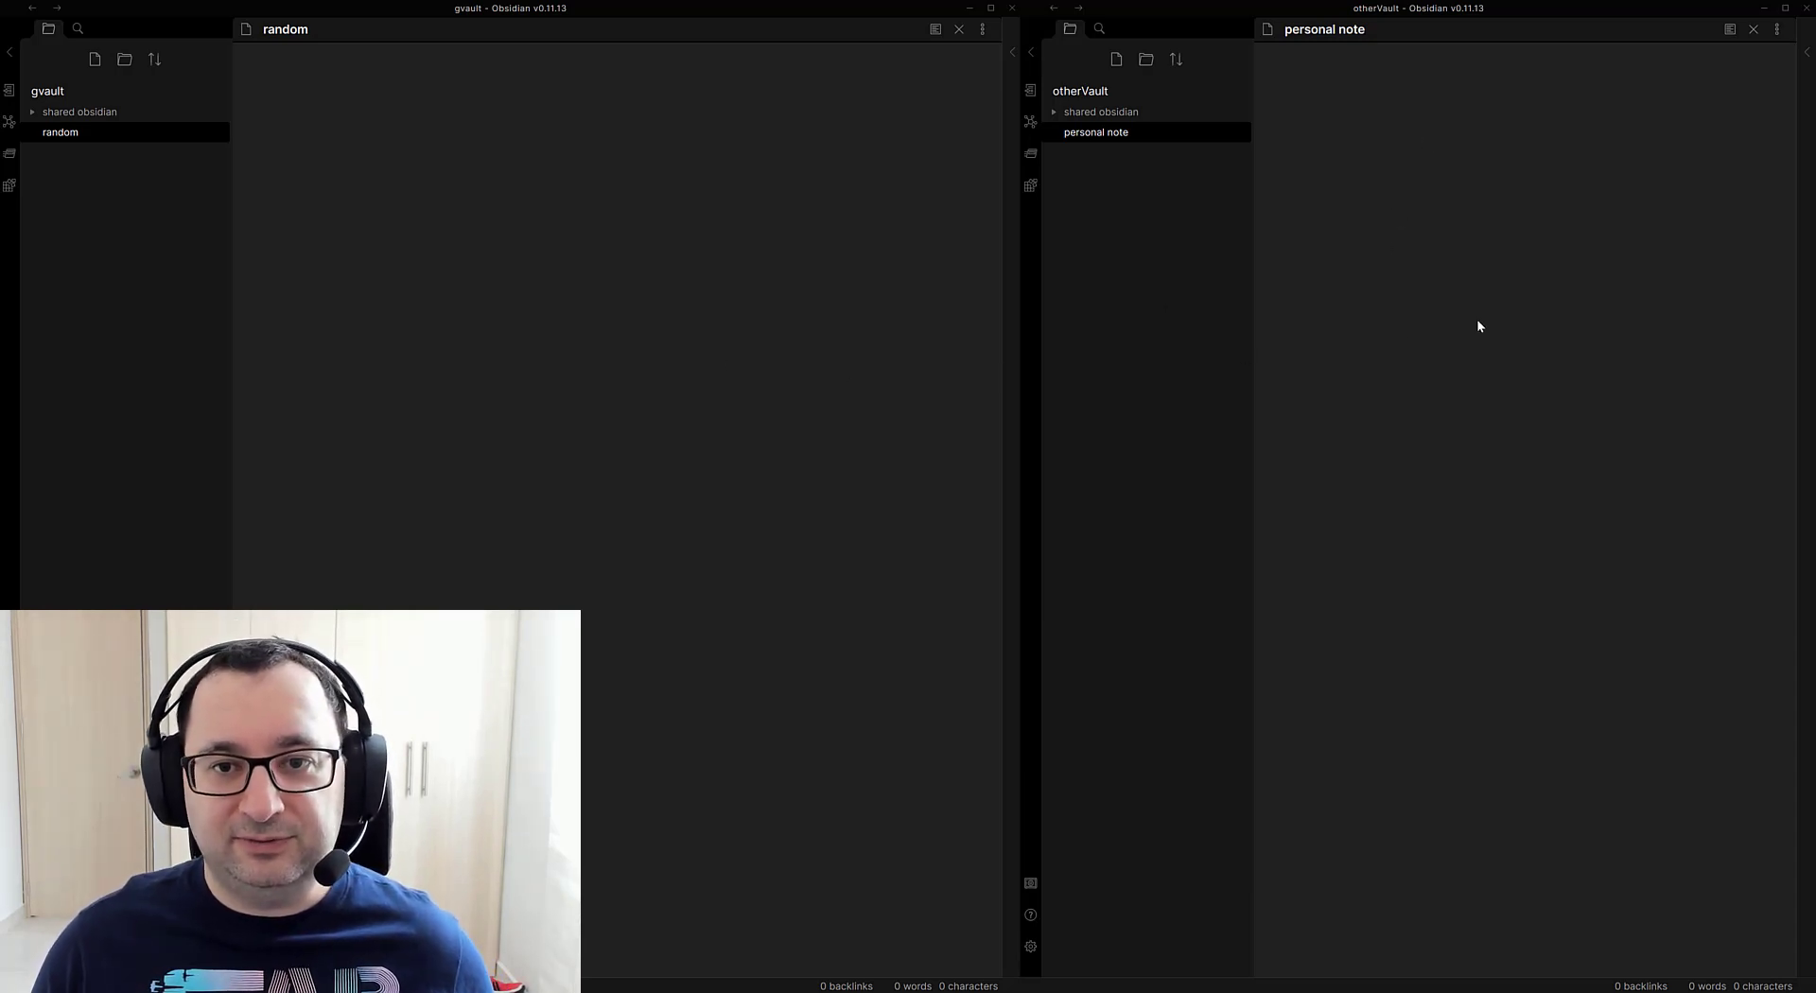
pyautogui.moveTo(808, 467)
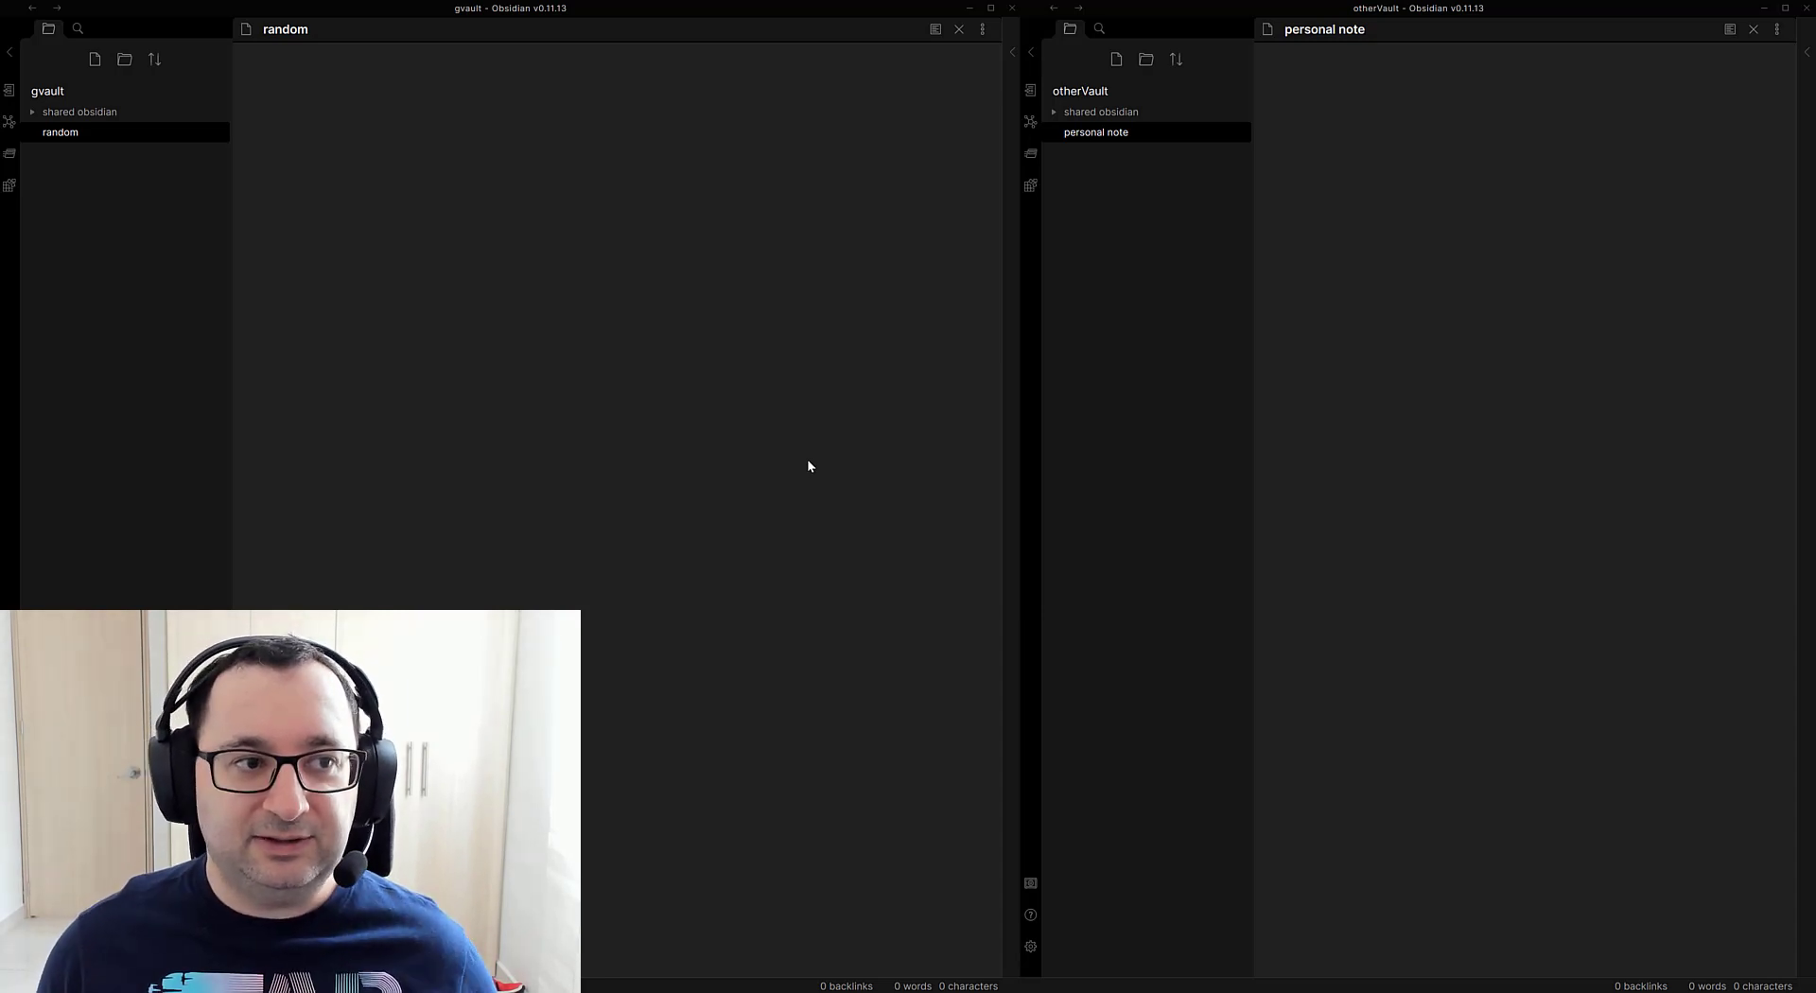
pyautogui.moveTo(377, 308)
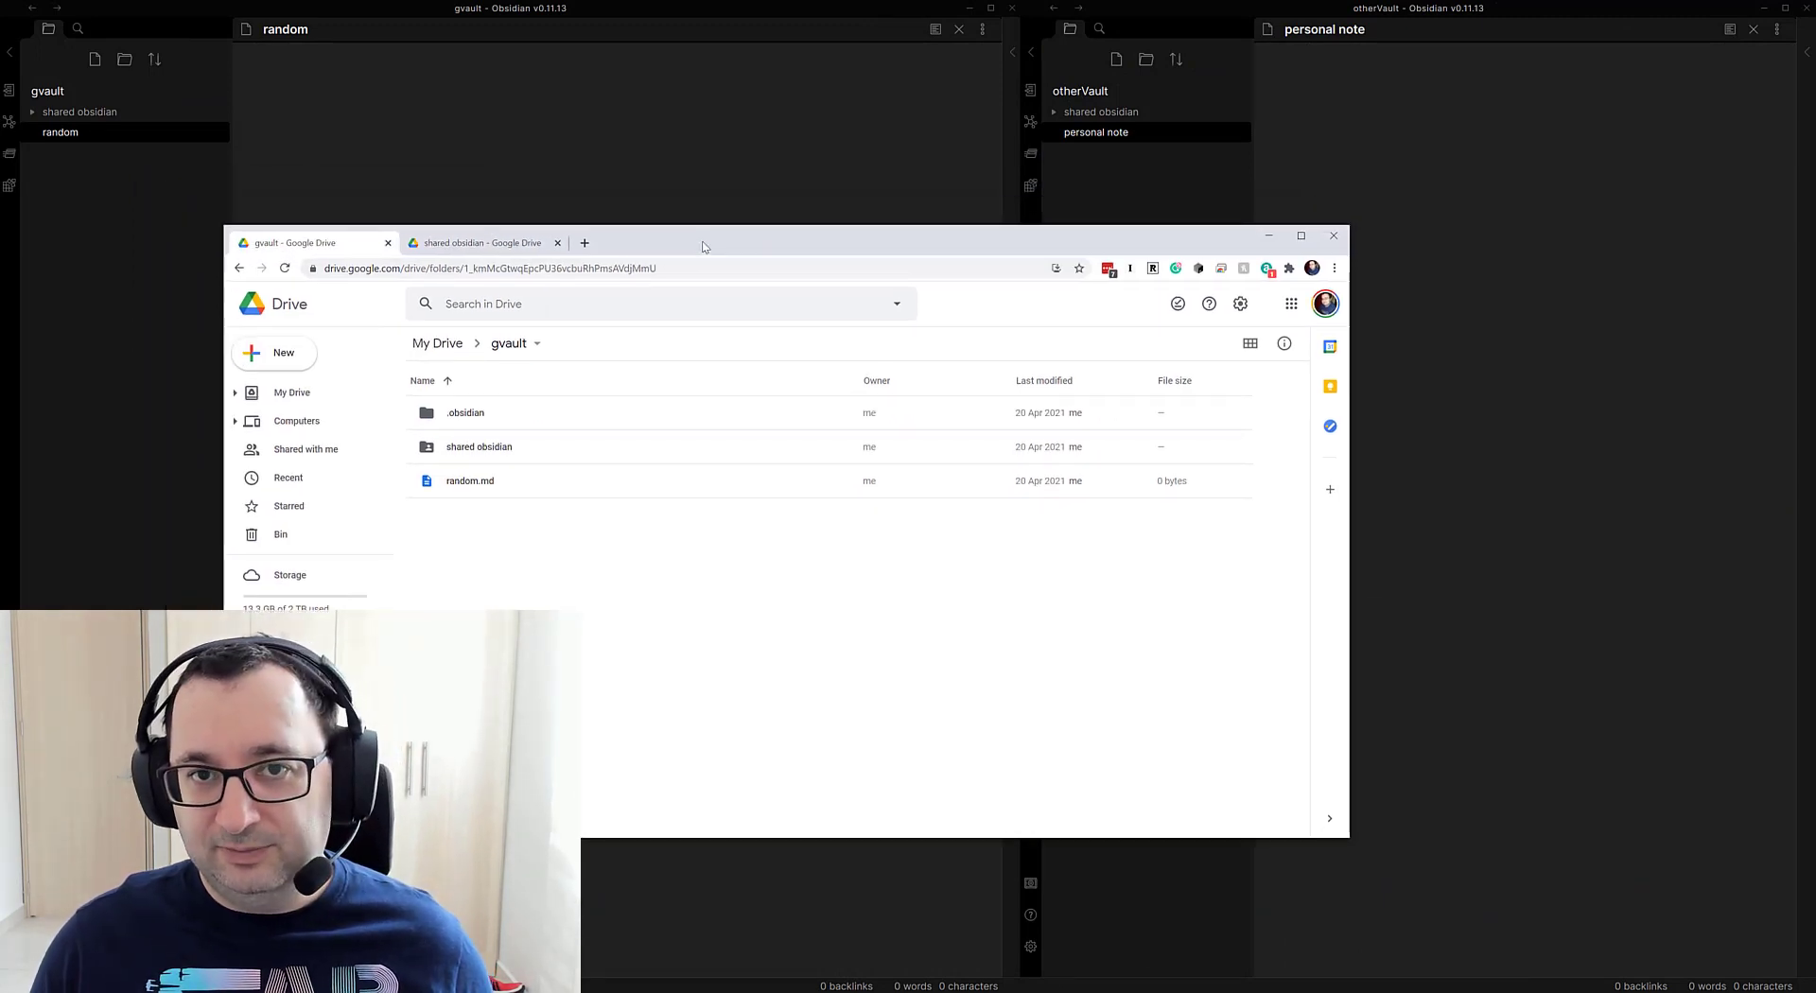
pyautogui.moveTo(630, 584)
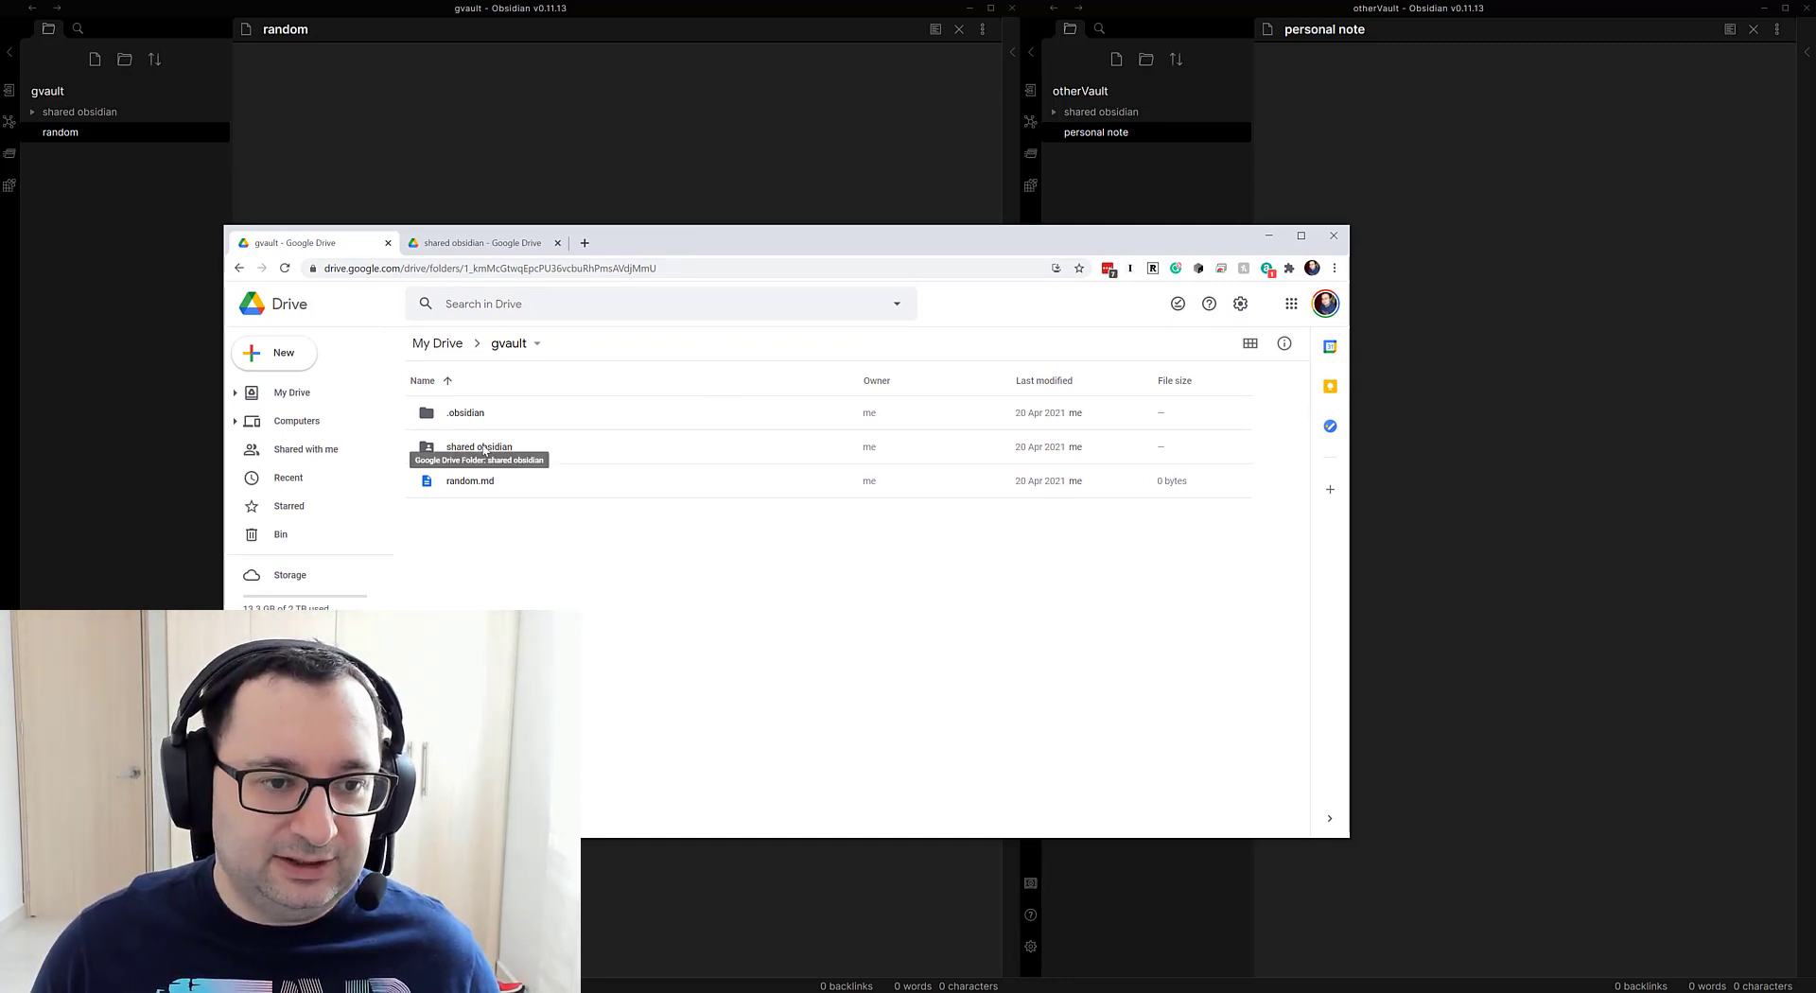
# Step: Select the 'shared obsidian' folder inside gvault's Drive folder and start sharing it
pyautogui.click(479, 446)
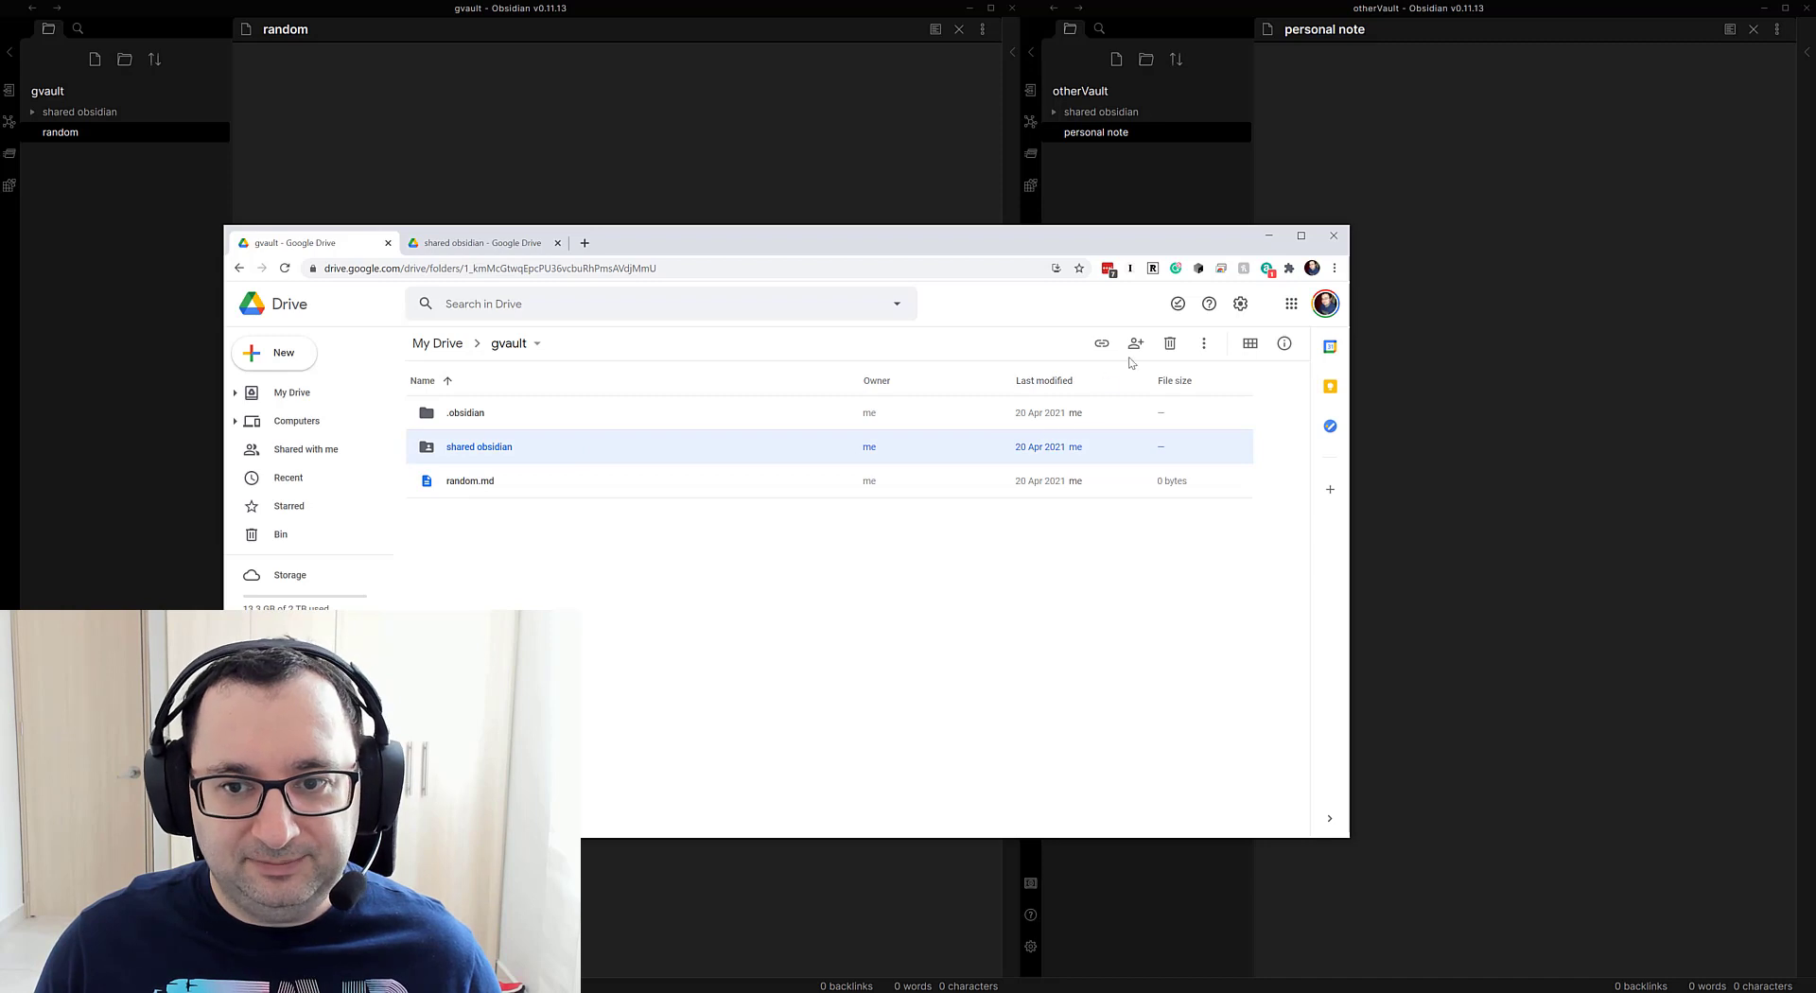
pyautogui.moveTo(1135, 344)
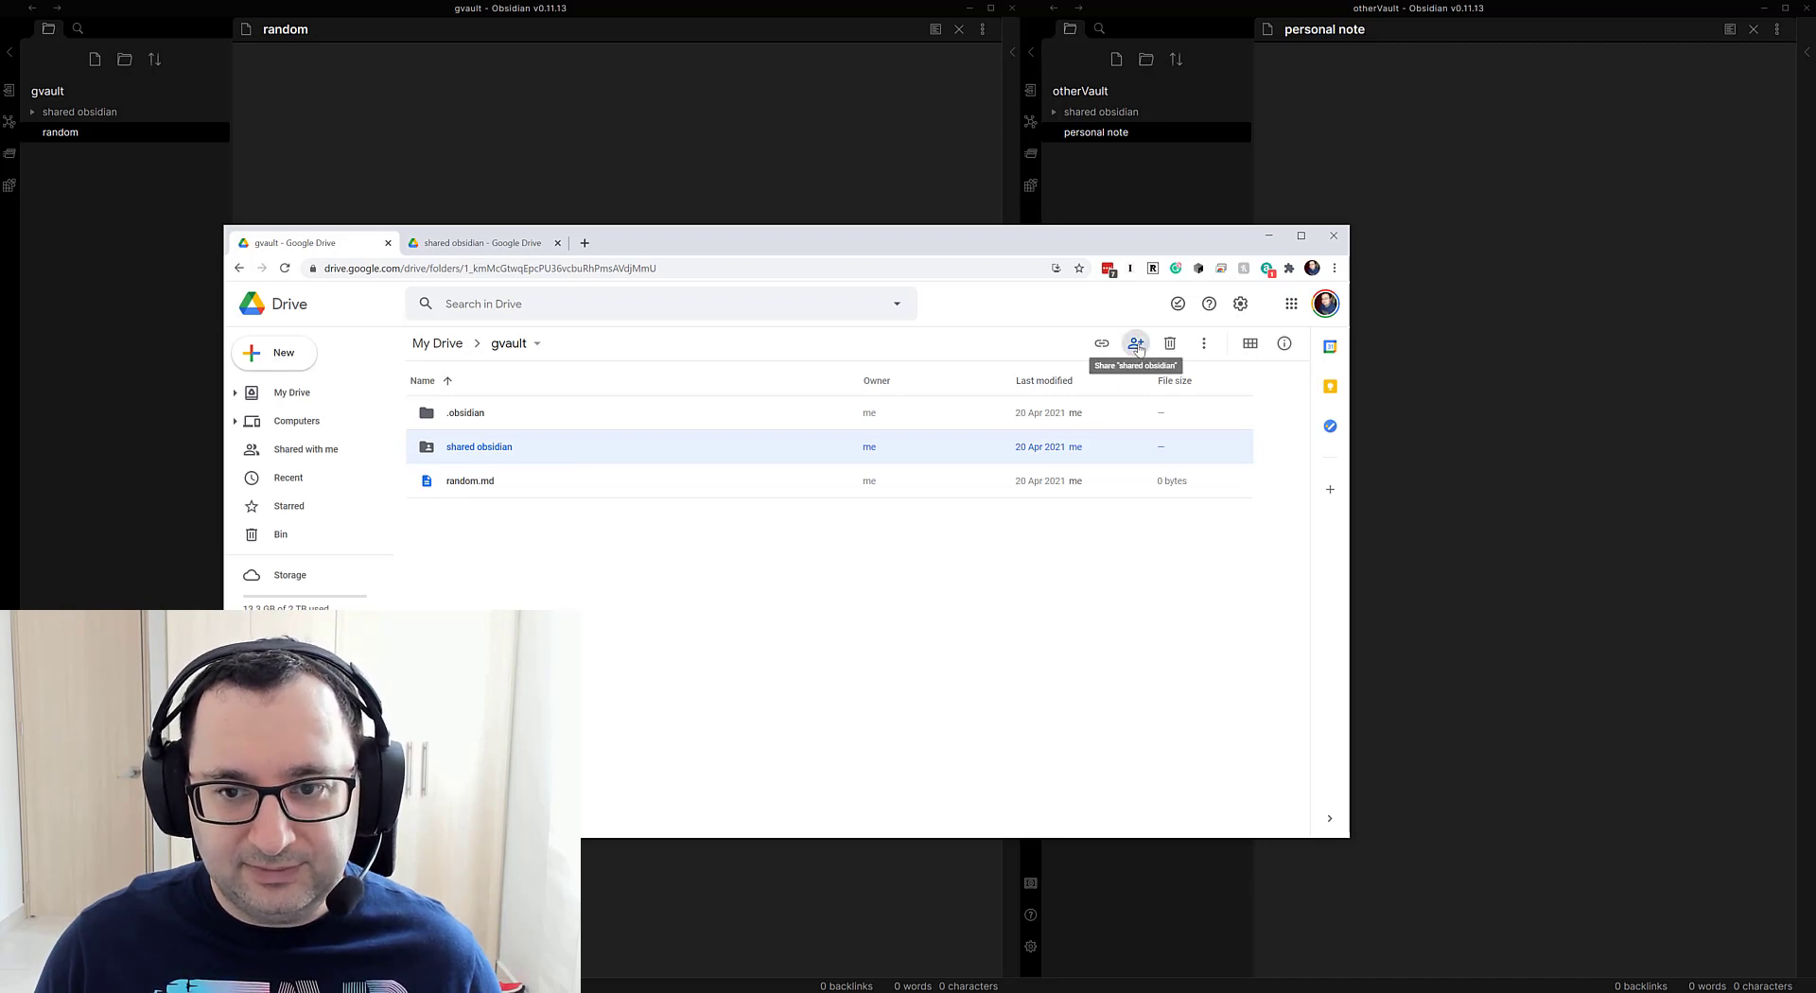
pyautogui.click(1135, 342)
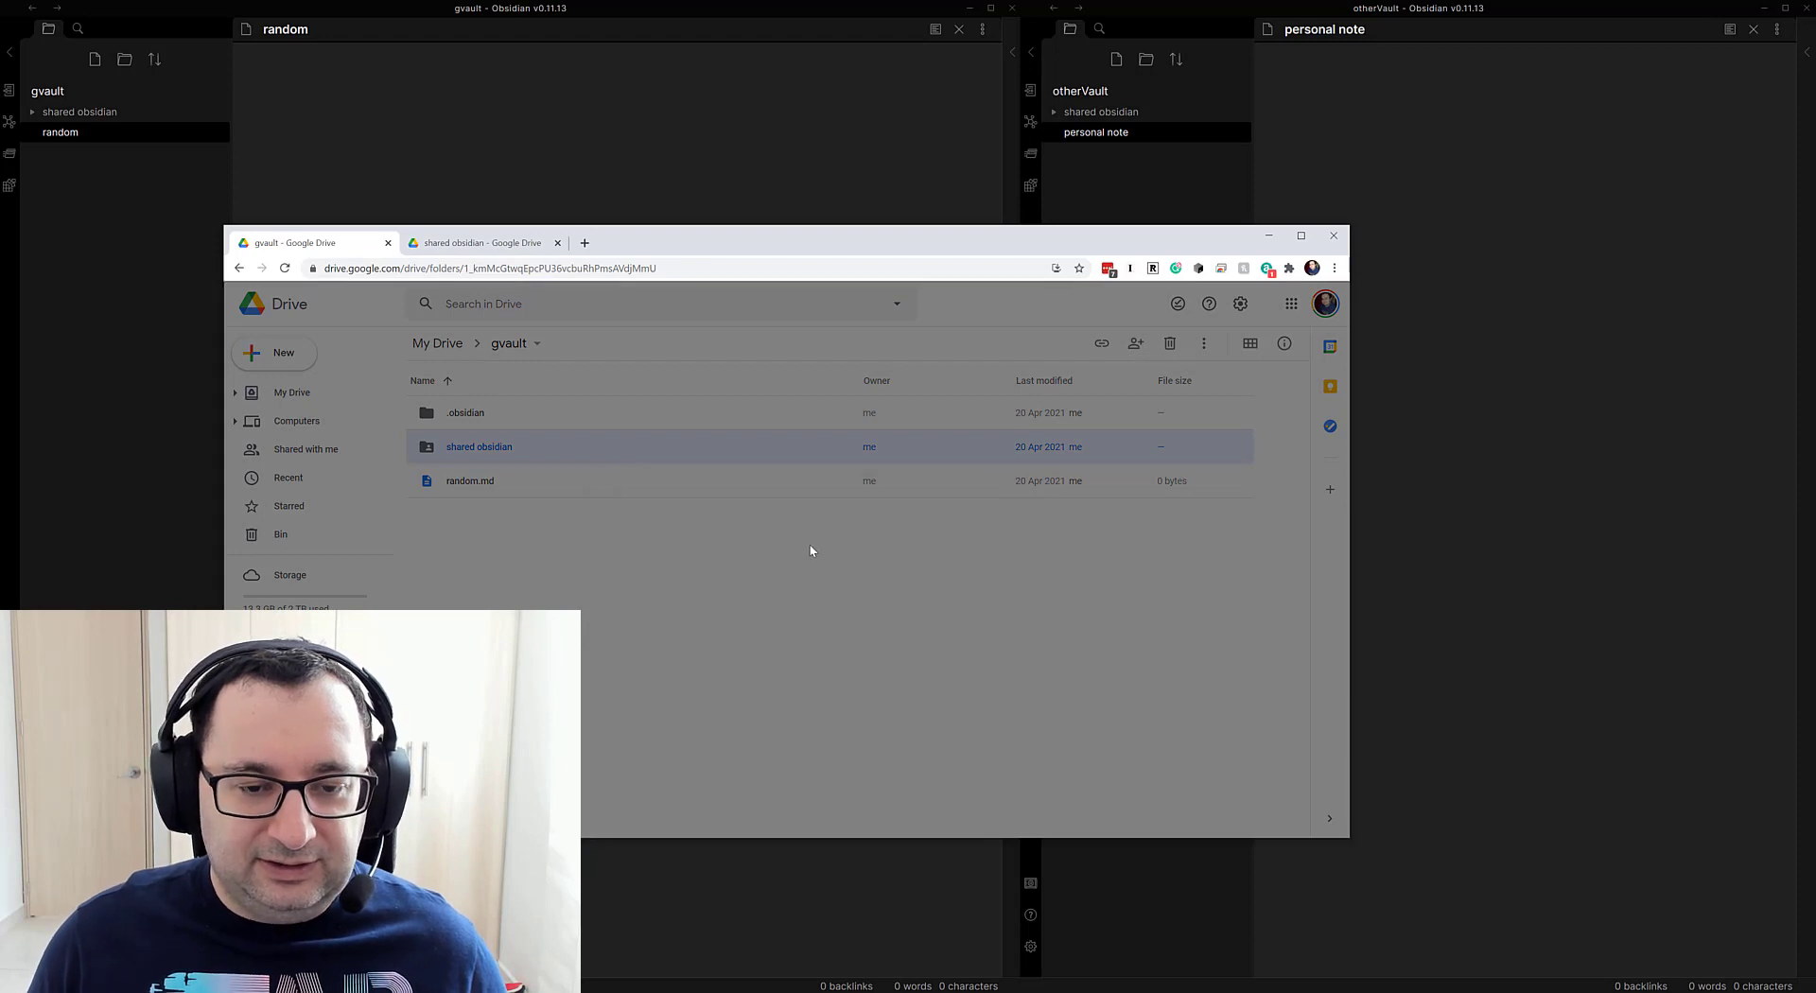
# Step: Dismiss the link-sharing tip, keep Editor access for the second account, and finish sharing
pyautogui.click(1135, 342)
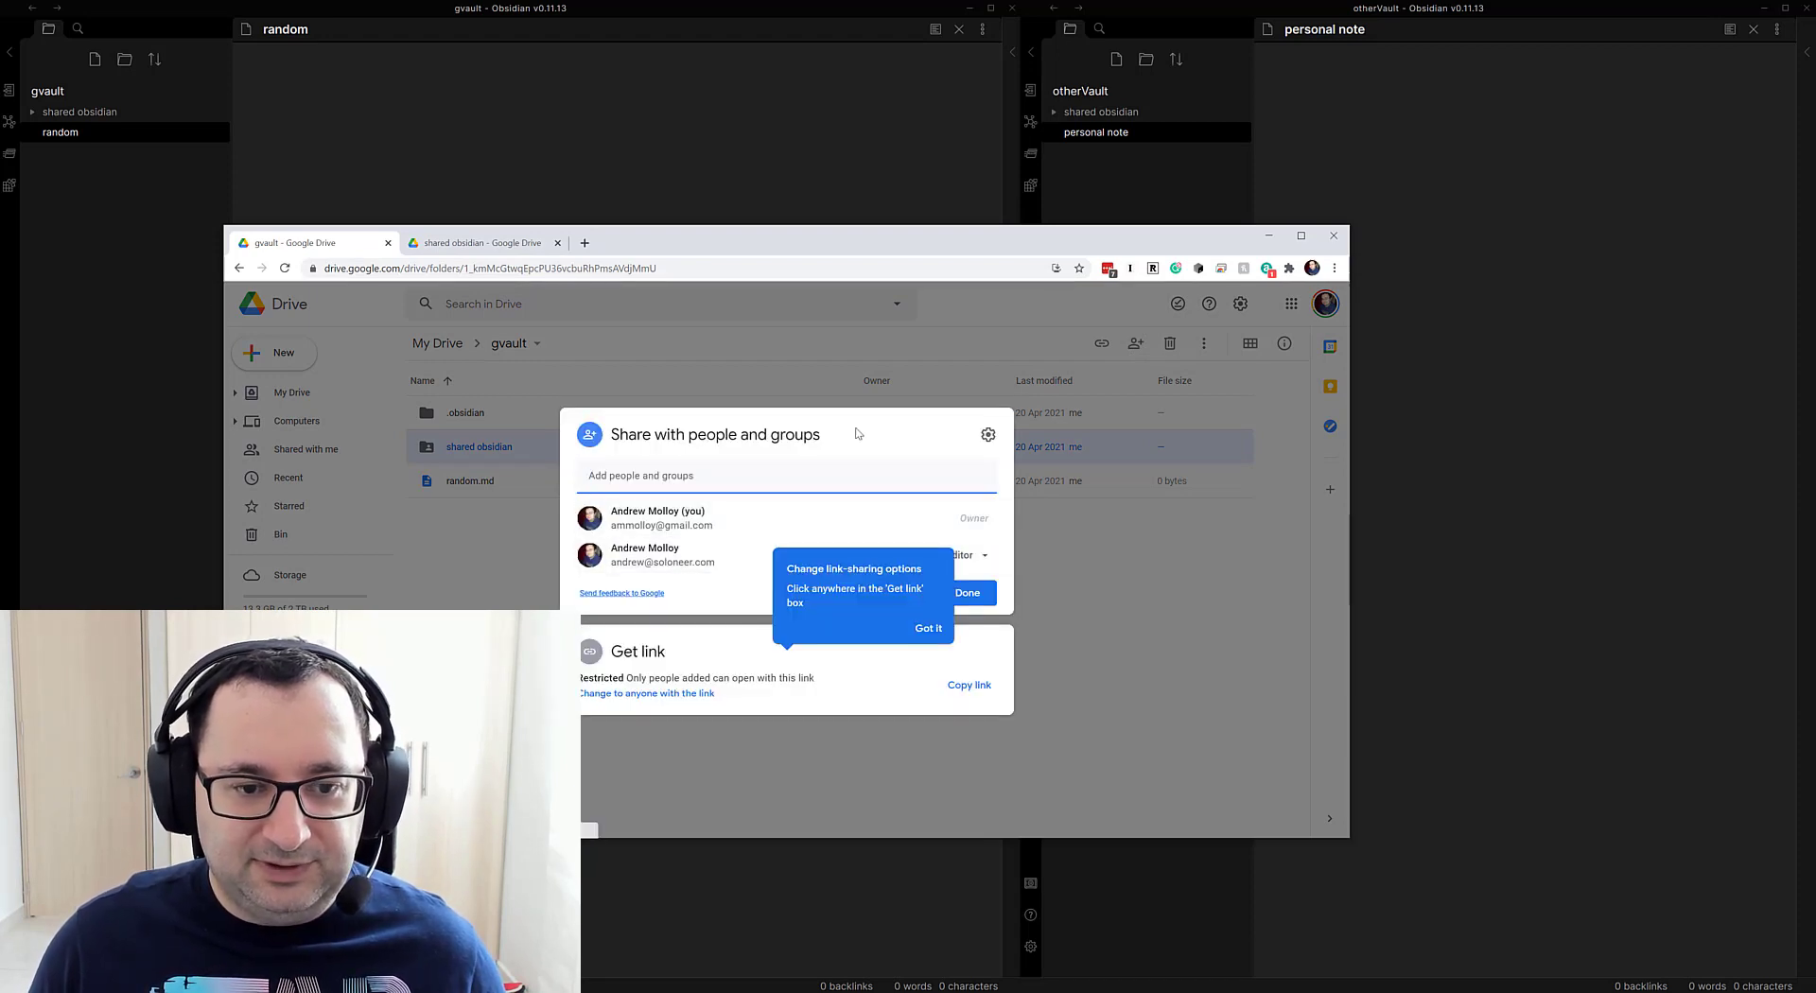
pyautogui.moveTo(749, 584)
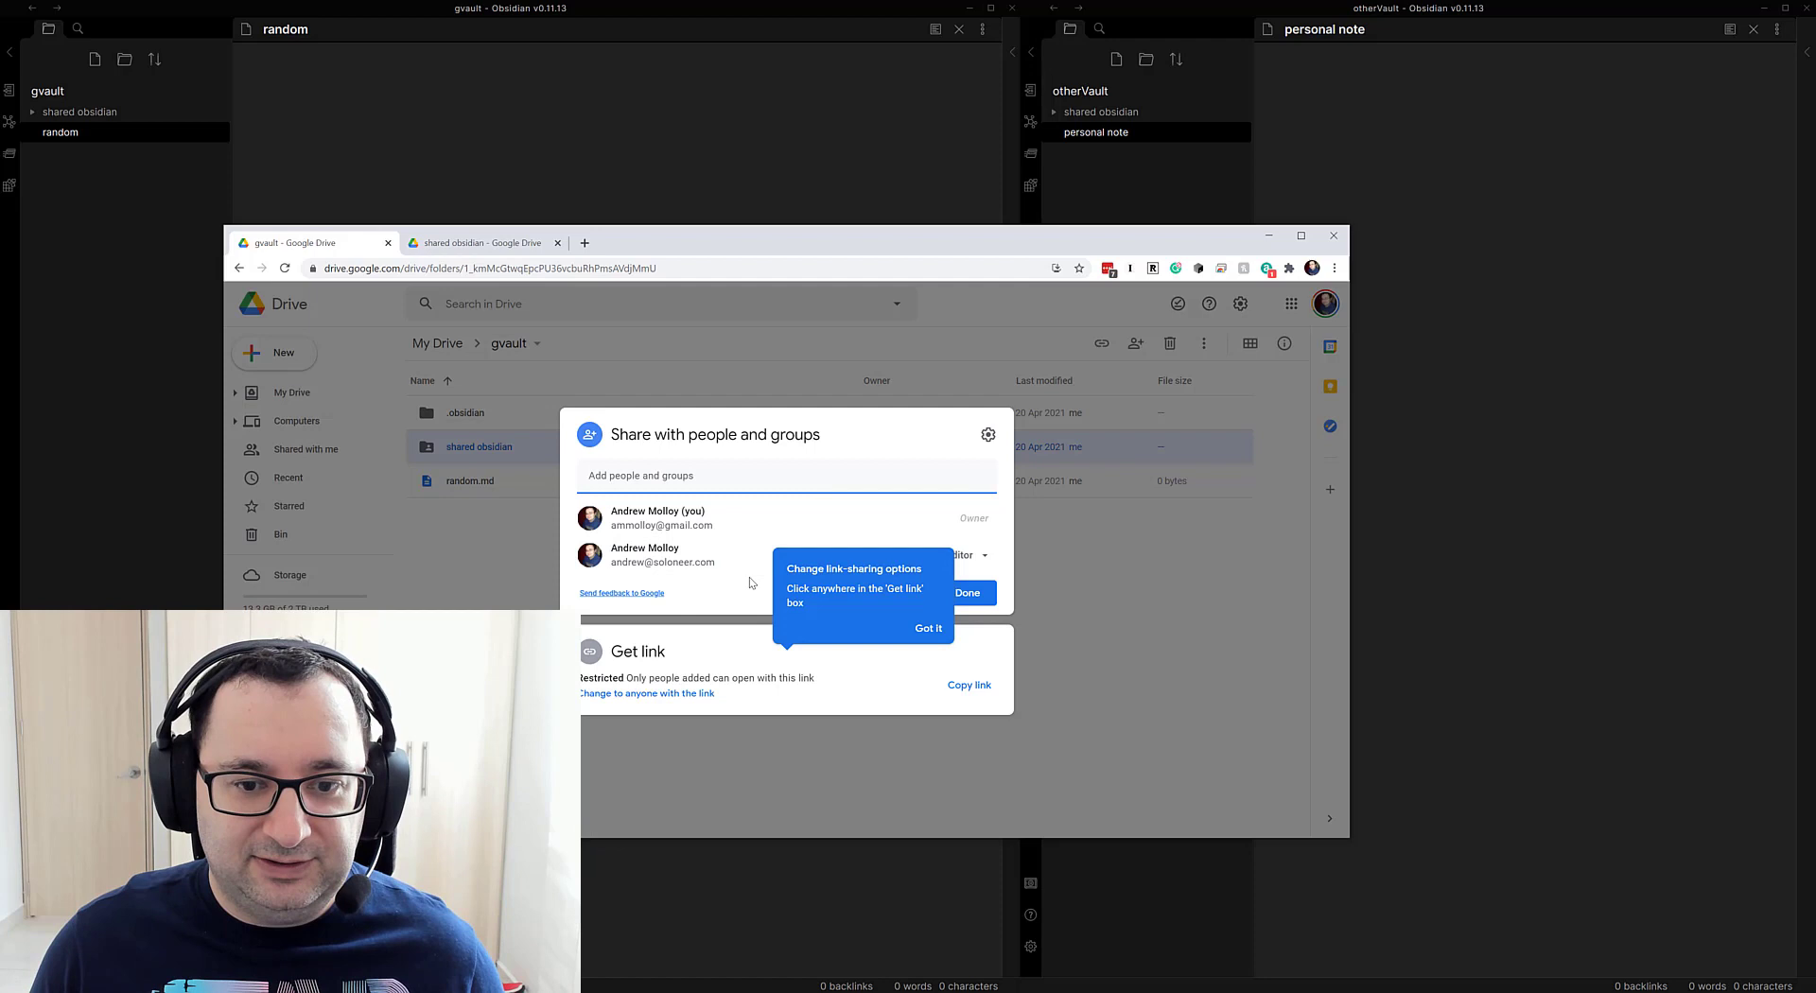
pyautogui.click(928, 627)
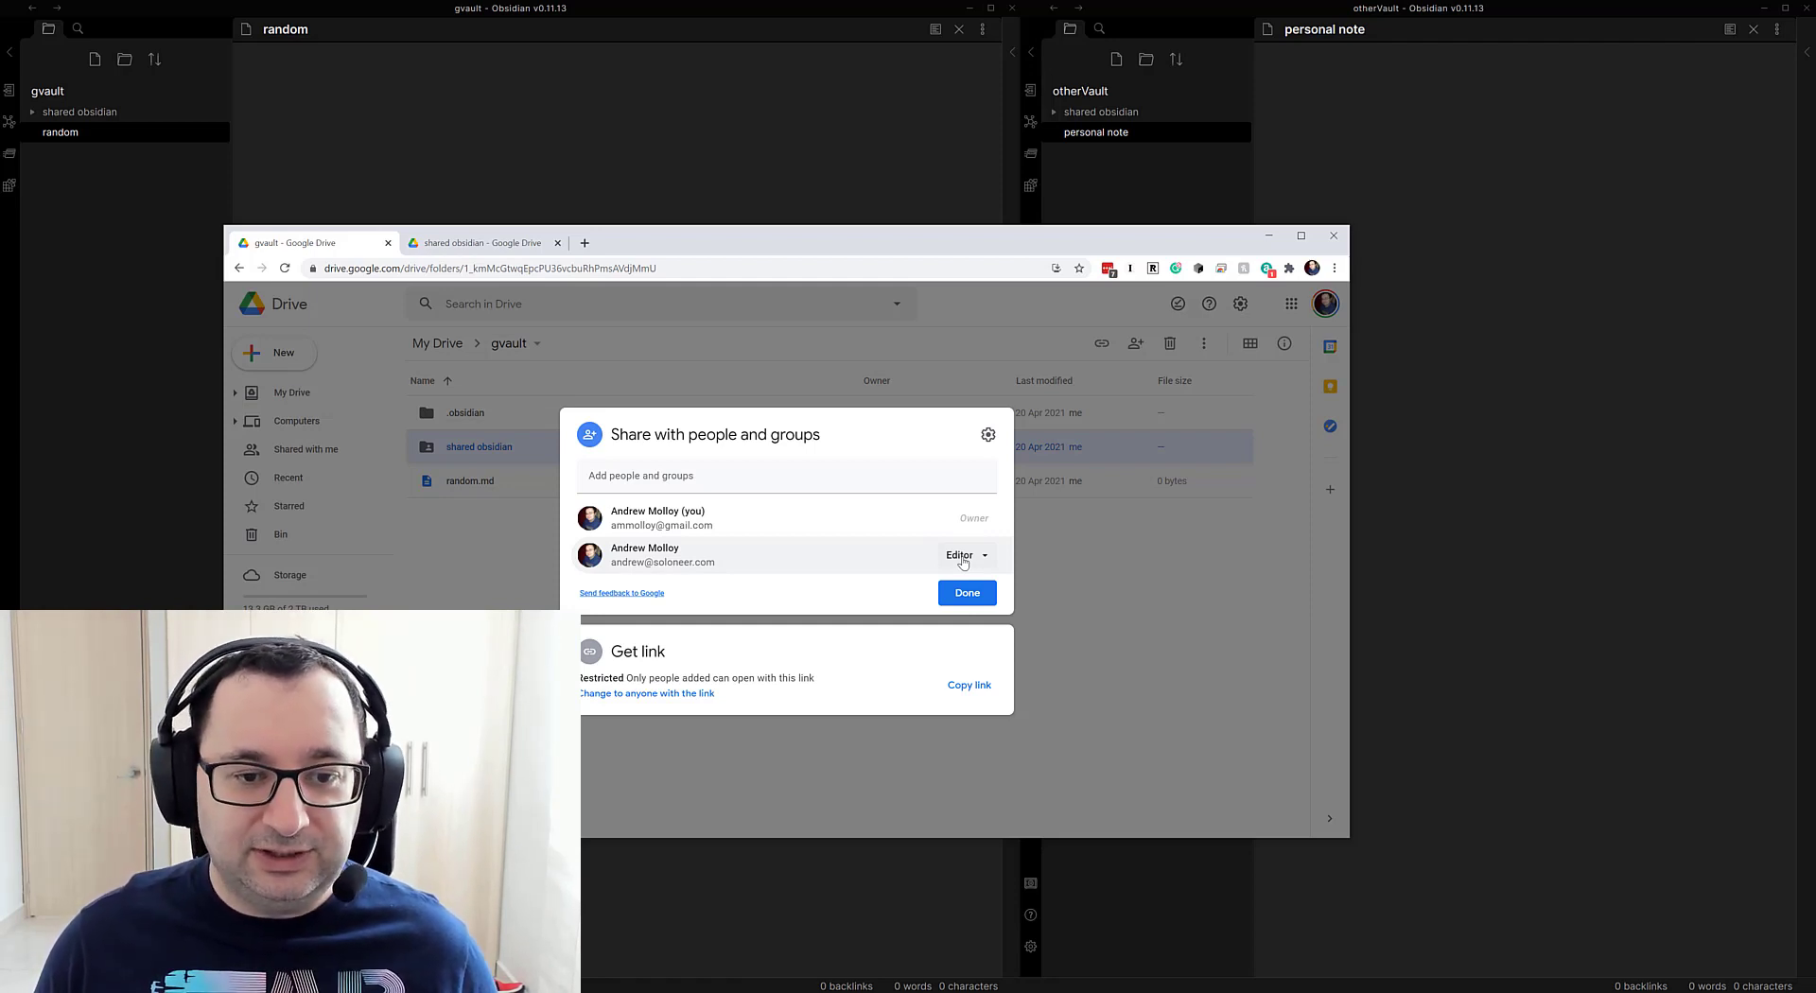
pyautogui.click(963, 555)
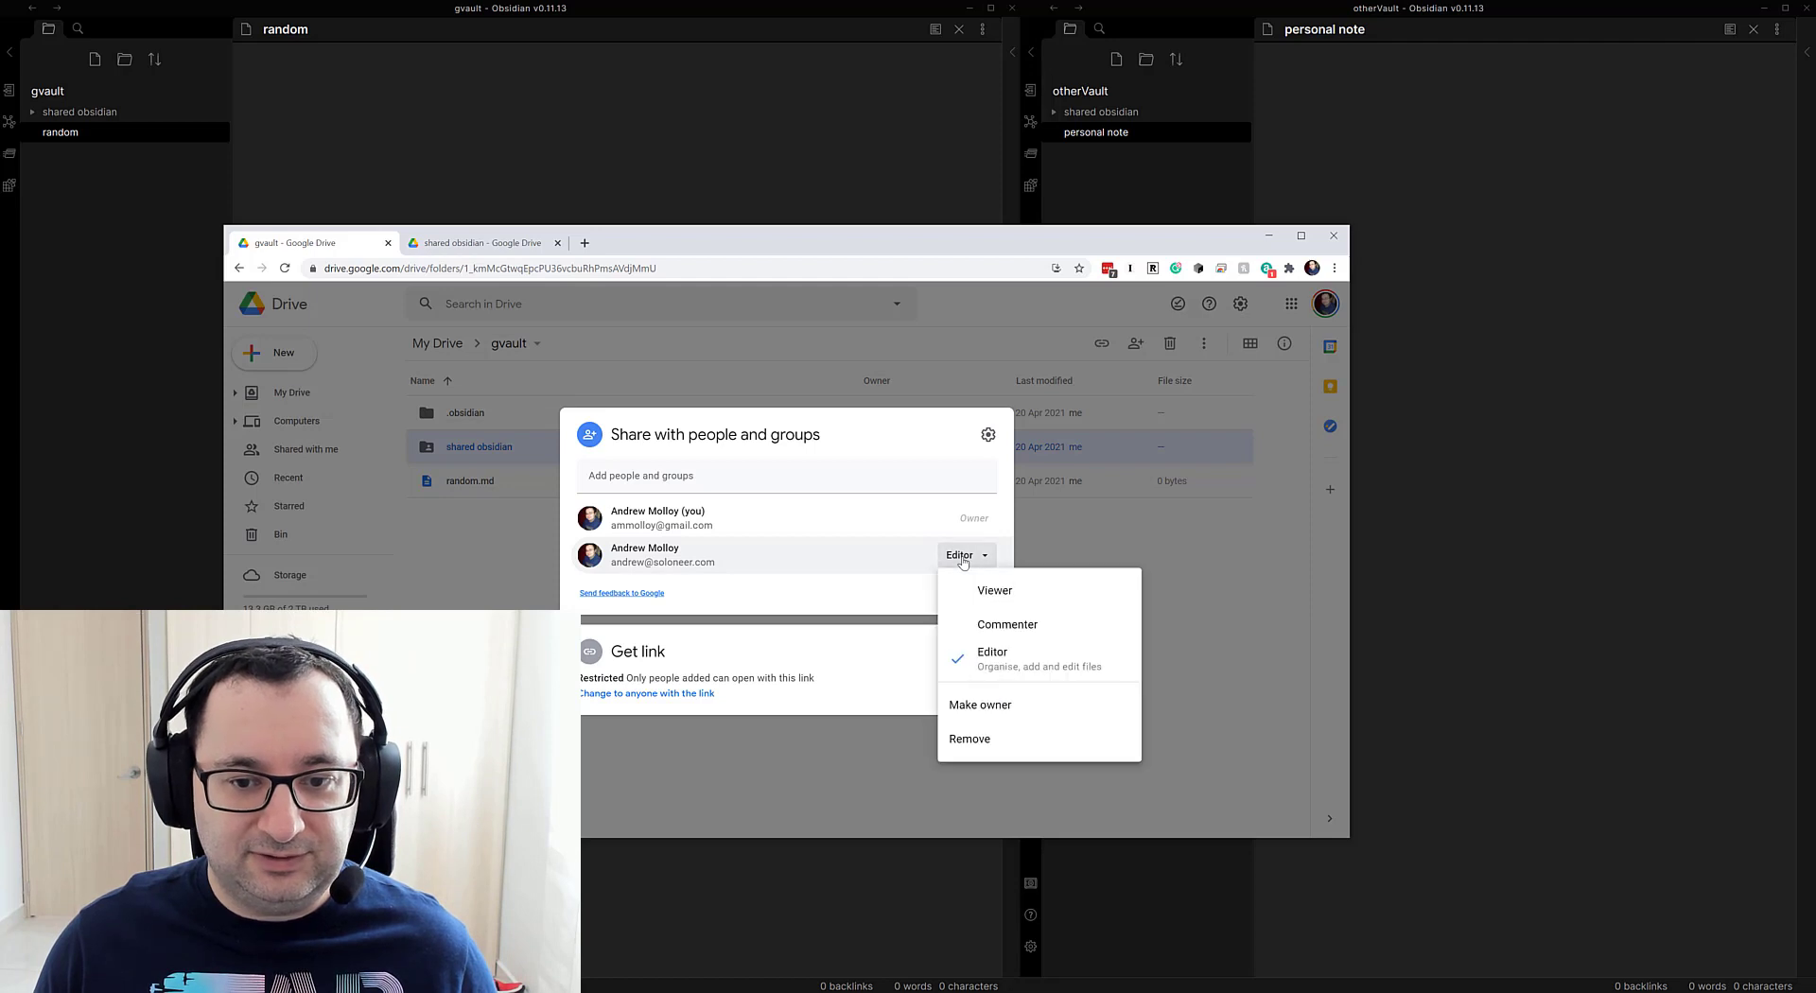
pyautogui.click(959, 554)
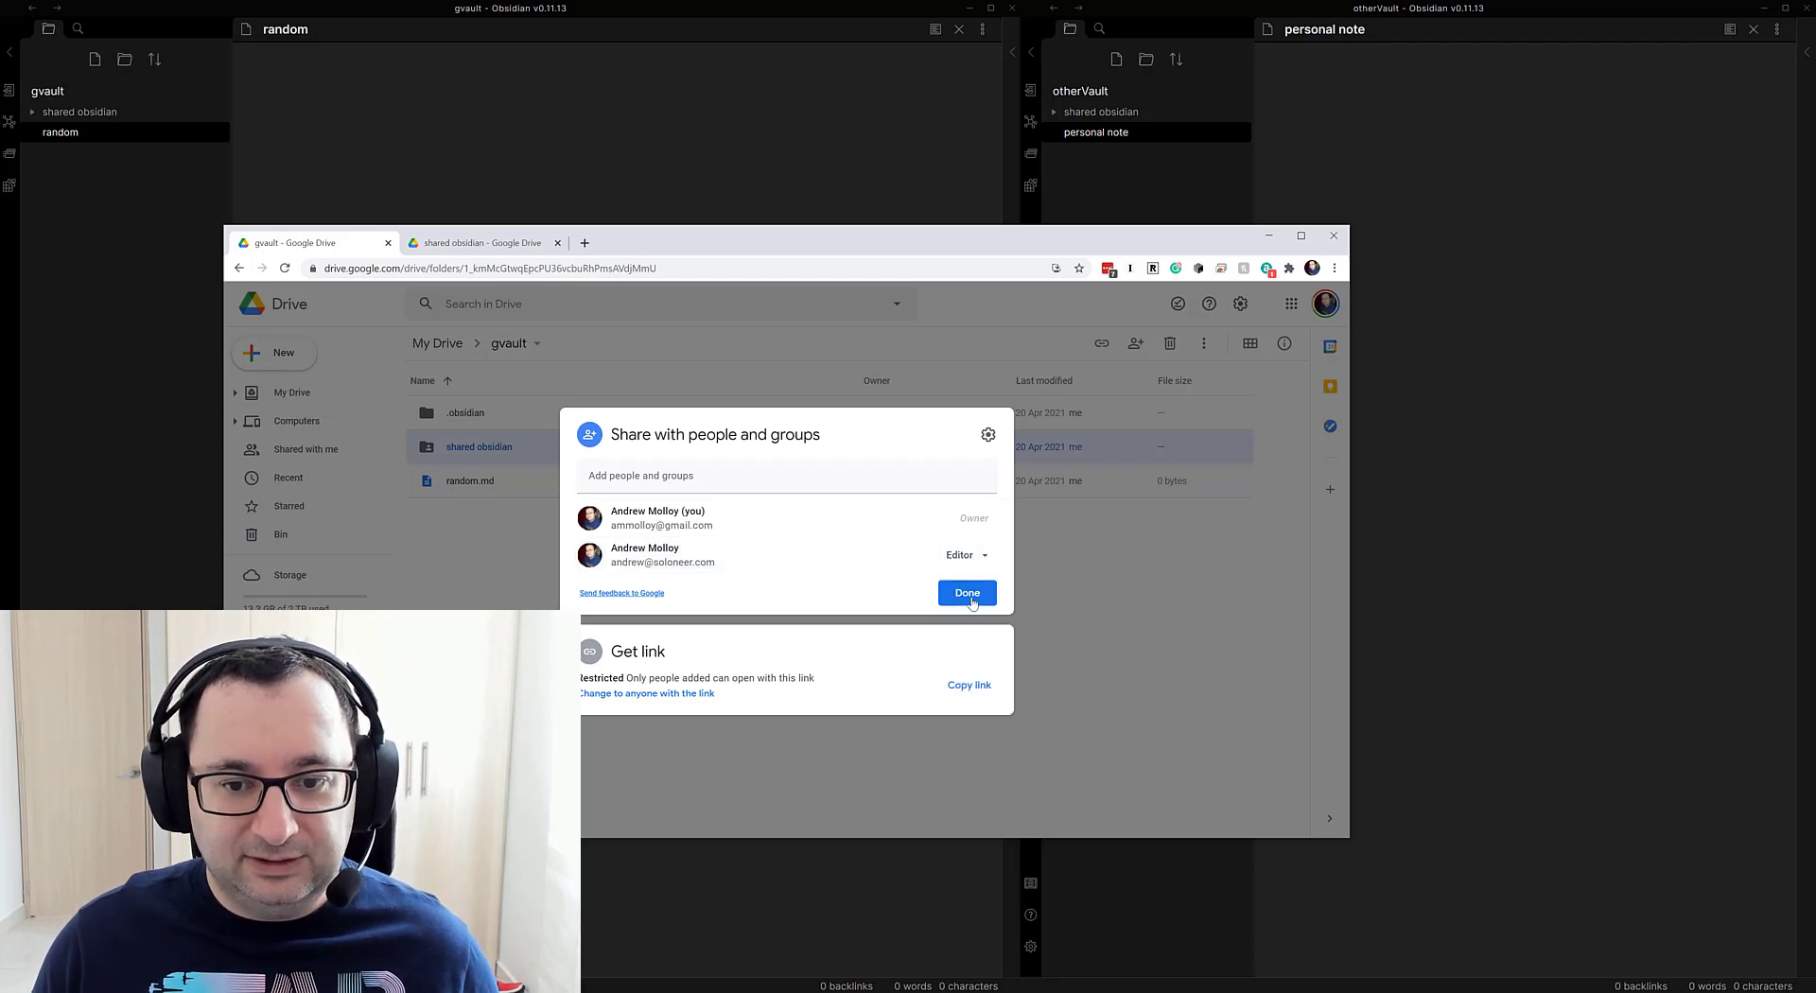
pyautogui.click(966, 593)
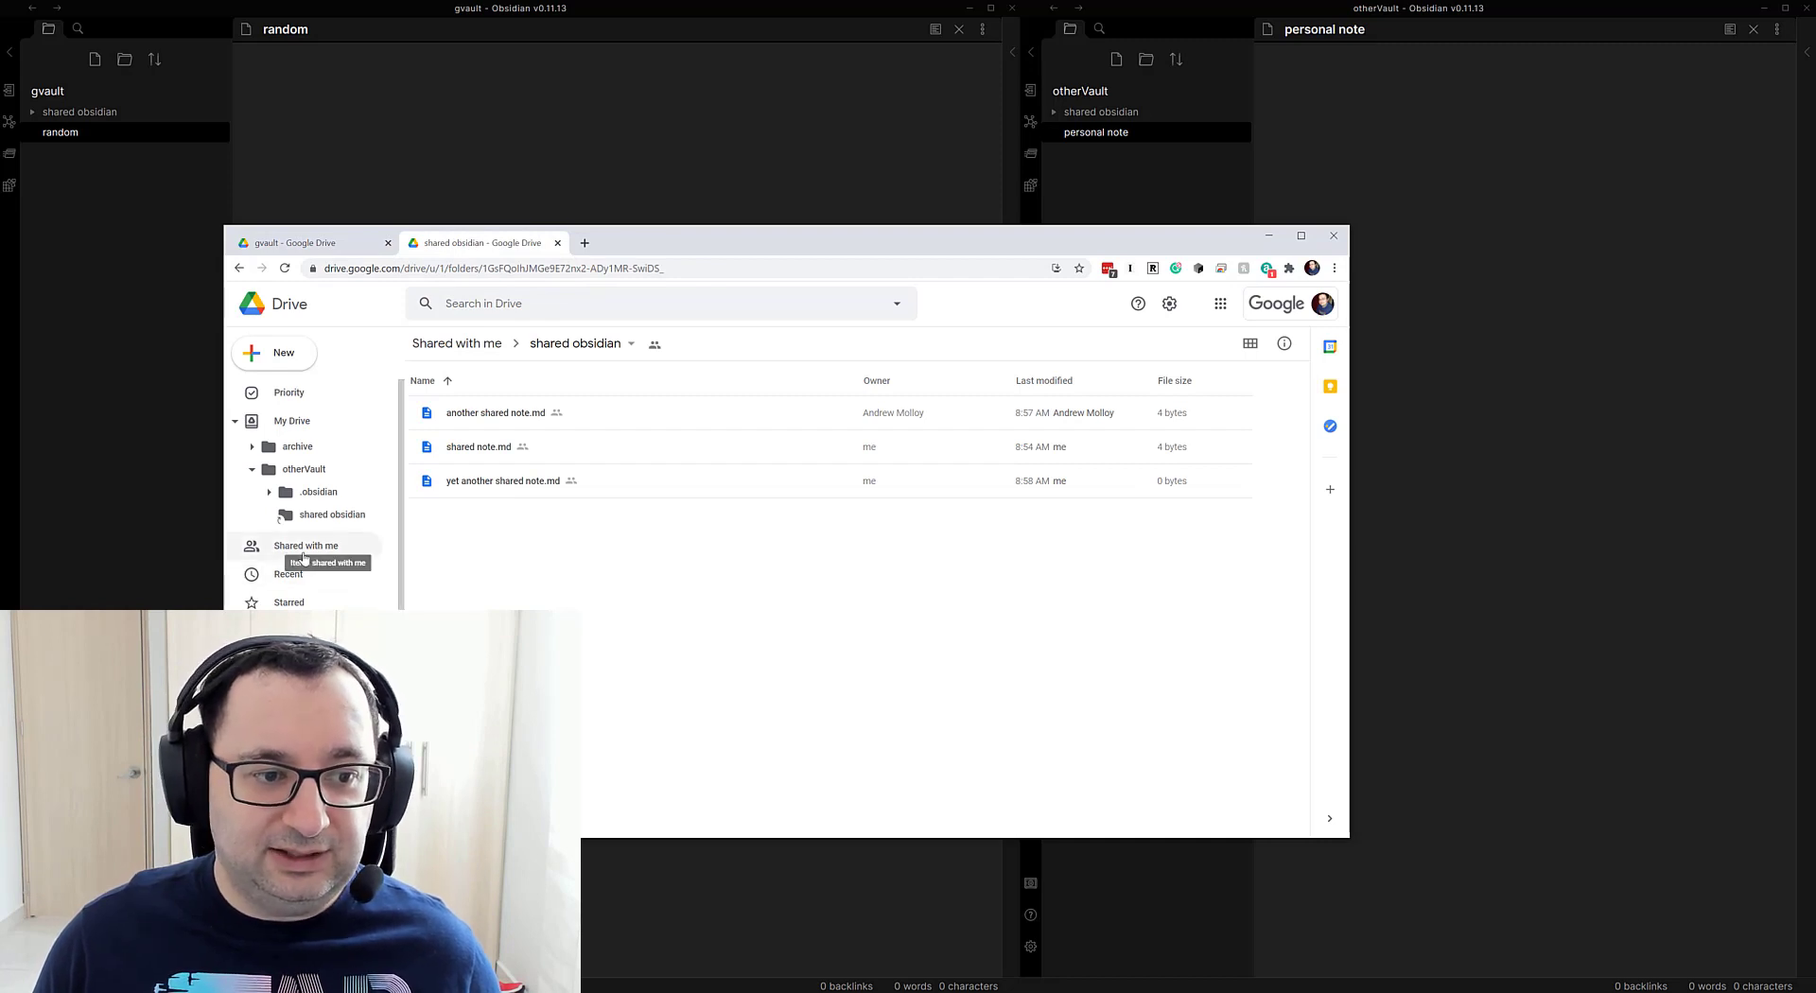
pyautogui.moveTo(764, 354)
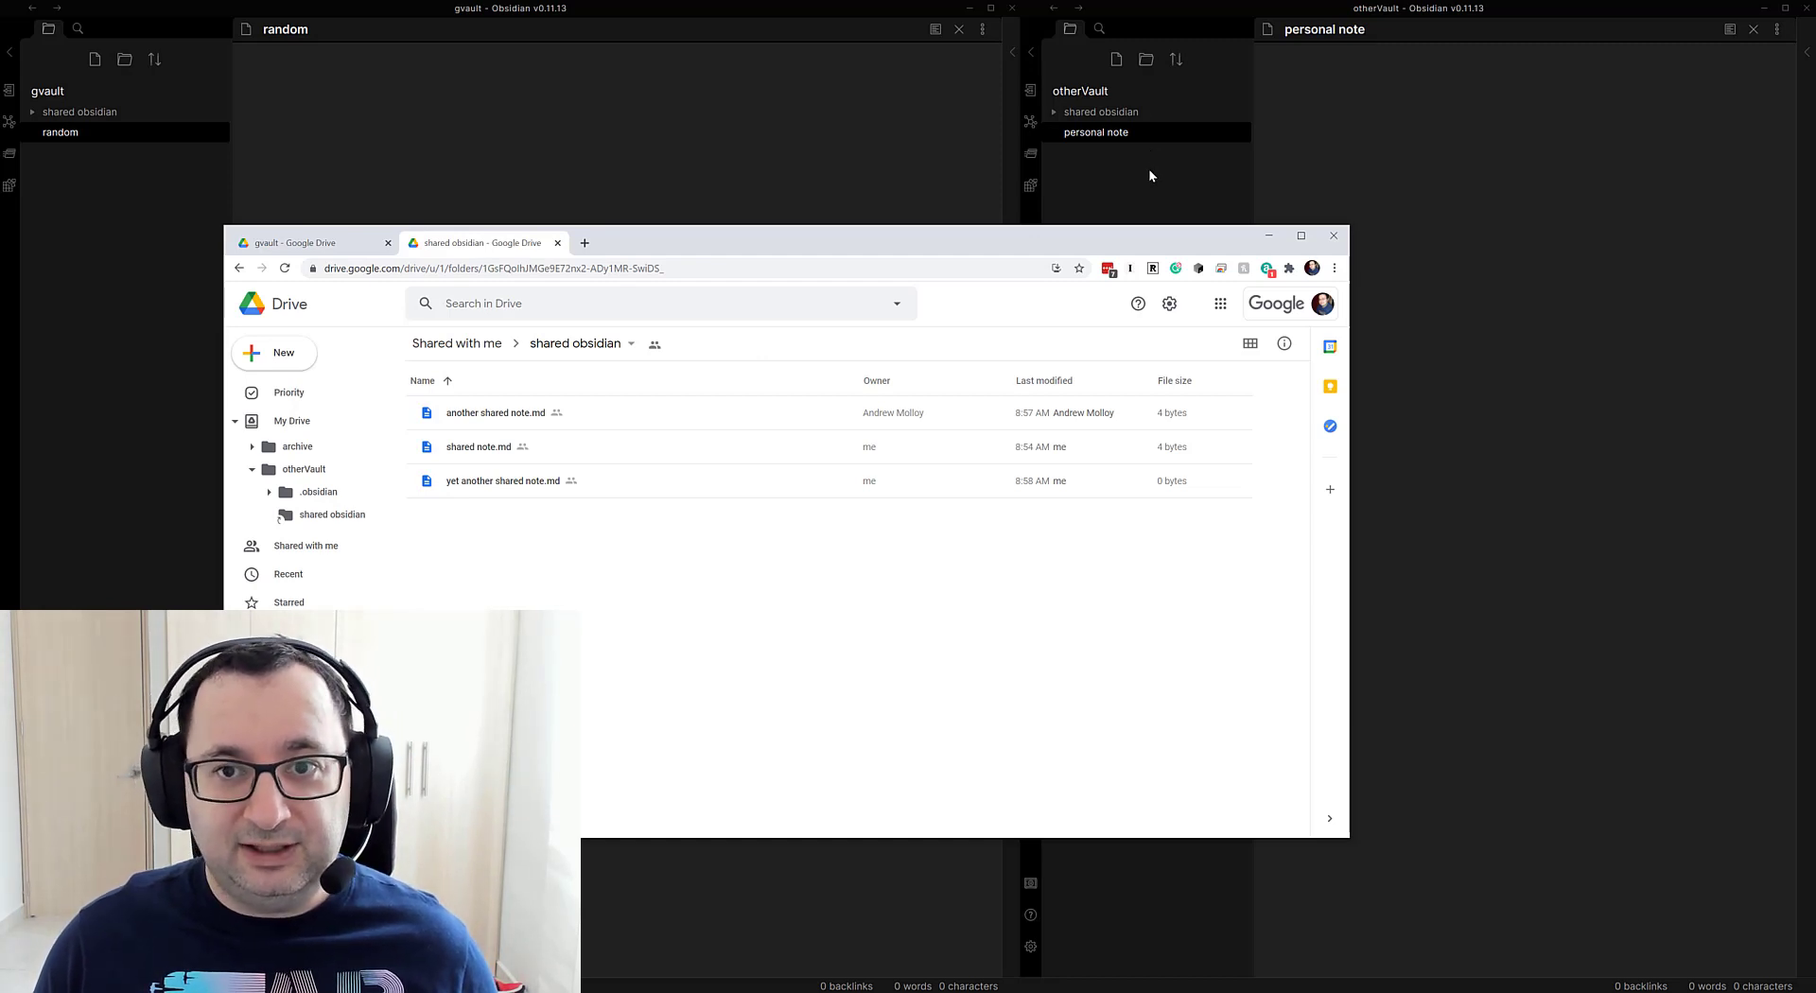
pyautogui.moveTo(332, 514)
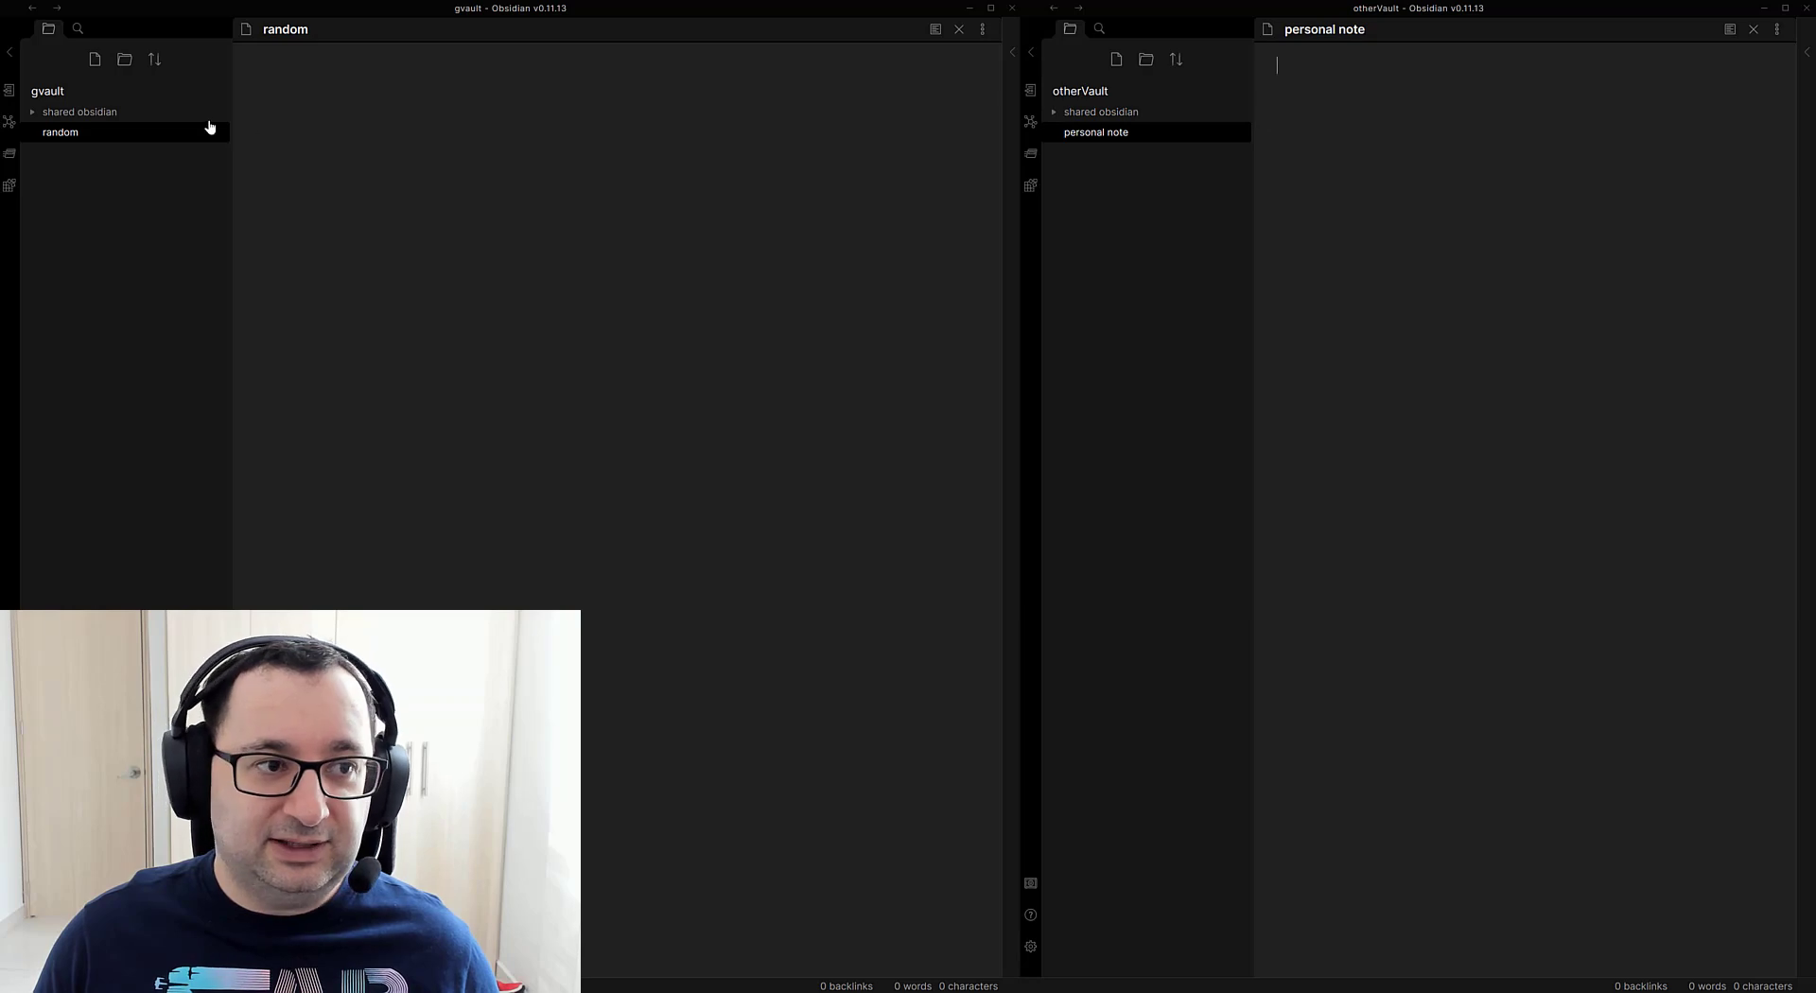
# Step: Expand the shared obsidian folder and open the shared notes in otherVault
pyautogui.click(1099, 111)
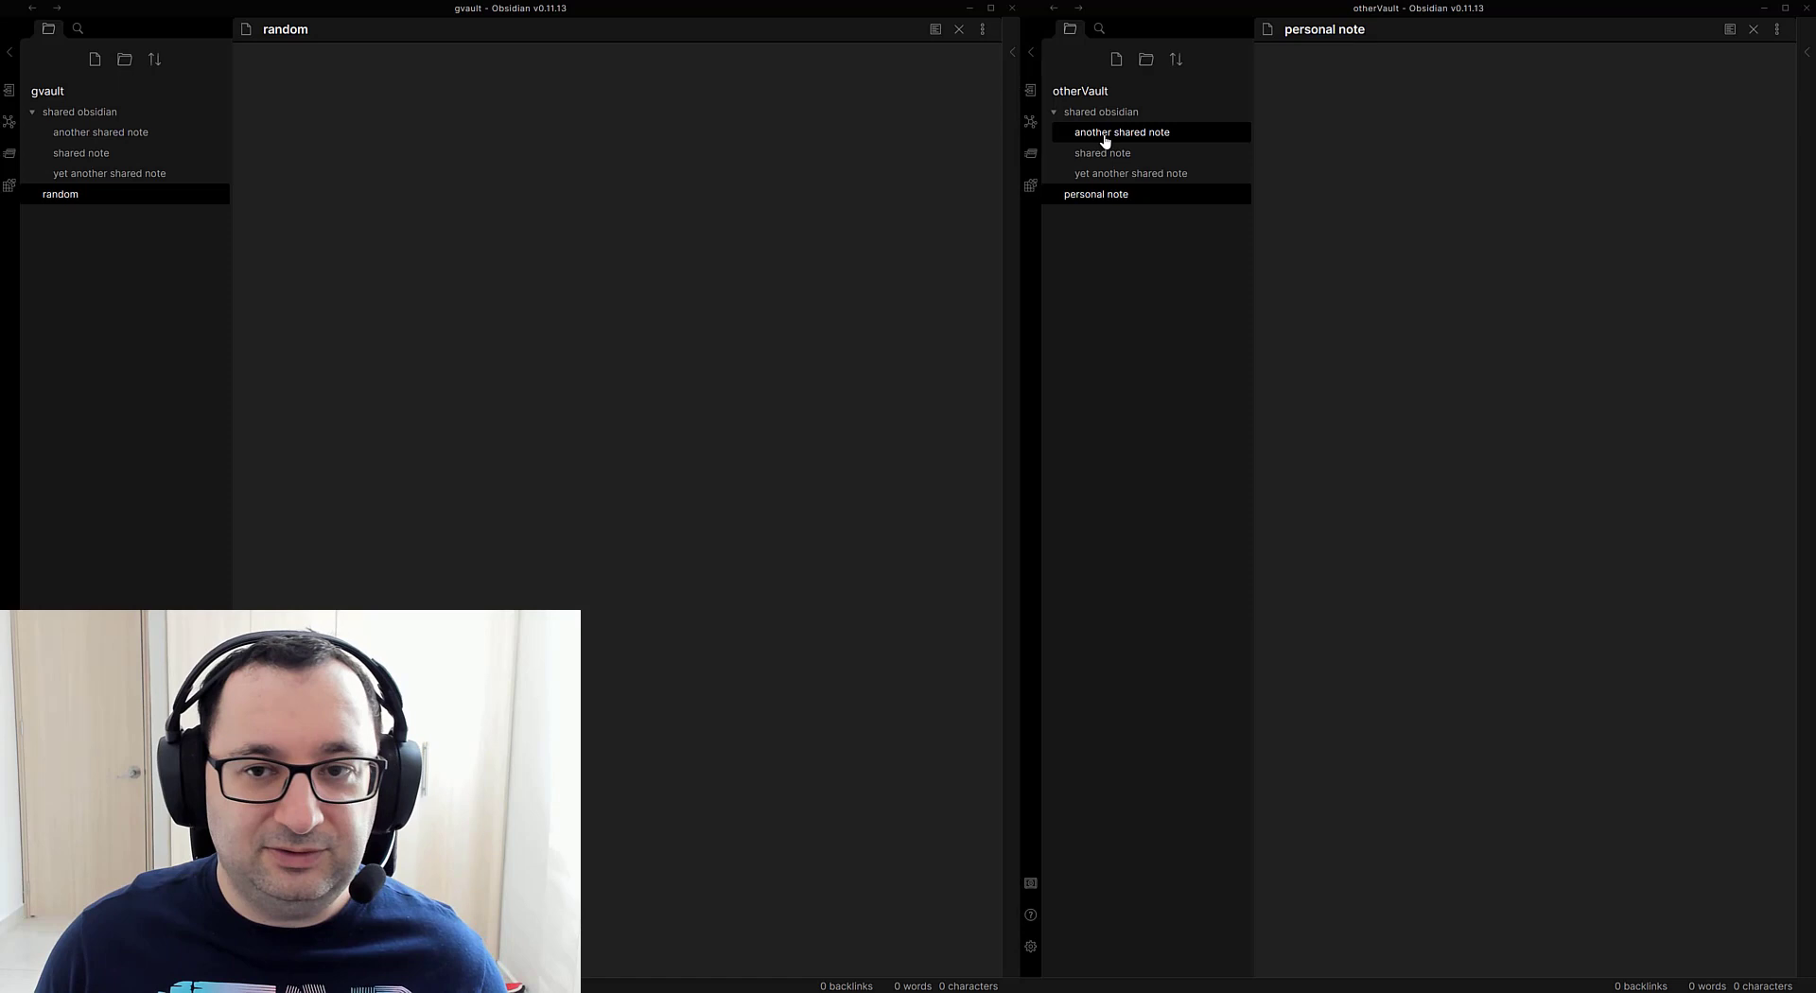
pyautogui.click(1101, 153)
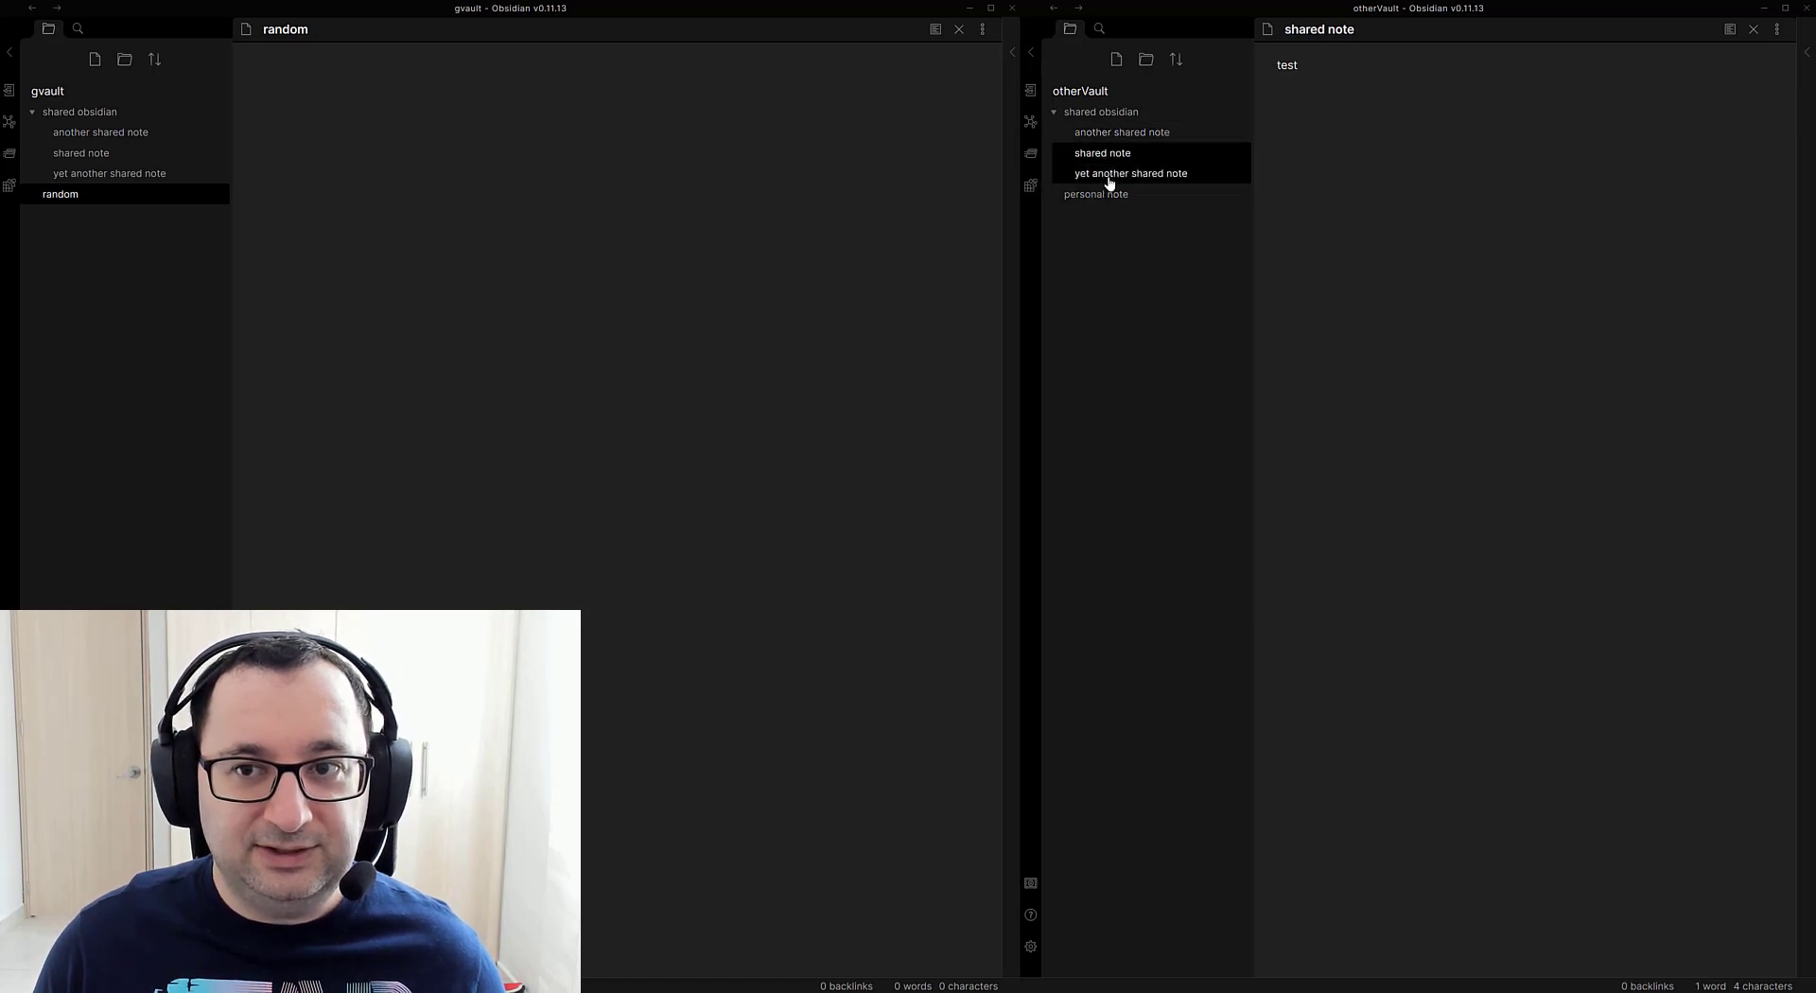
pyautogui.click(1129, 172)
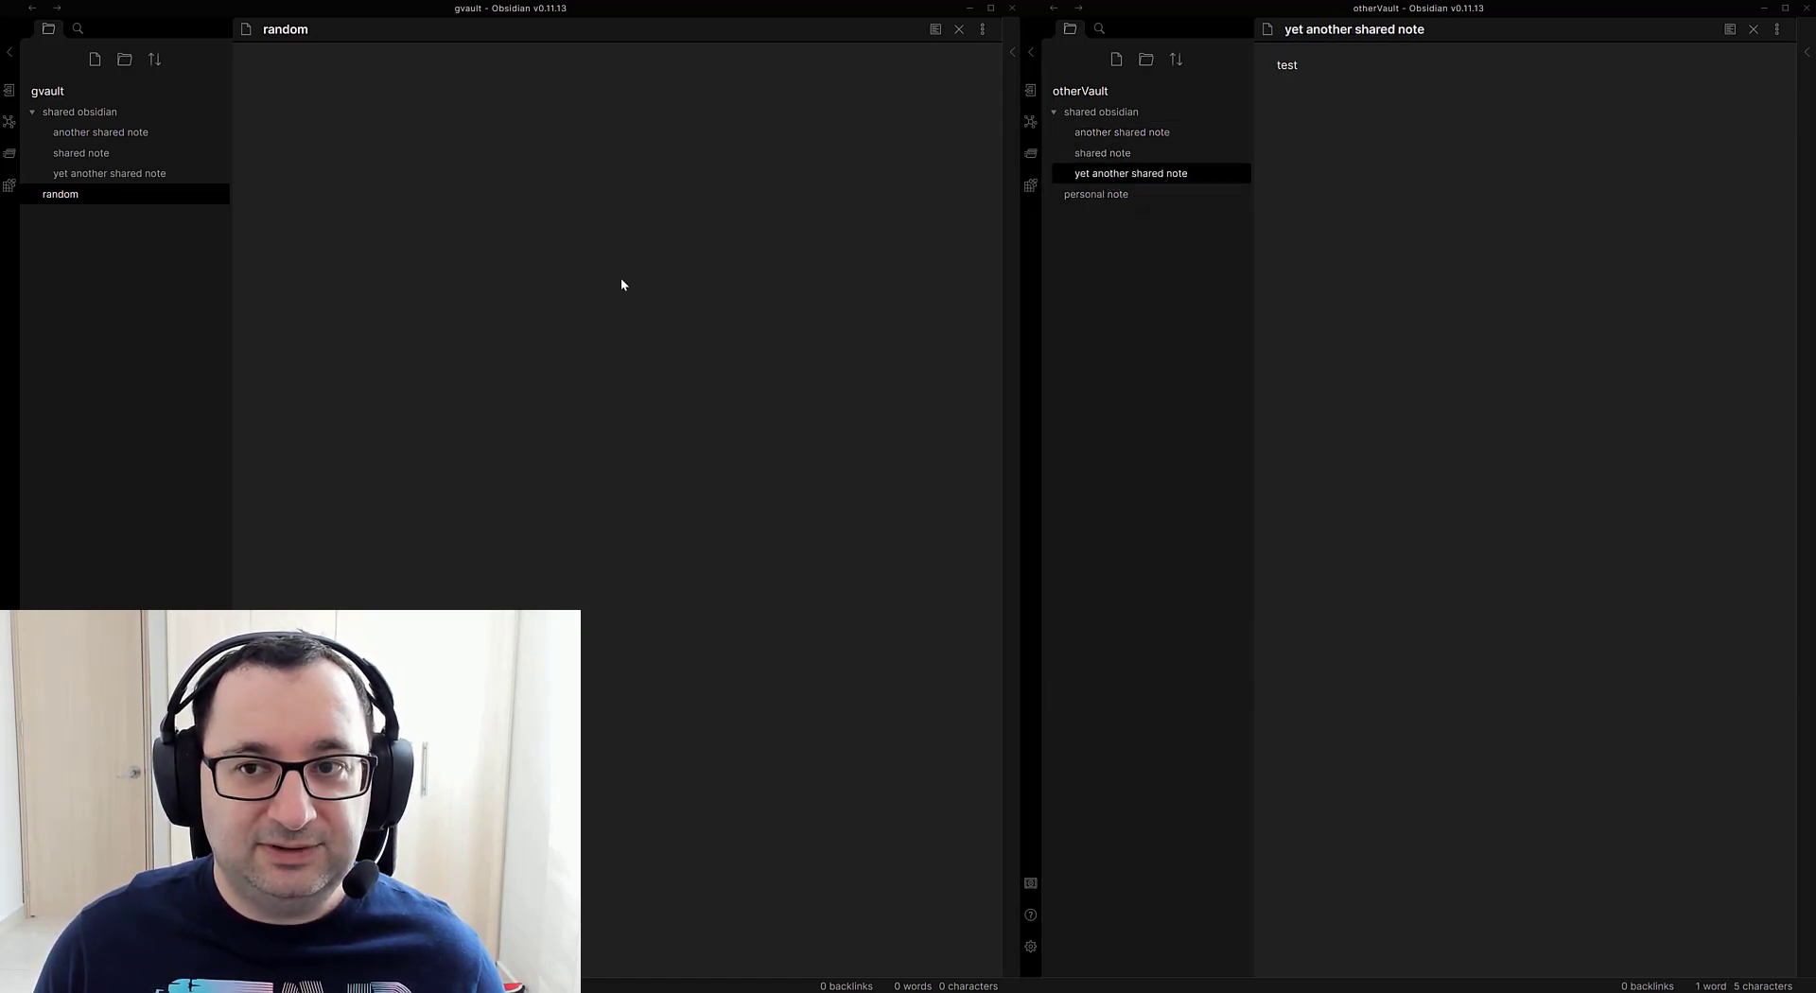
# Step: Compare 'shared note' in gvault with 'yet another shared note' in otherVault
pyautogui.click(81, 153)
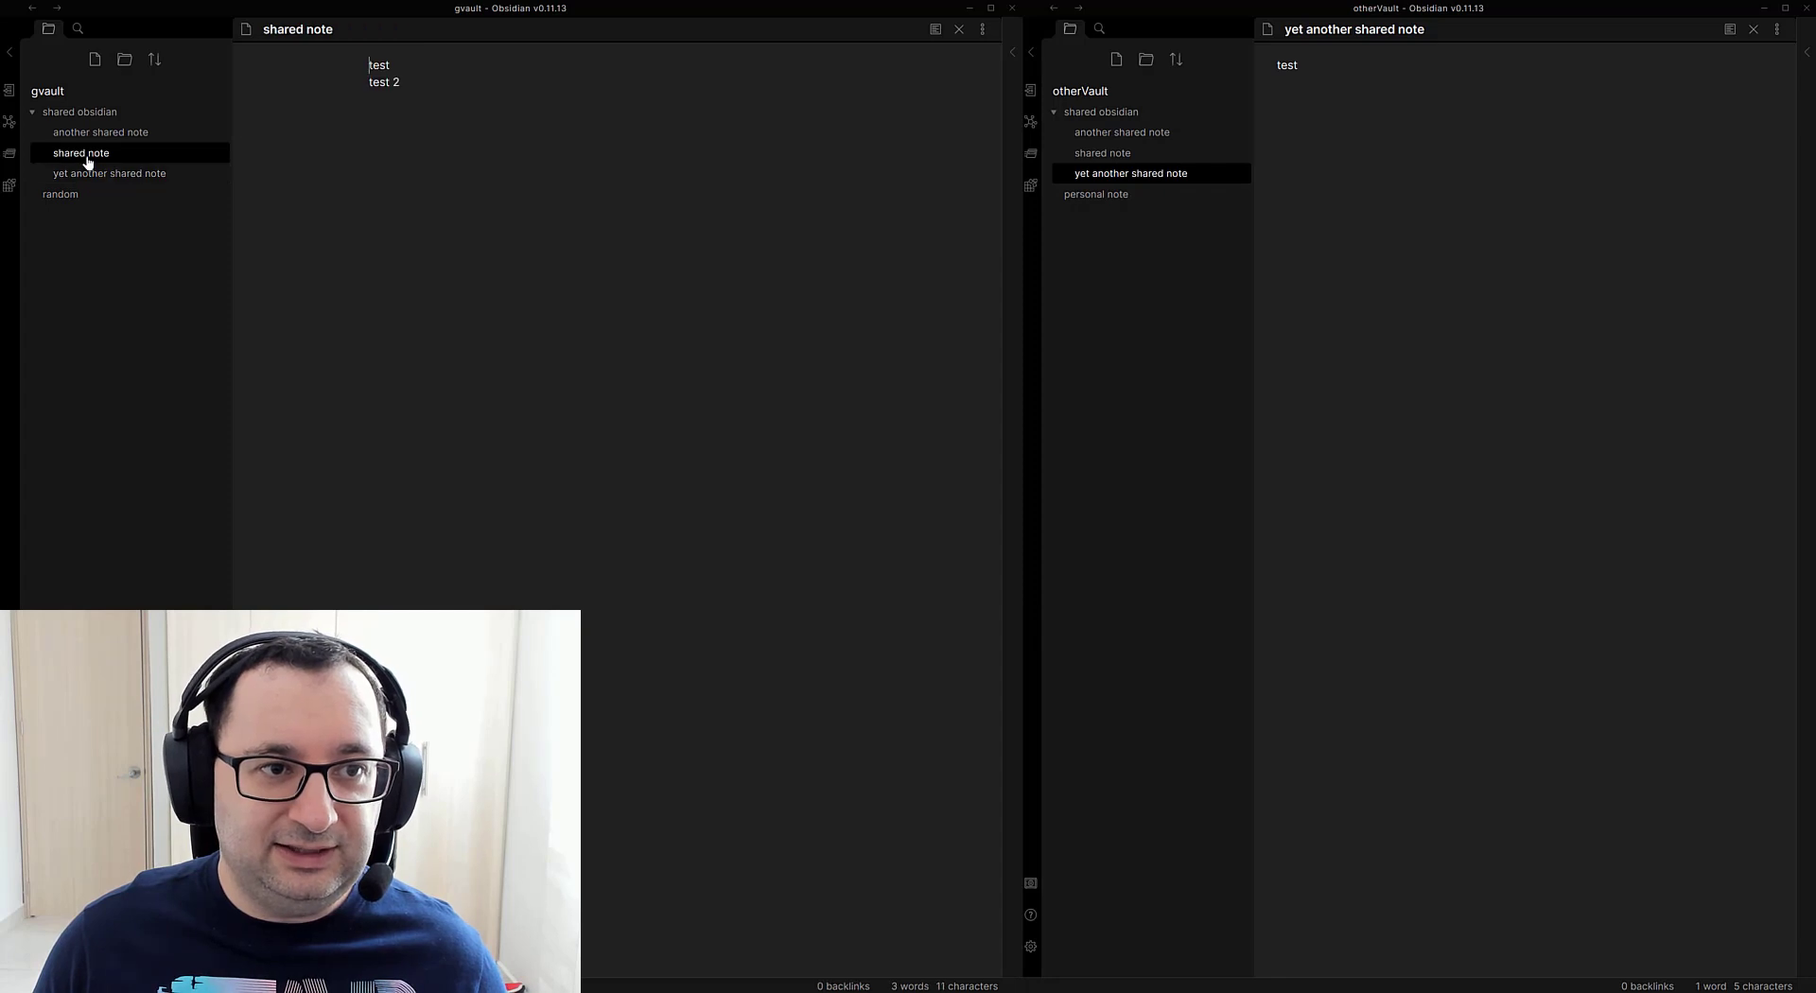
pyautogui.click(101, 131)
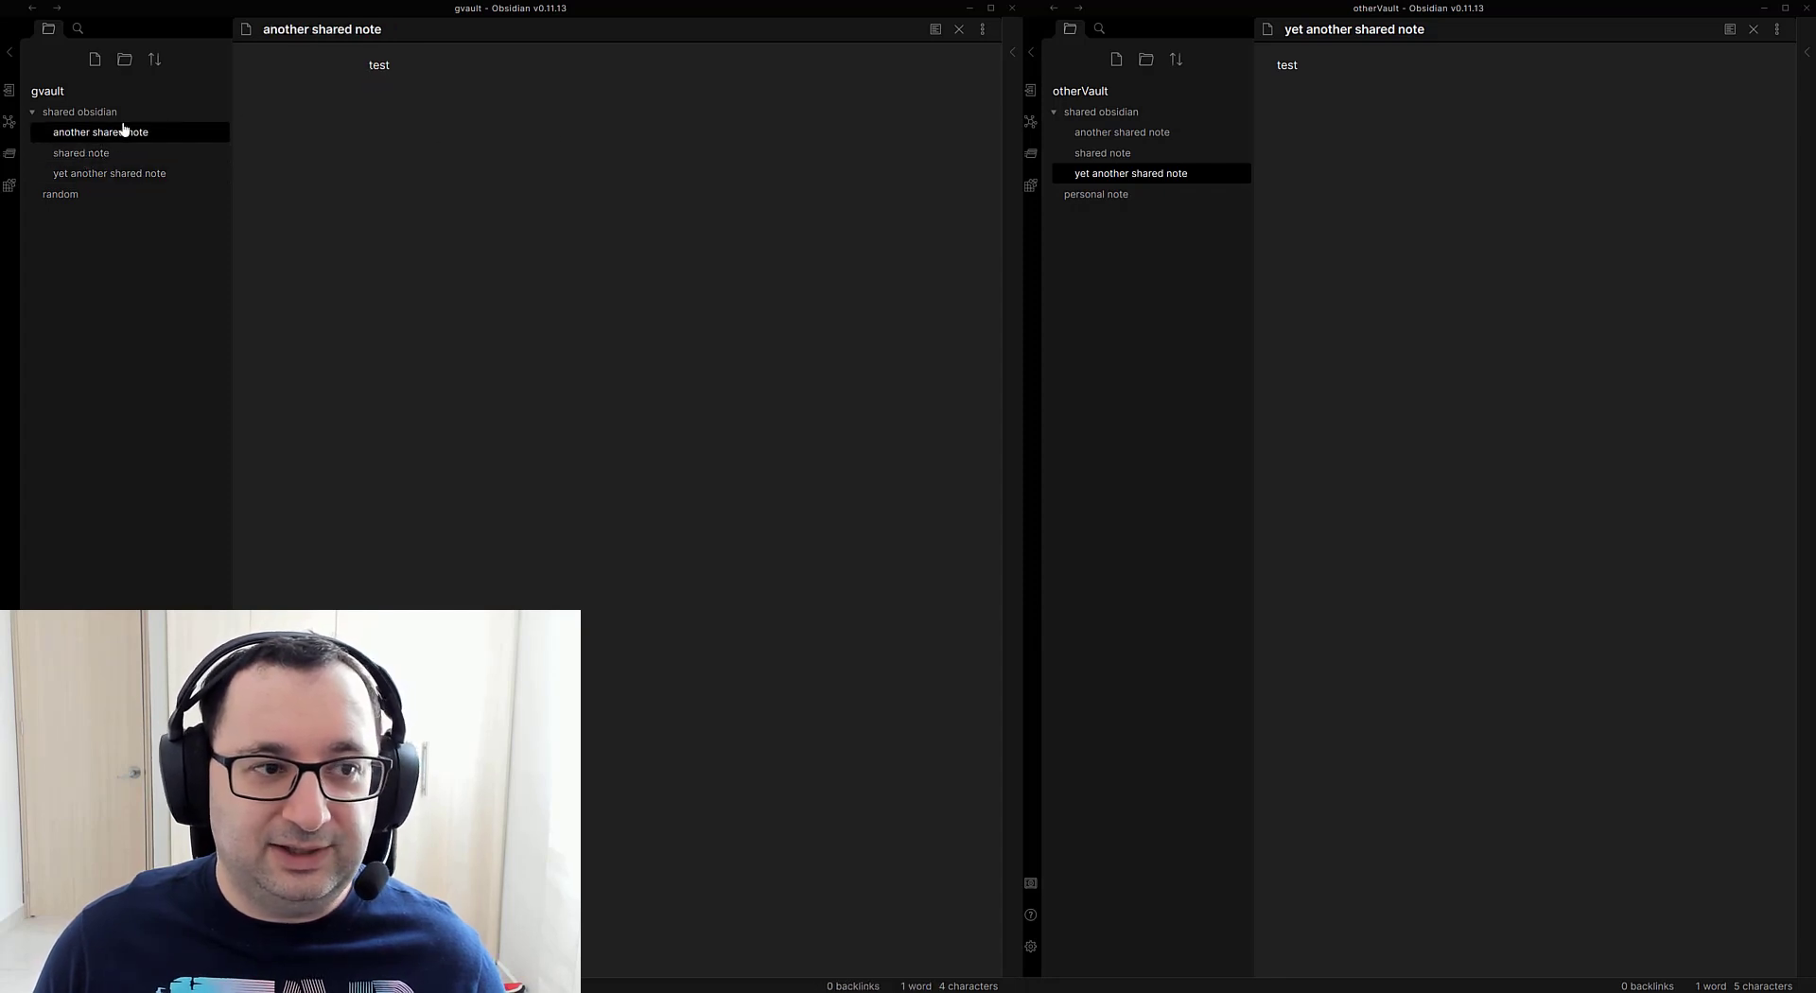
pyautogui.click(80, 151)
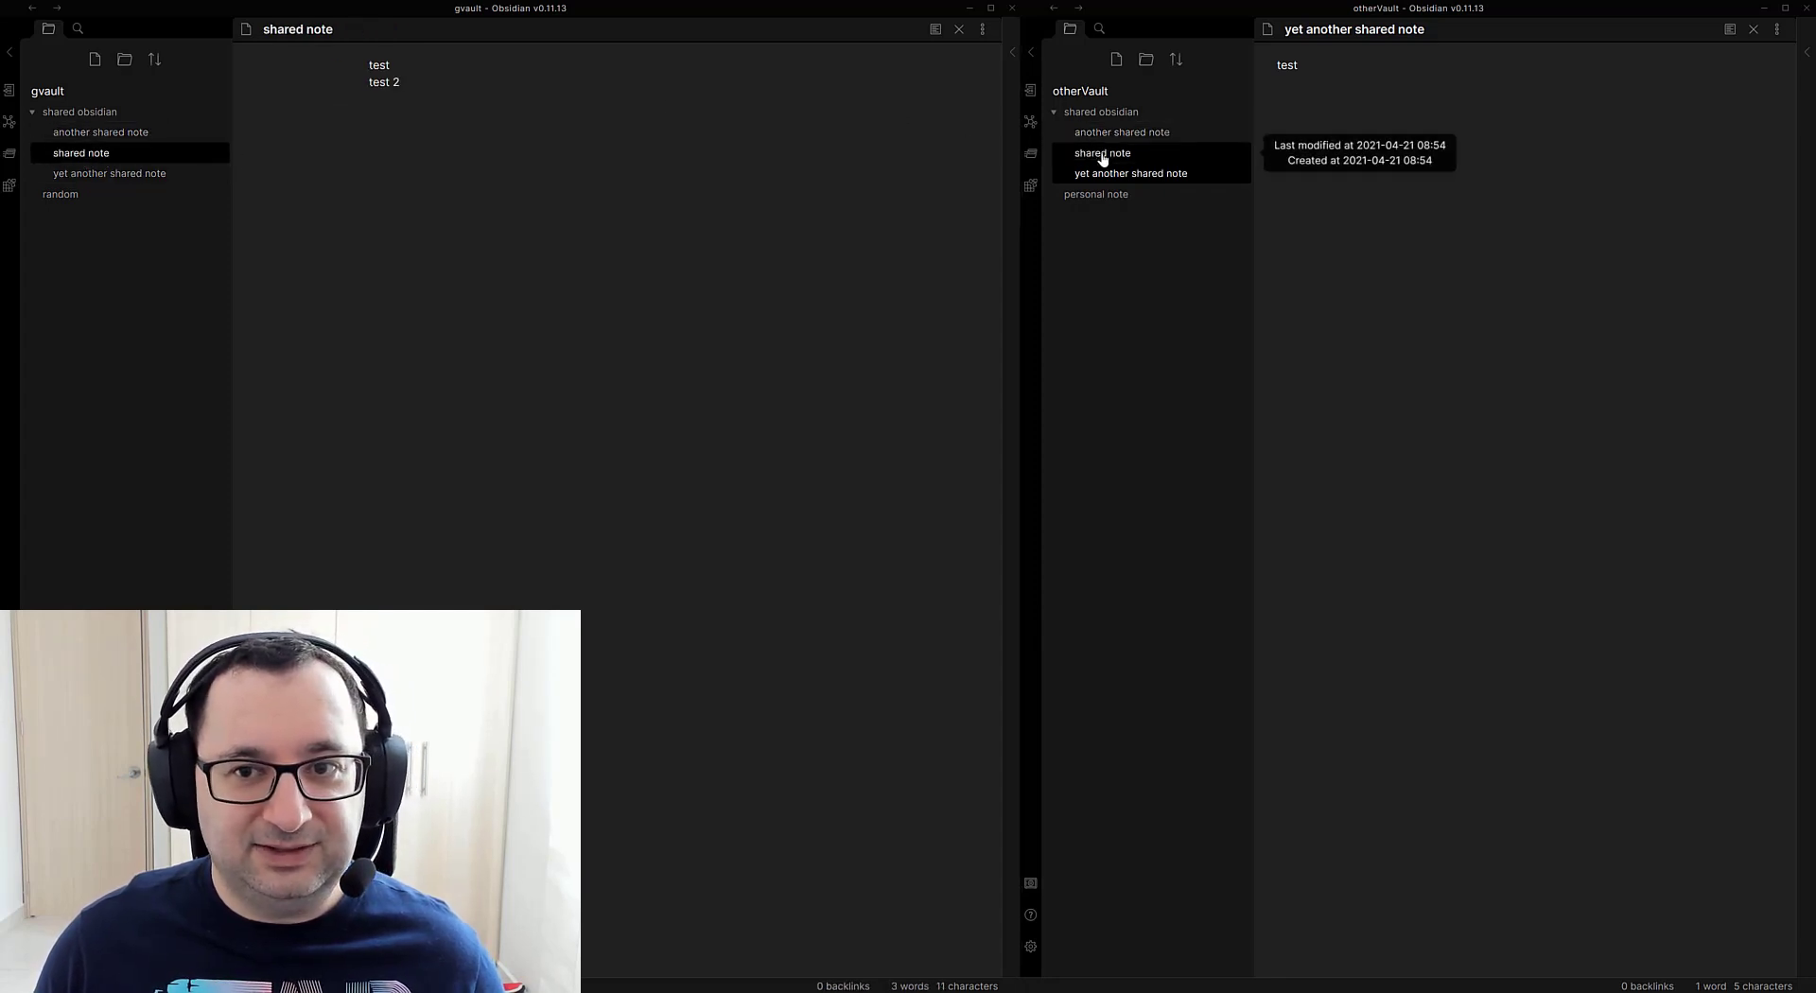
pyautogui.click(1101, 153)
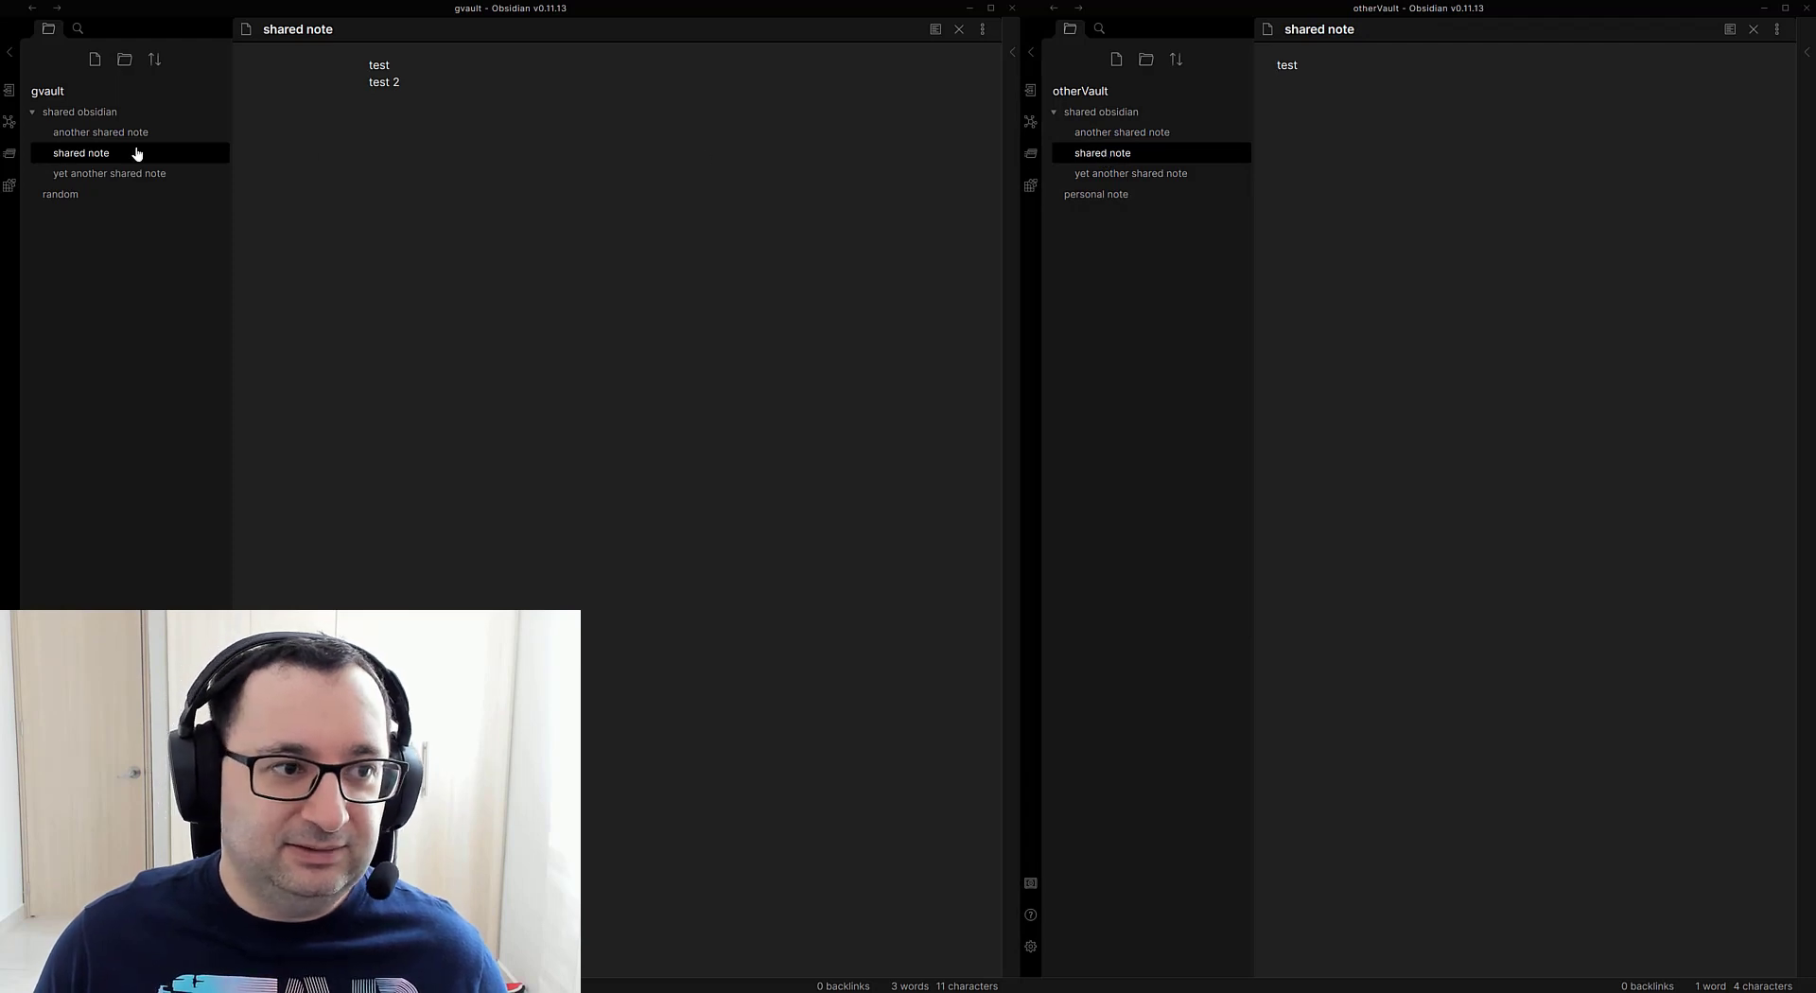
pyautogui.moveTo(1101, 151)
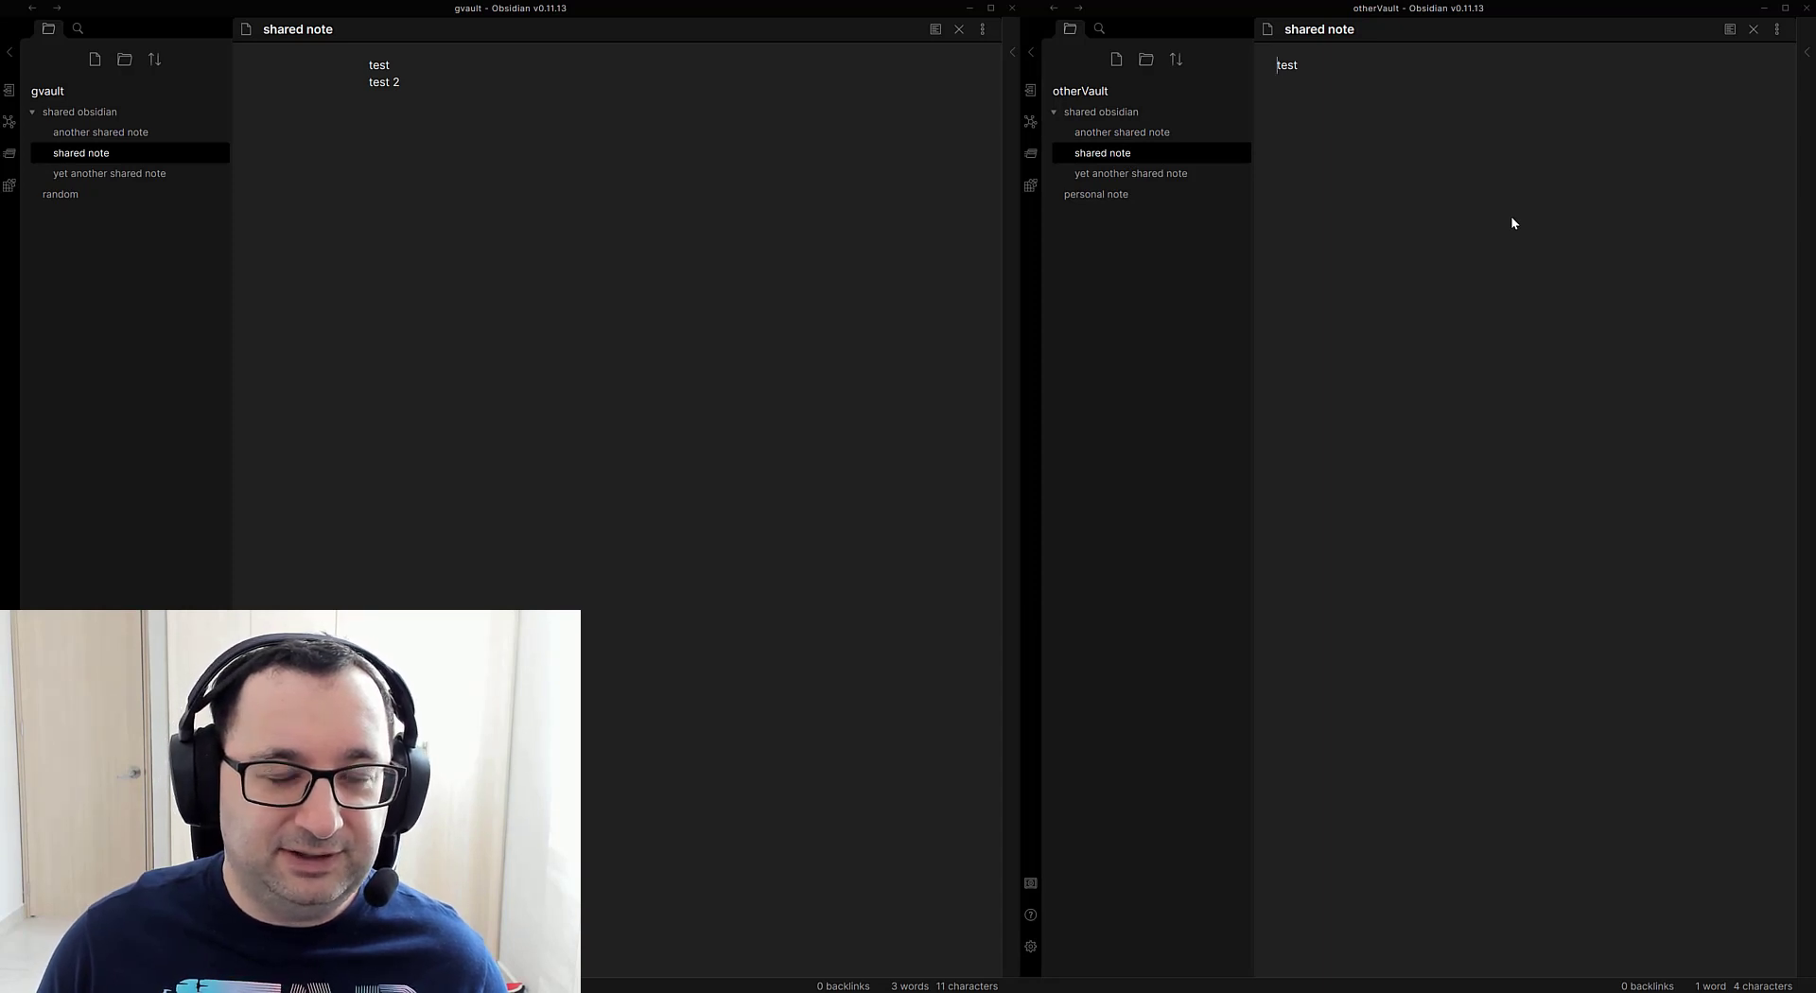
pyautogui.moveTo(1100, 154)
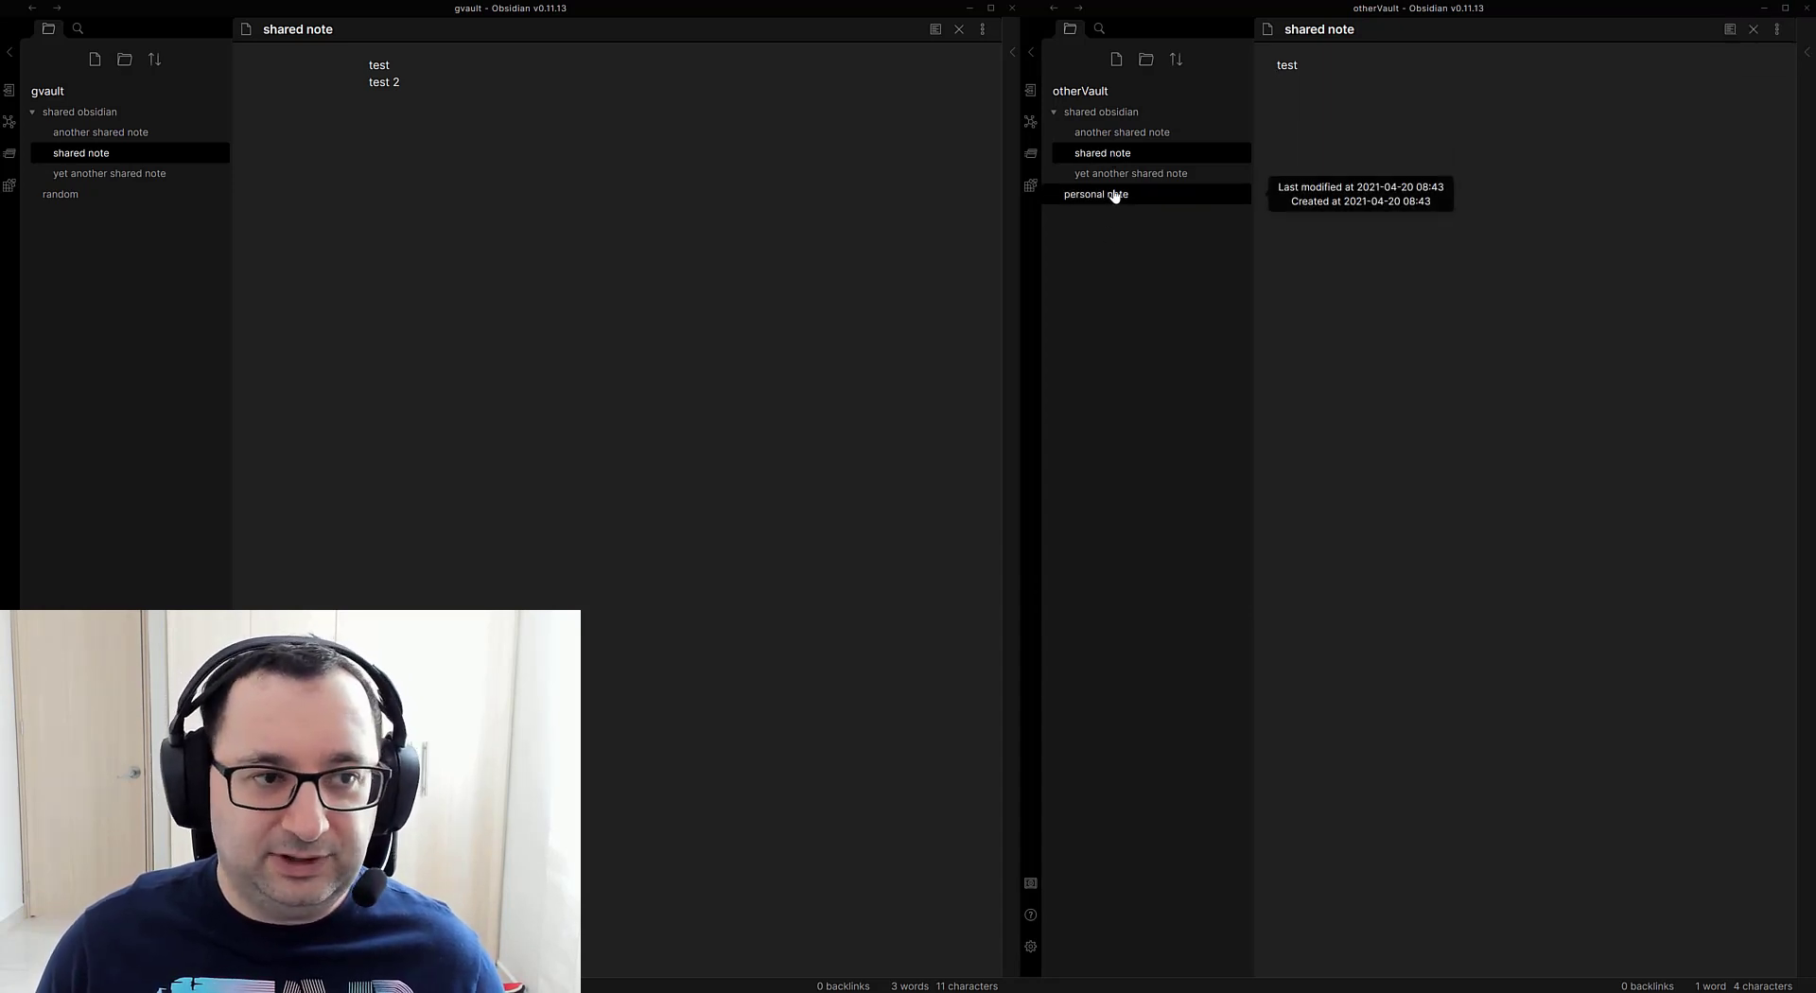
pyautogui.click(1130, 173)
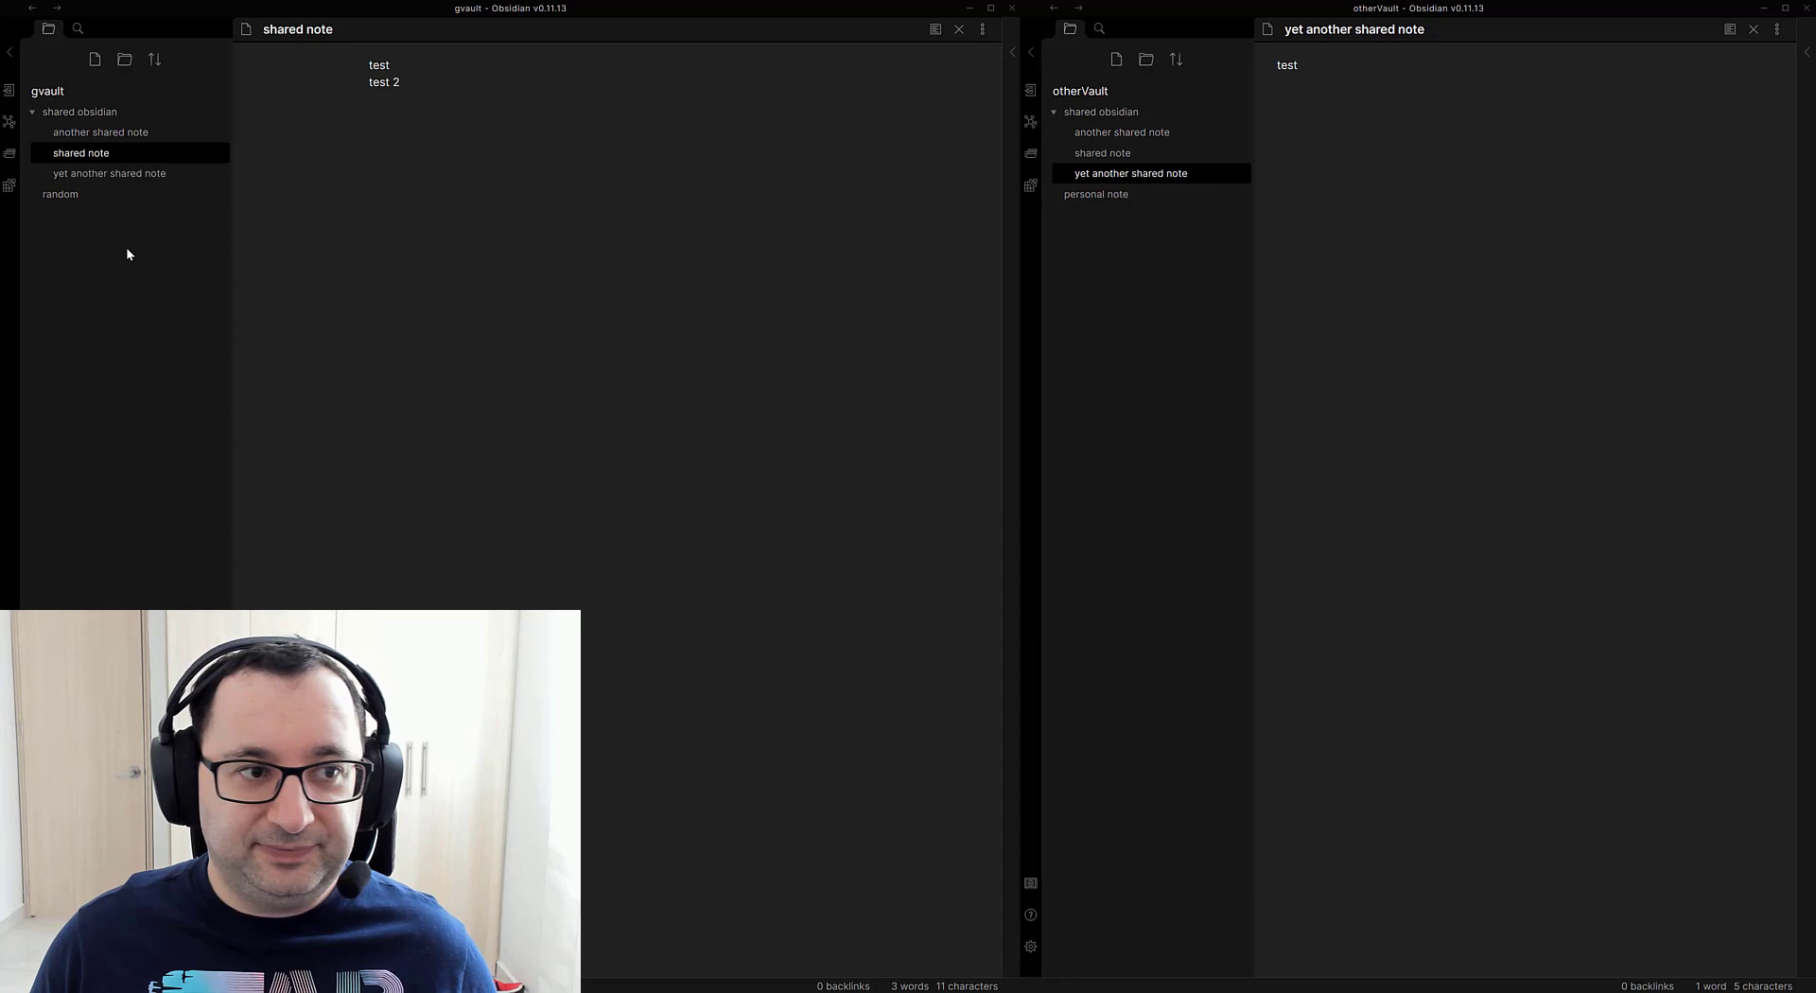
# Step: Check gvault's empty 'yet another shared note', then open 'random' and 'personal note'
pyautogui.click(109, 173)
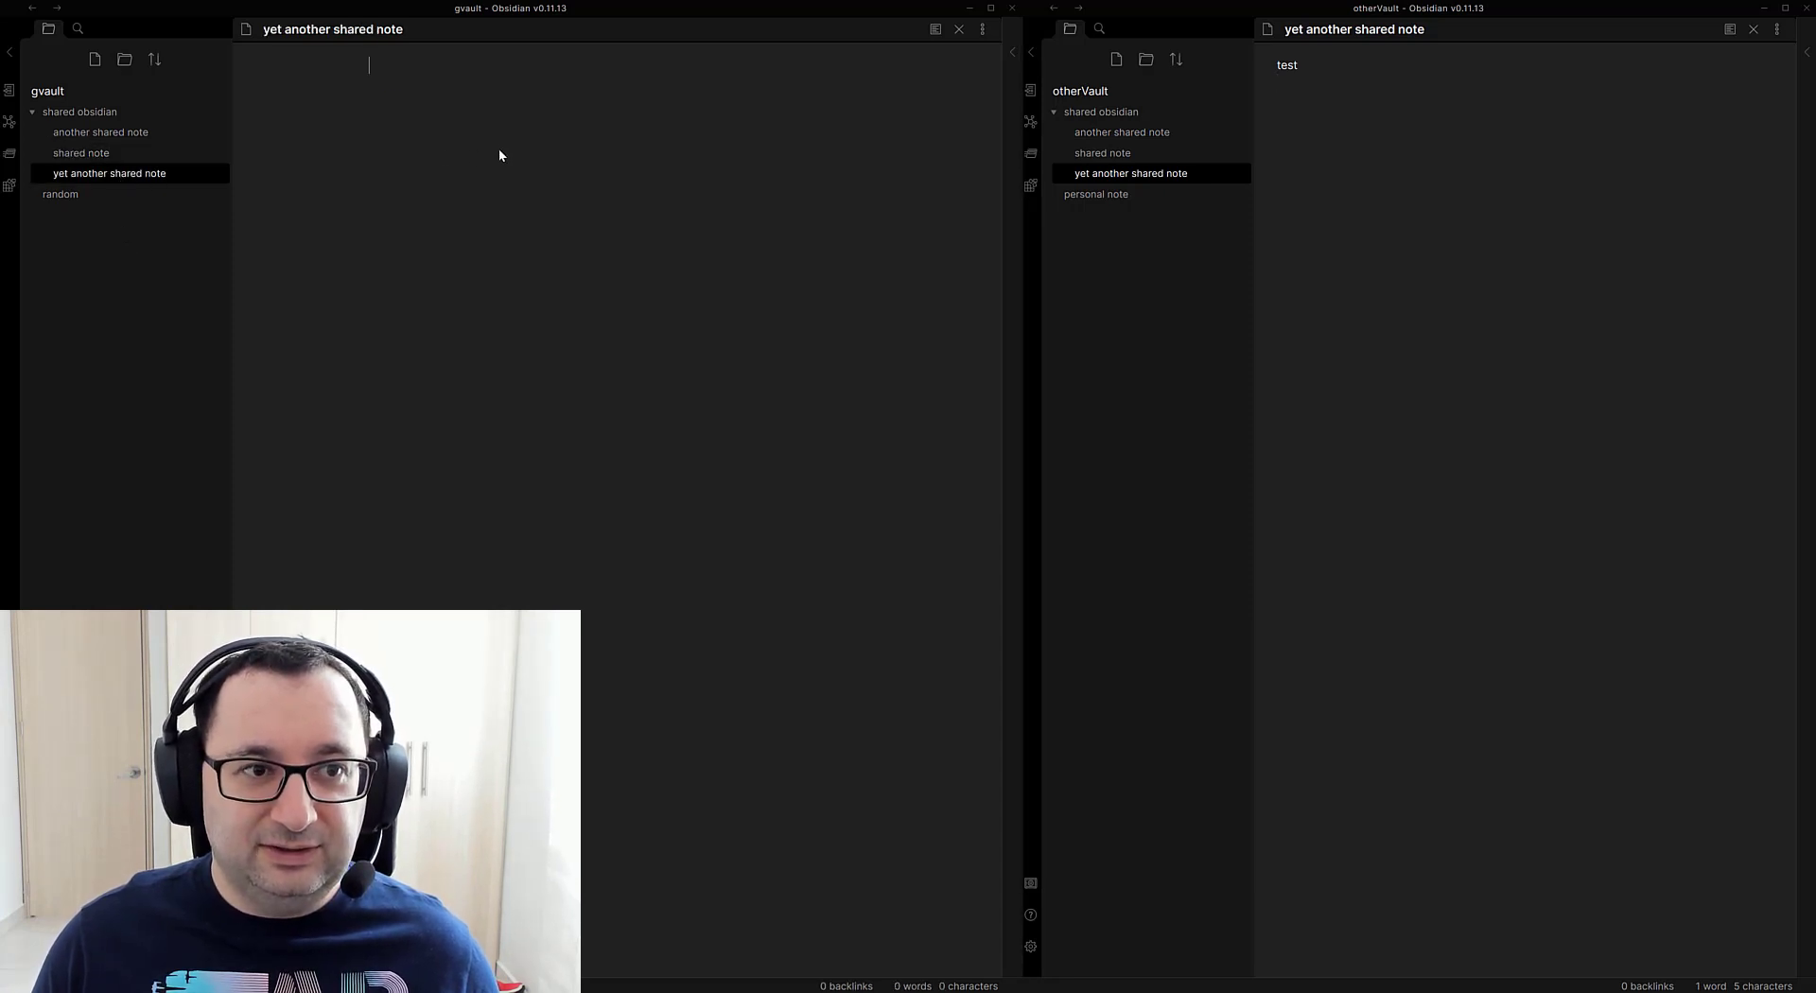
pyautogui.moveTo(754, 429)
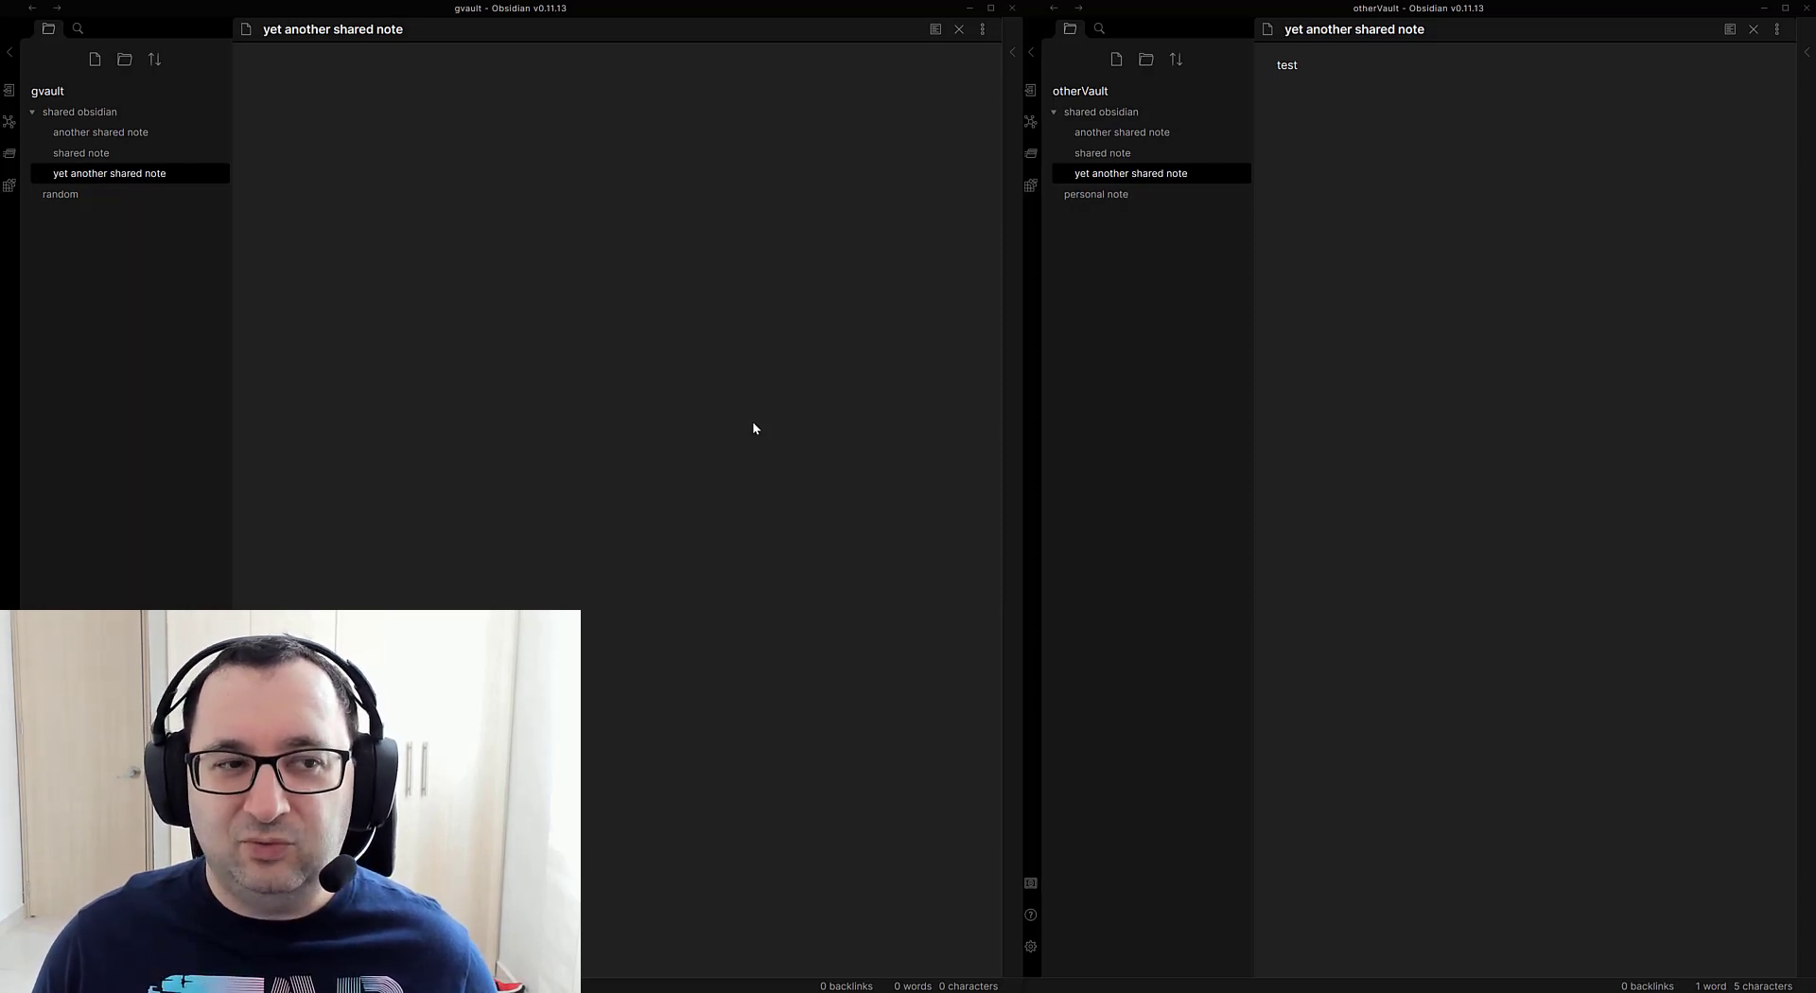
pyautogui.click(370, 65)
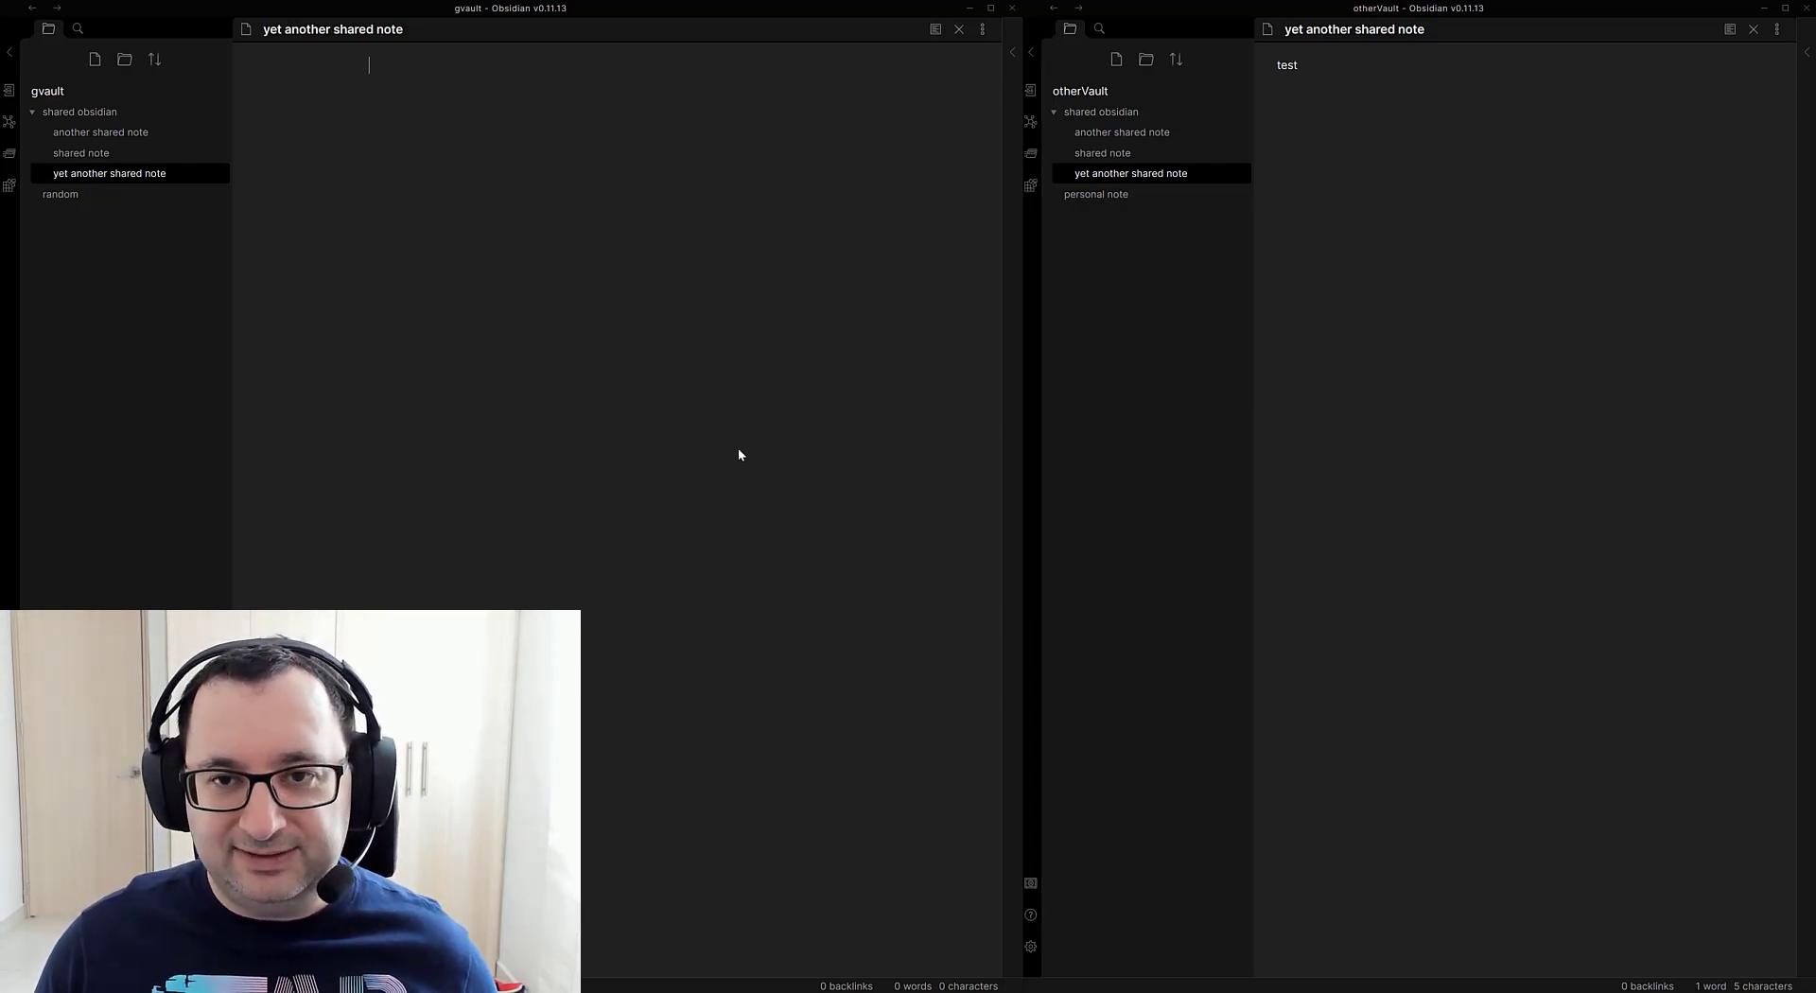
pyautogui.moveTo(61, 193)
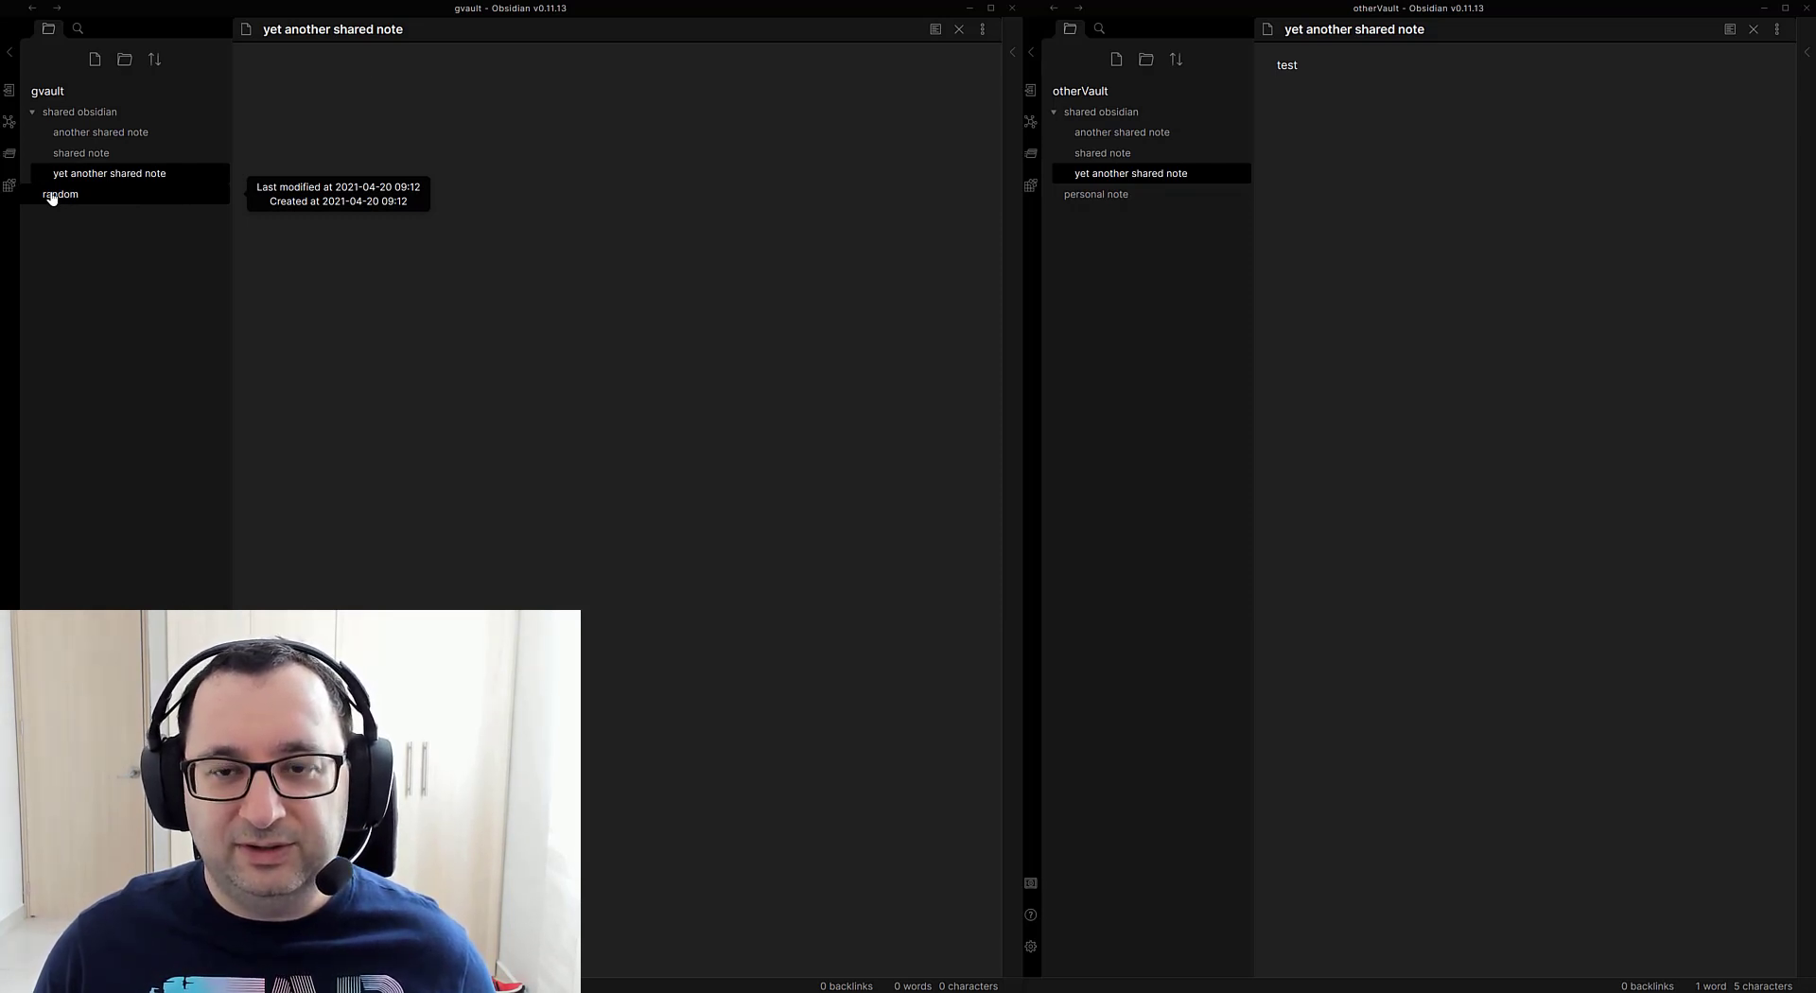
pyautogui.click(61, 192)
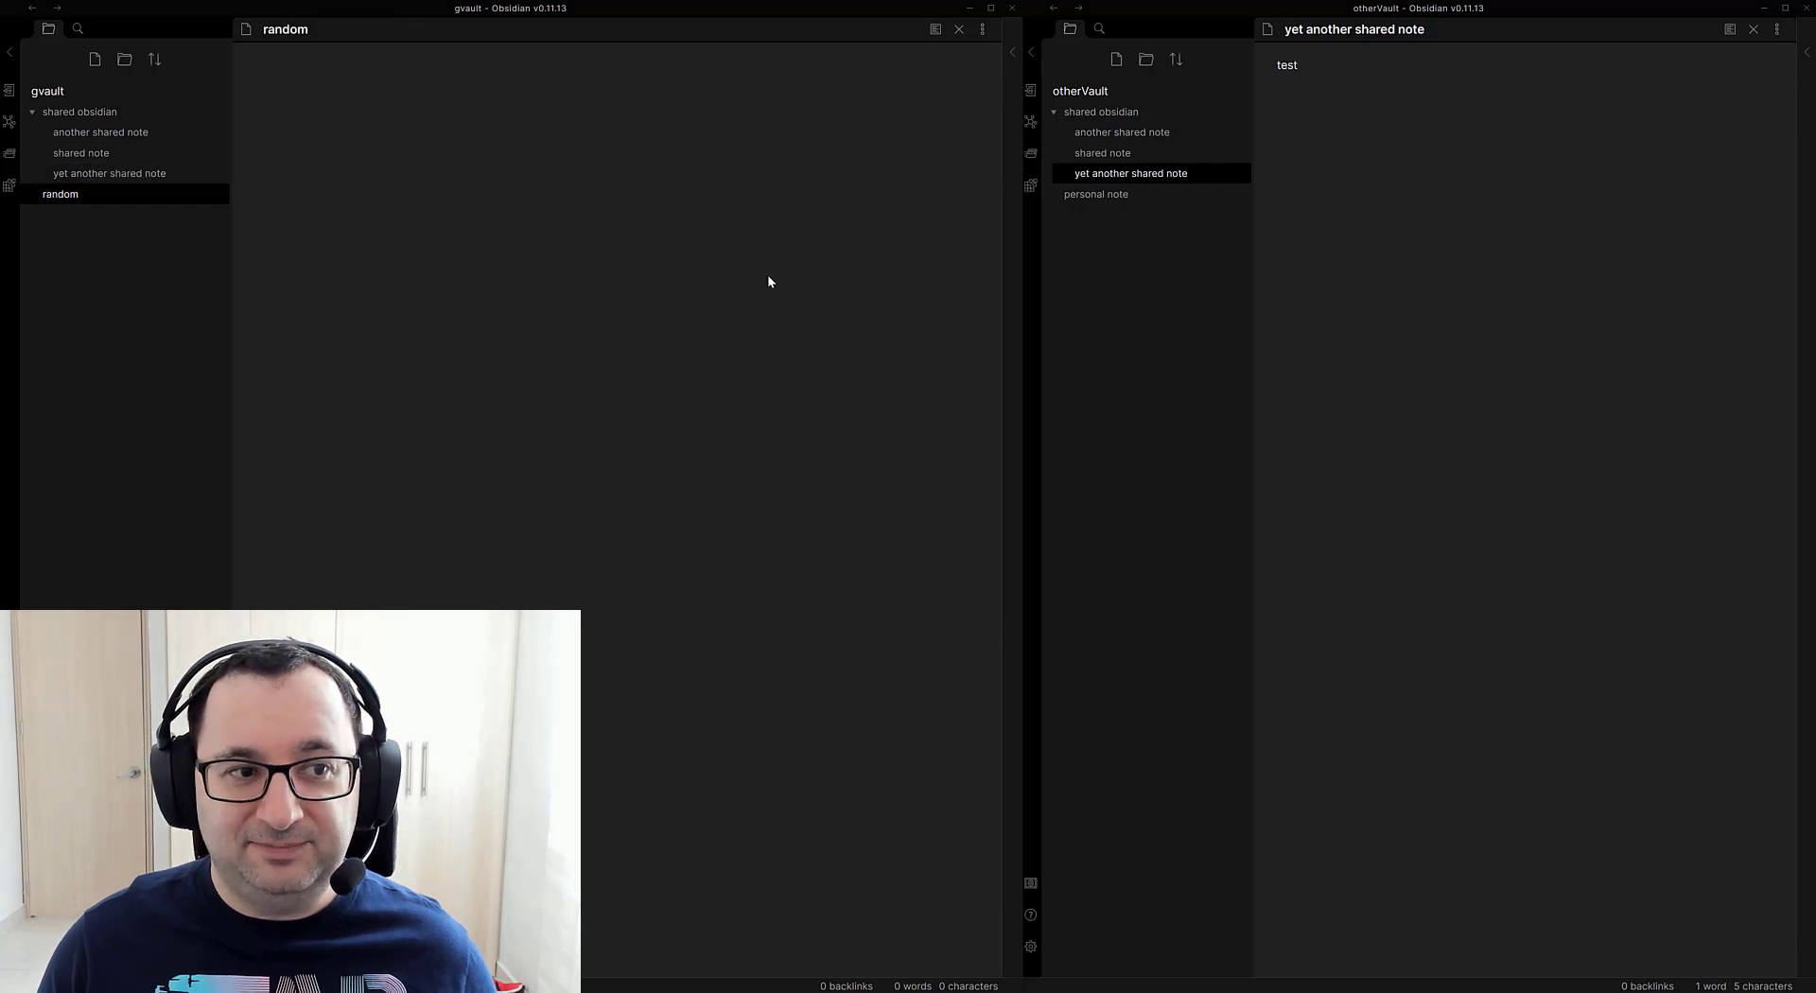
pyautogui.click(1094, 192)
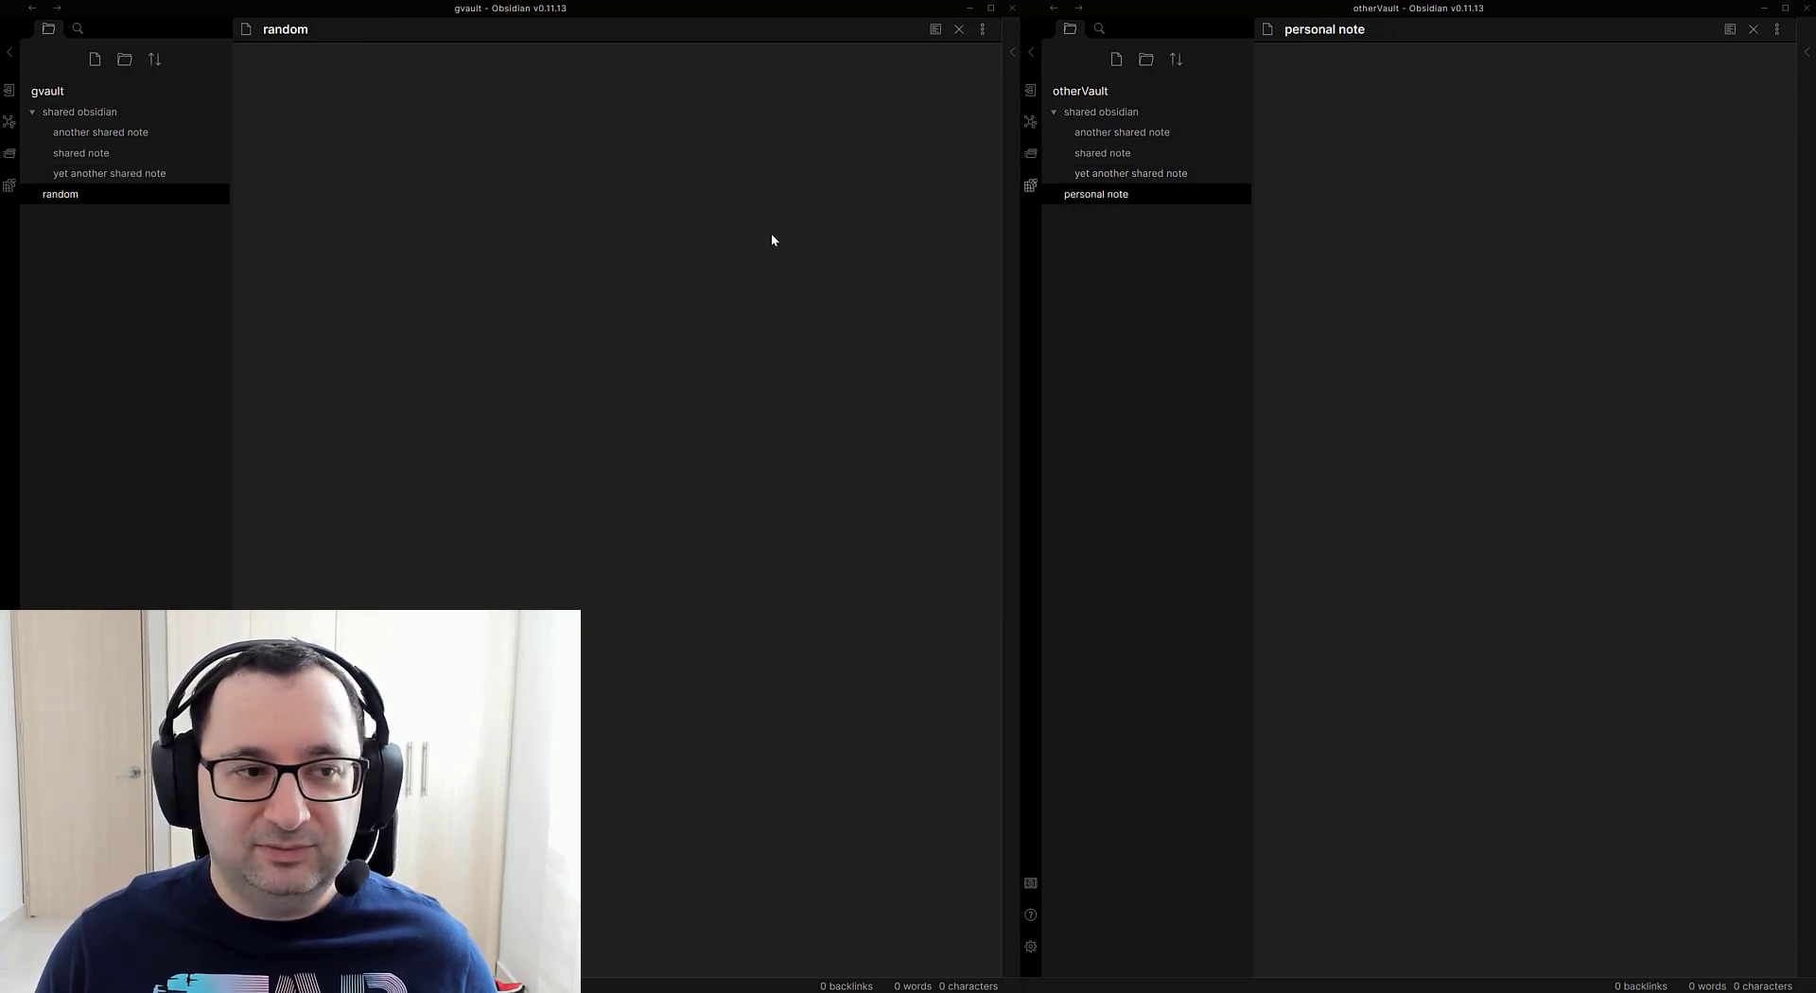
pyautogui.moveTo(939, 244)
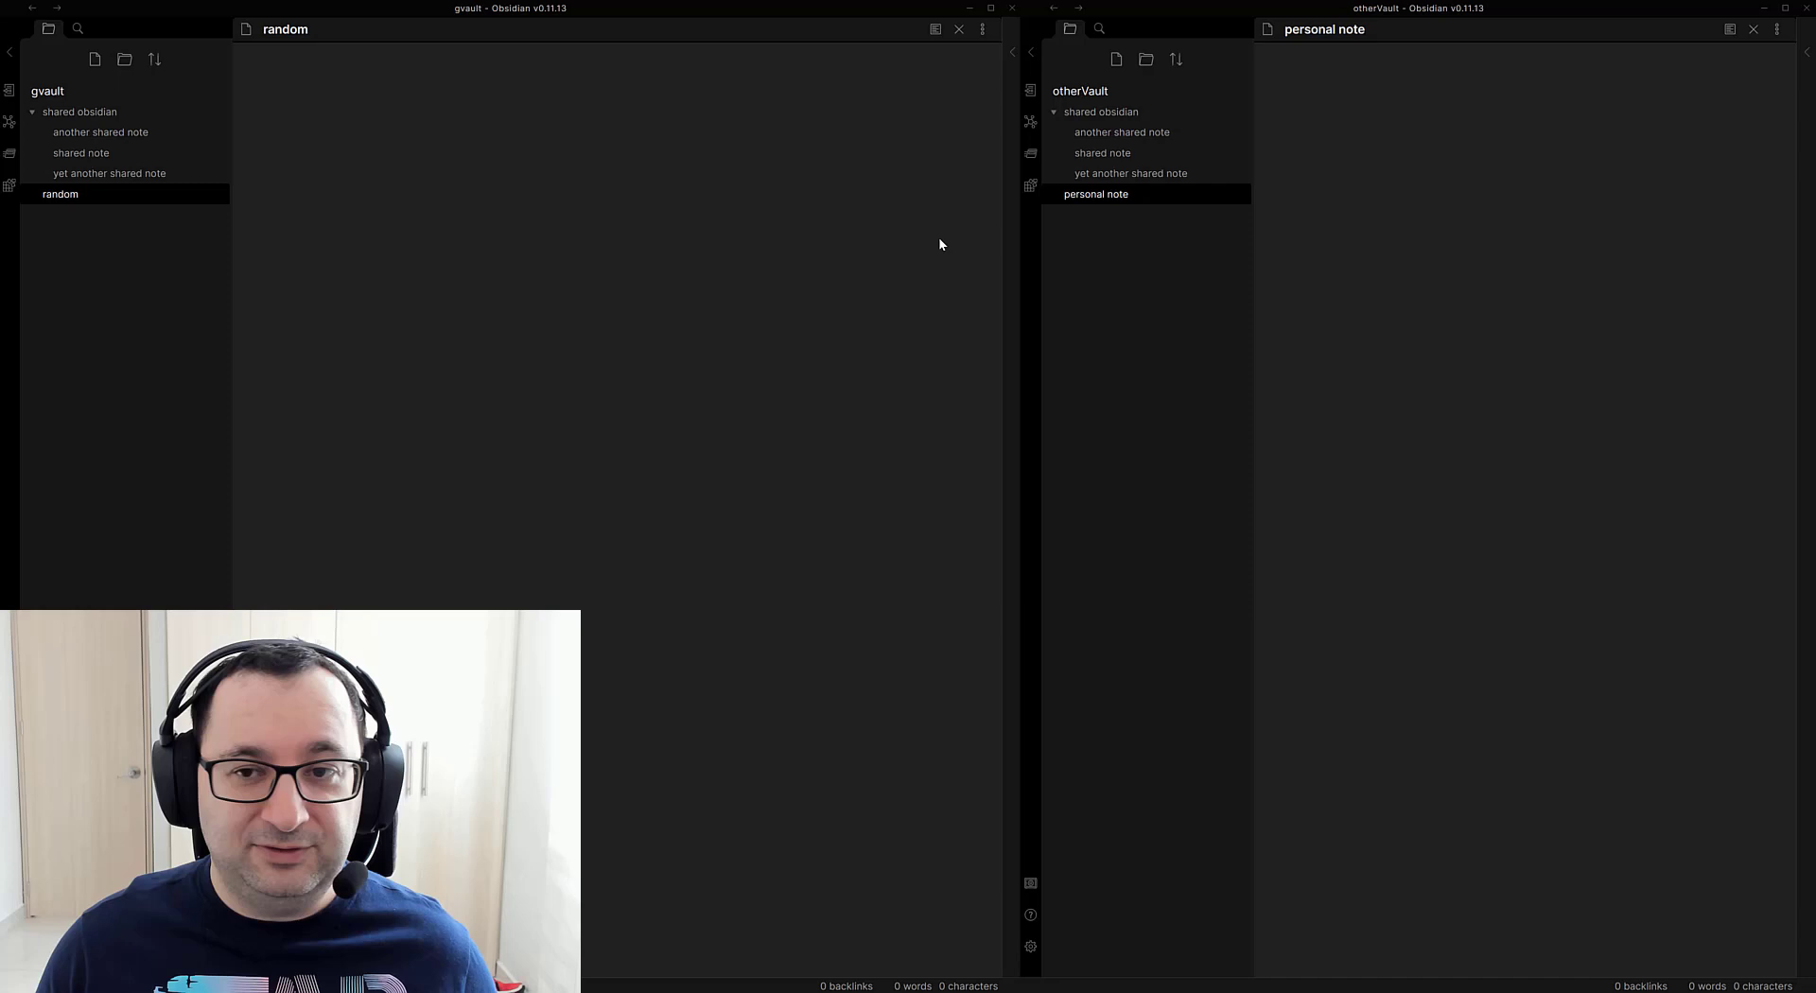
pyautogui.moveTo(1094, 193)
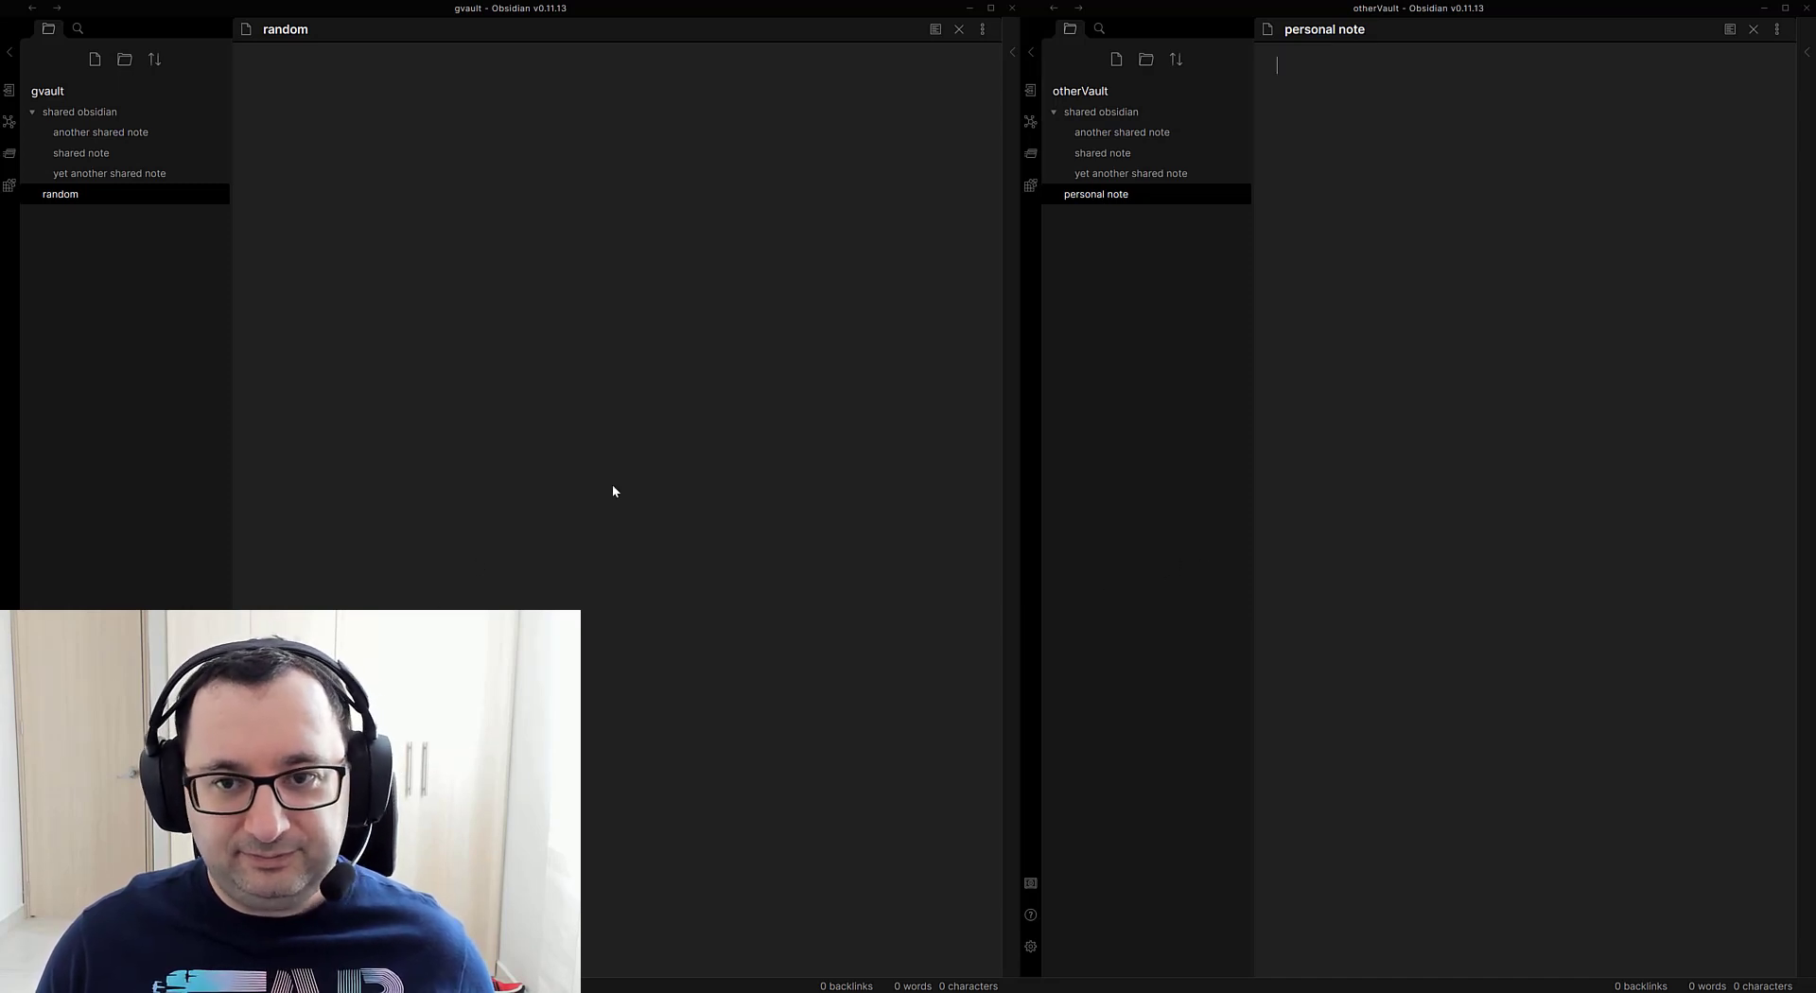
pyautogui.moveTo(806, 335)
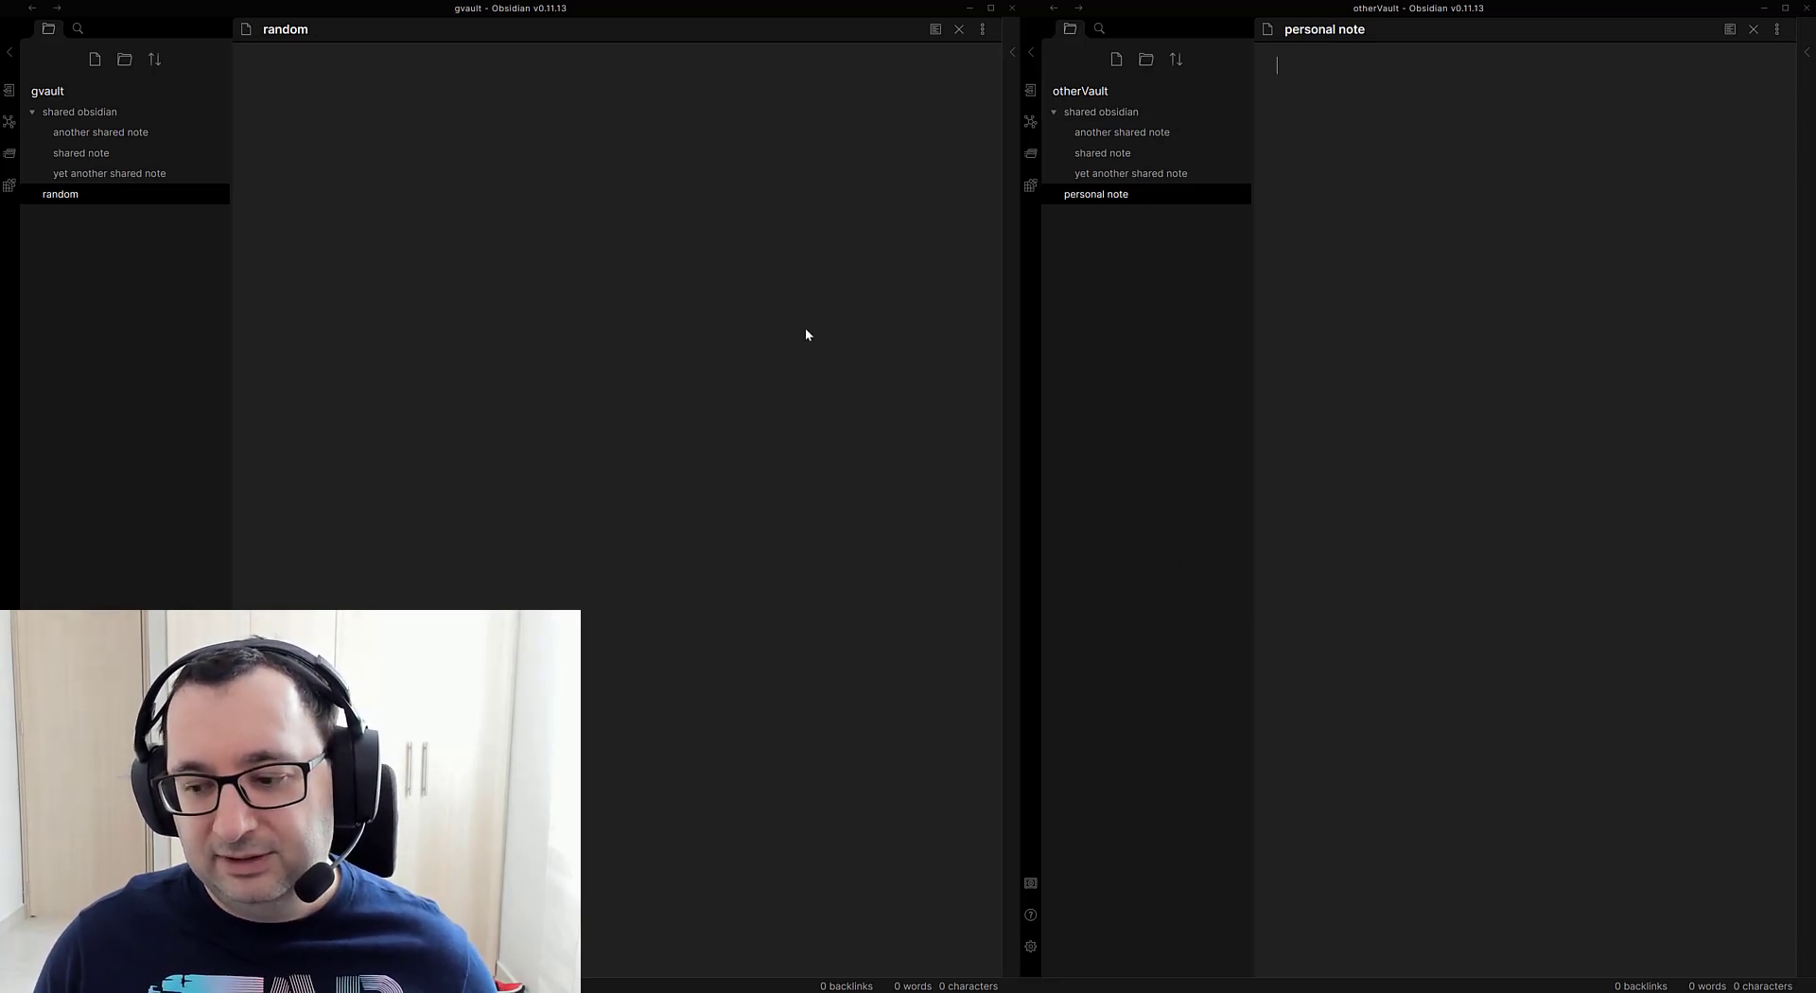
pyautogui.moveTo(3, 601)
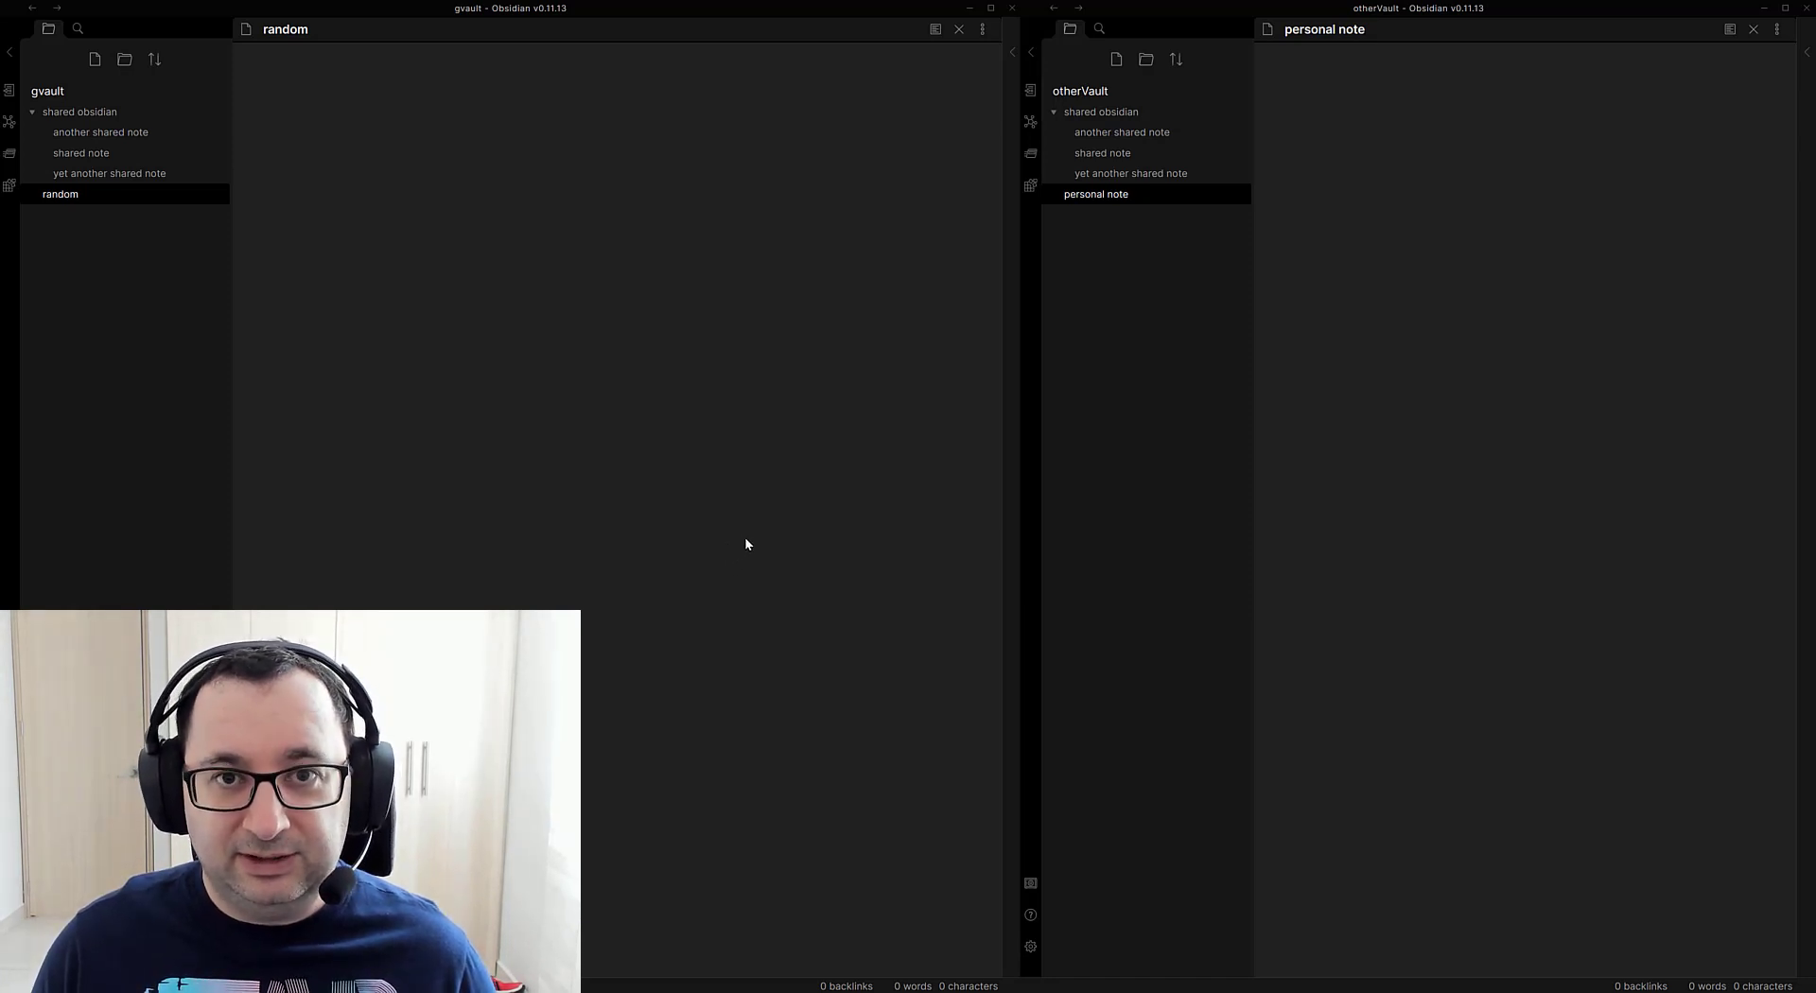
pyautogui.moveTo(1120, 211)
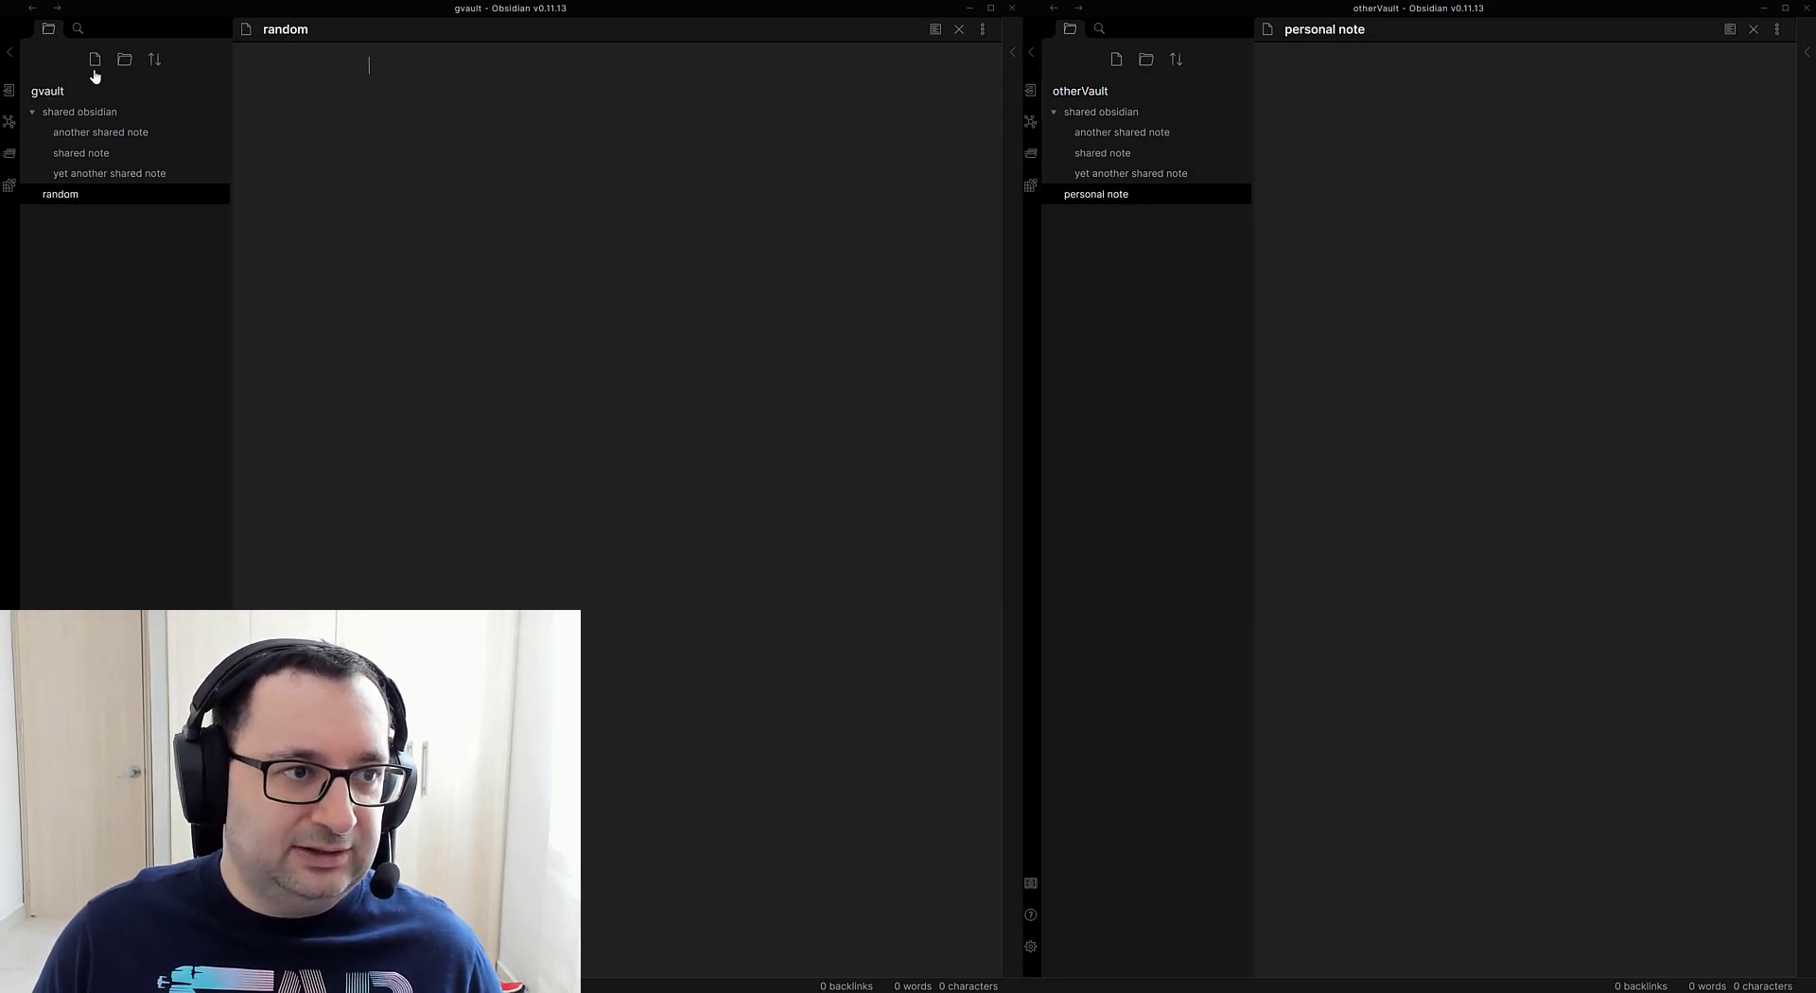
# Step: Create a new note in gvault and name it 'client'
pyautogui.click(94, 58)
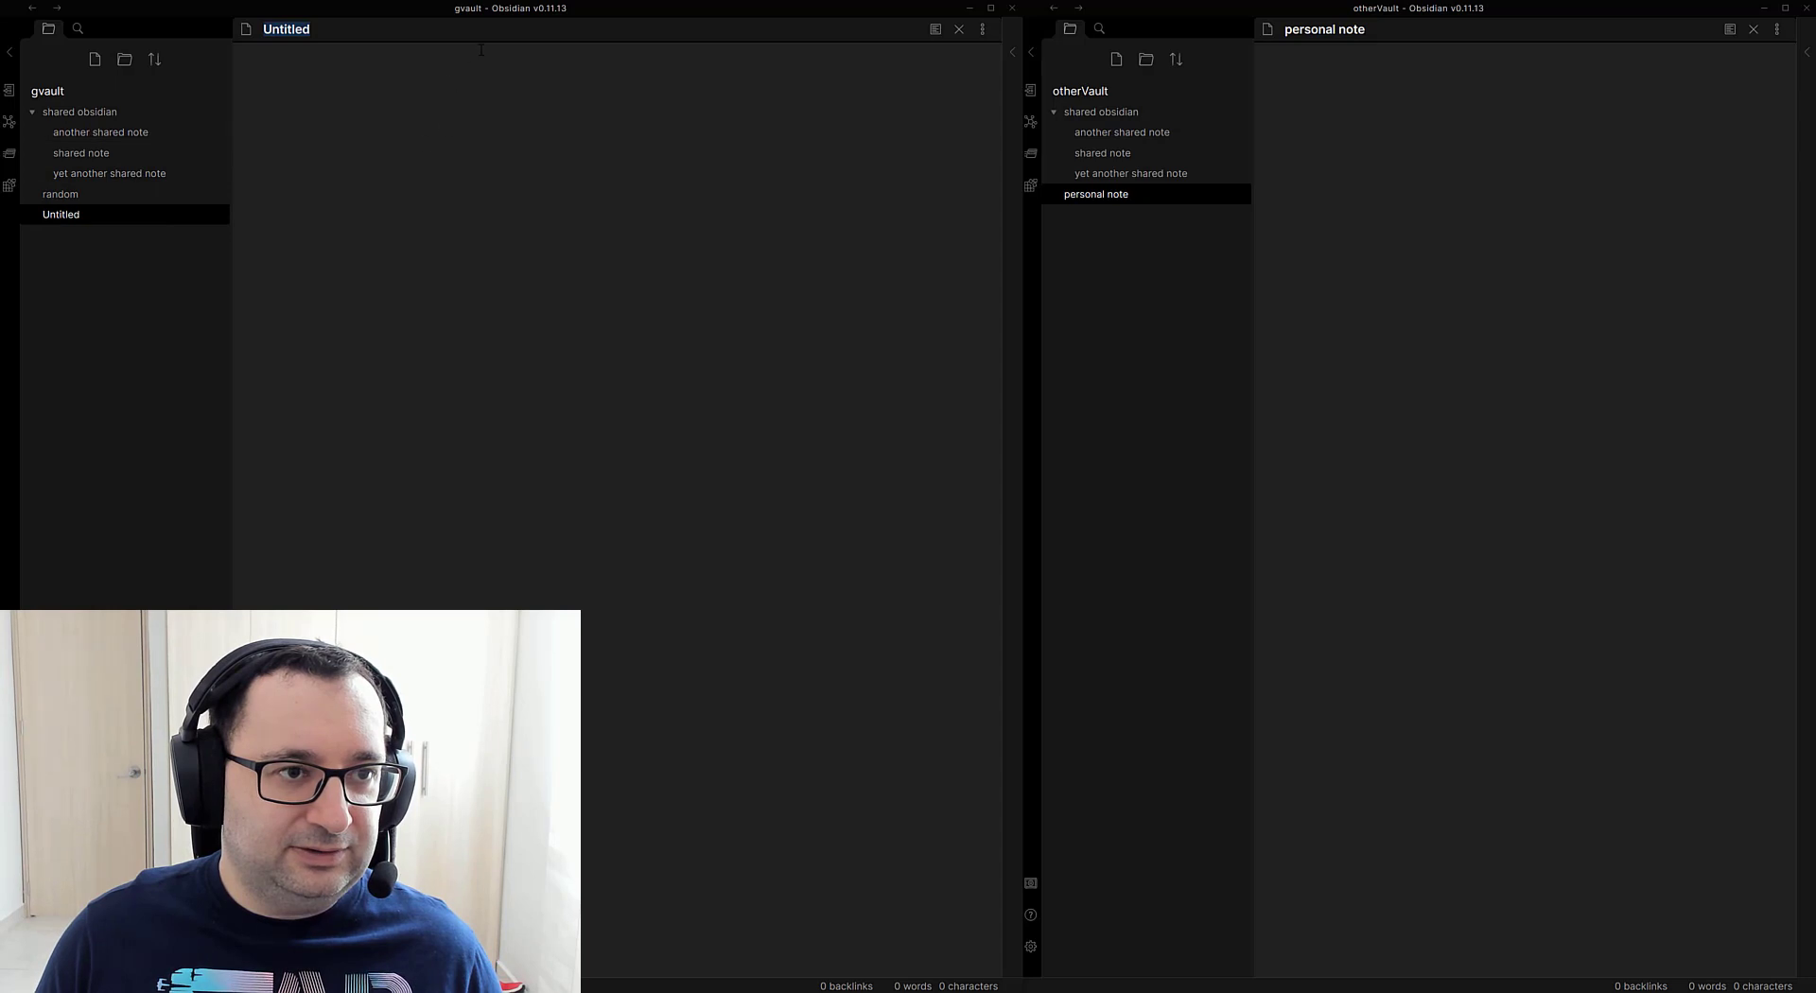
pyautogui.write('client')
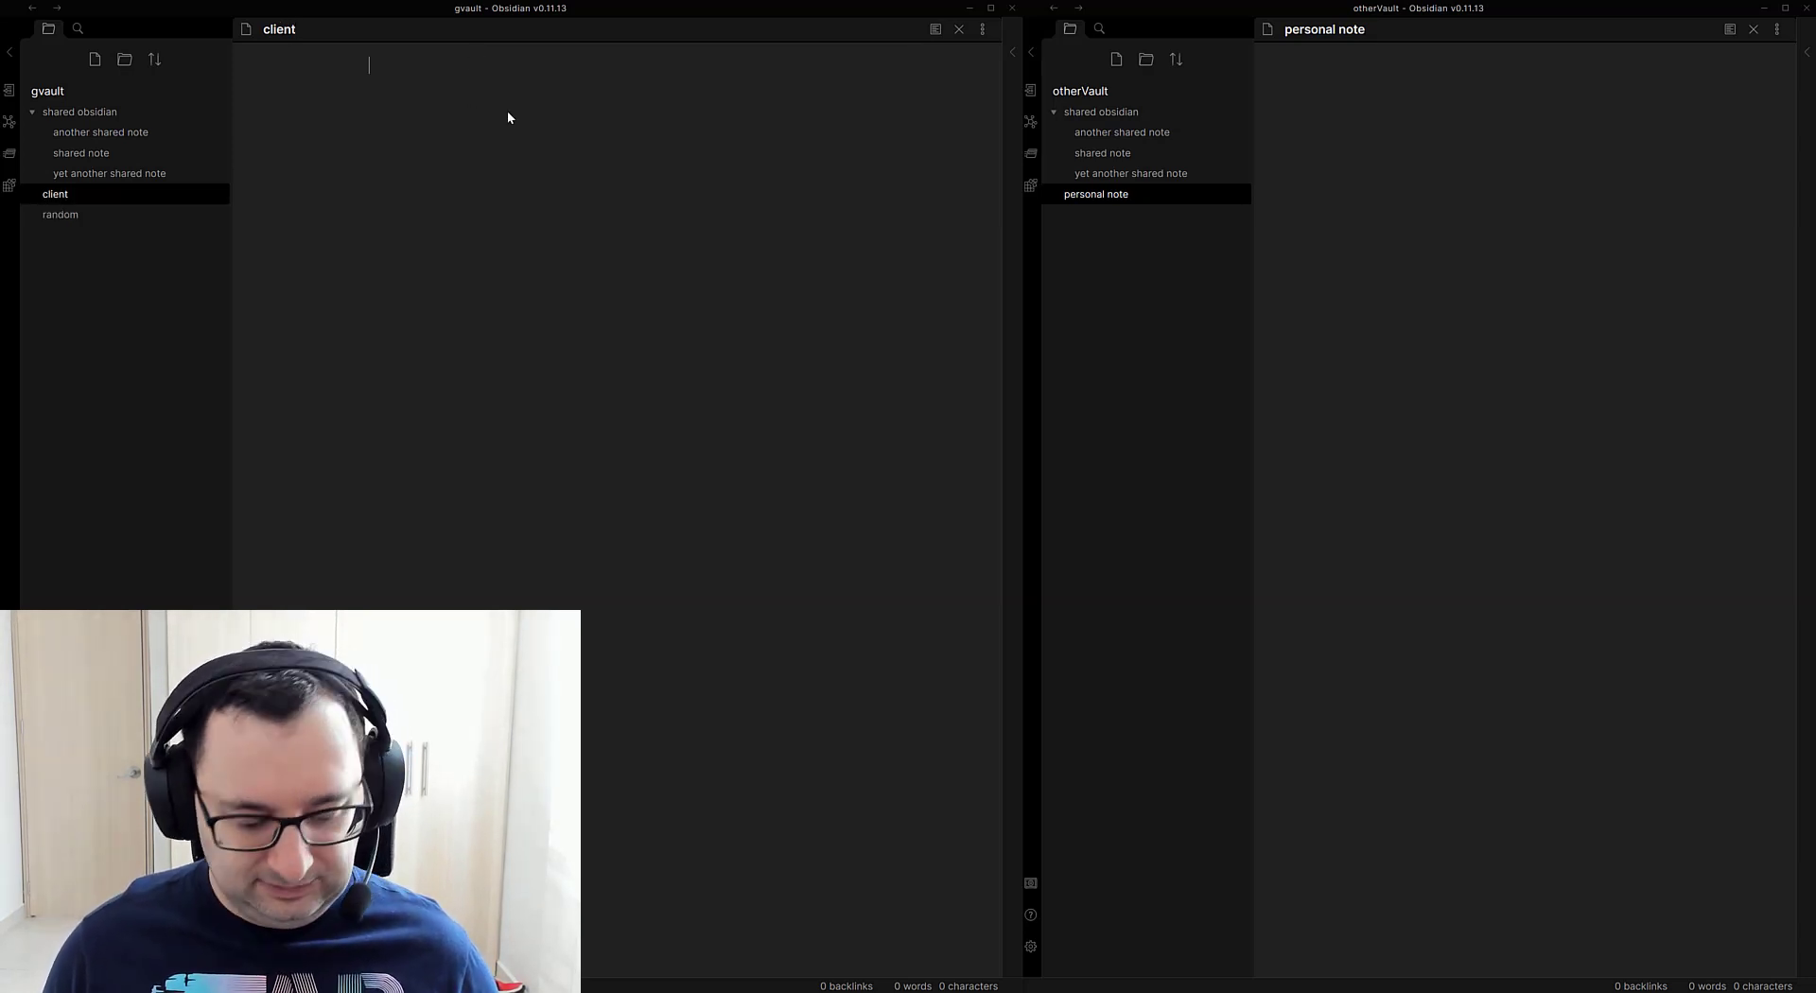
pyautogui.write('client notes')
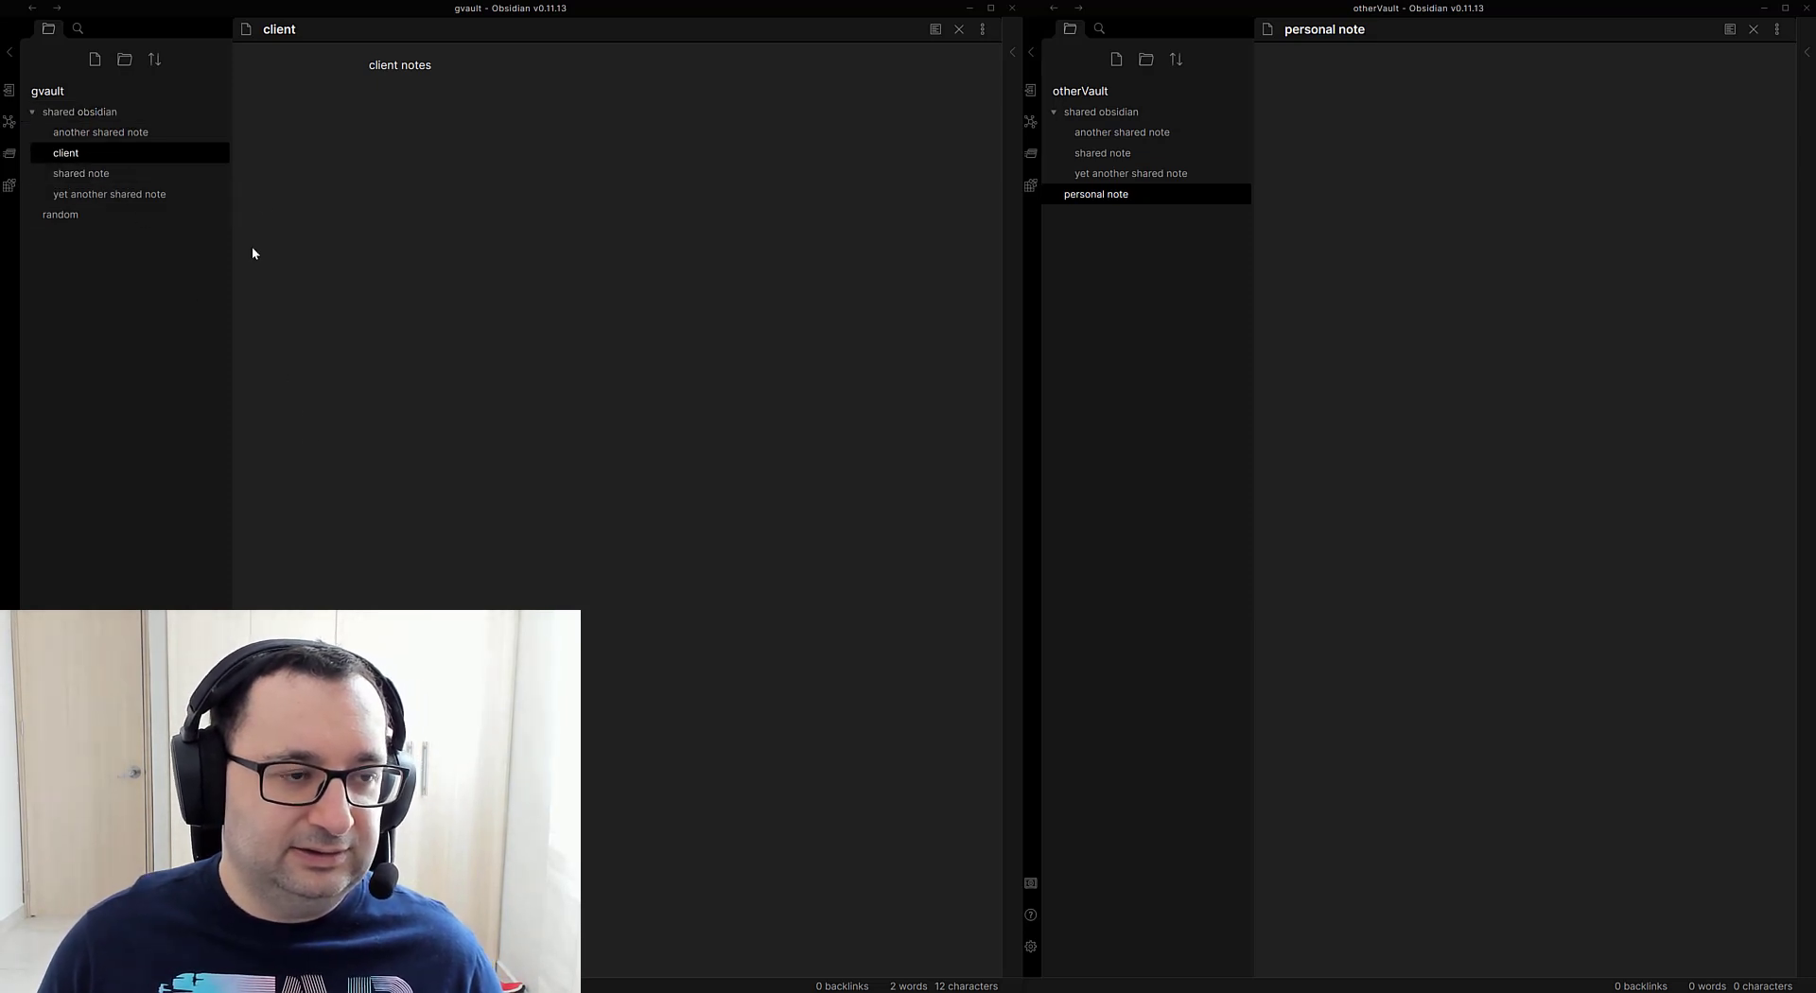
pyautogui.moveTo(60, 213)
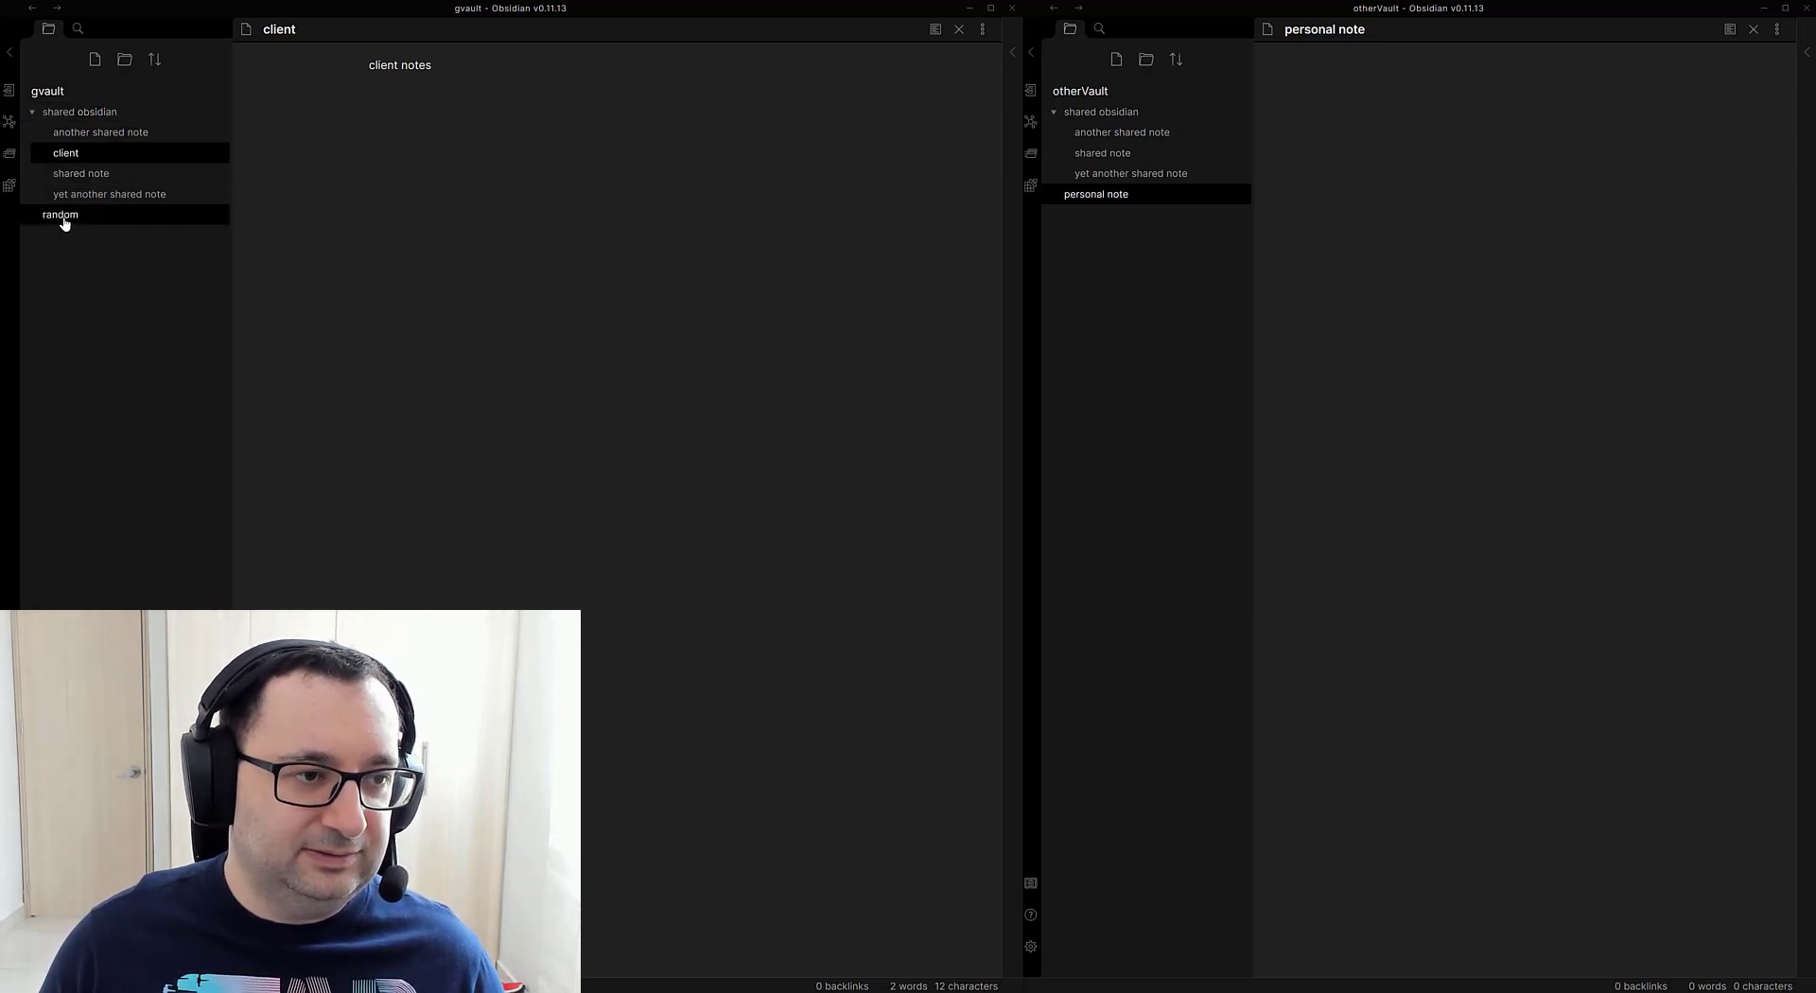
# Step: Reopen 'random' in gvault and switch windows until 'client' syncs into otherVault
pyautogui.click(59, 214)
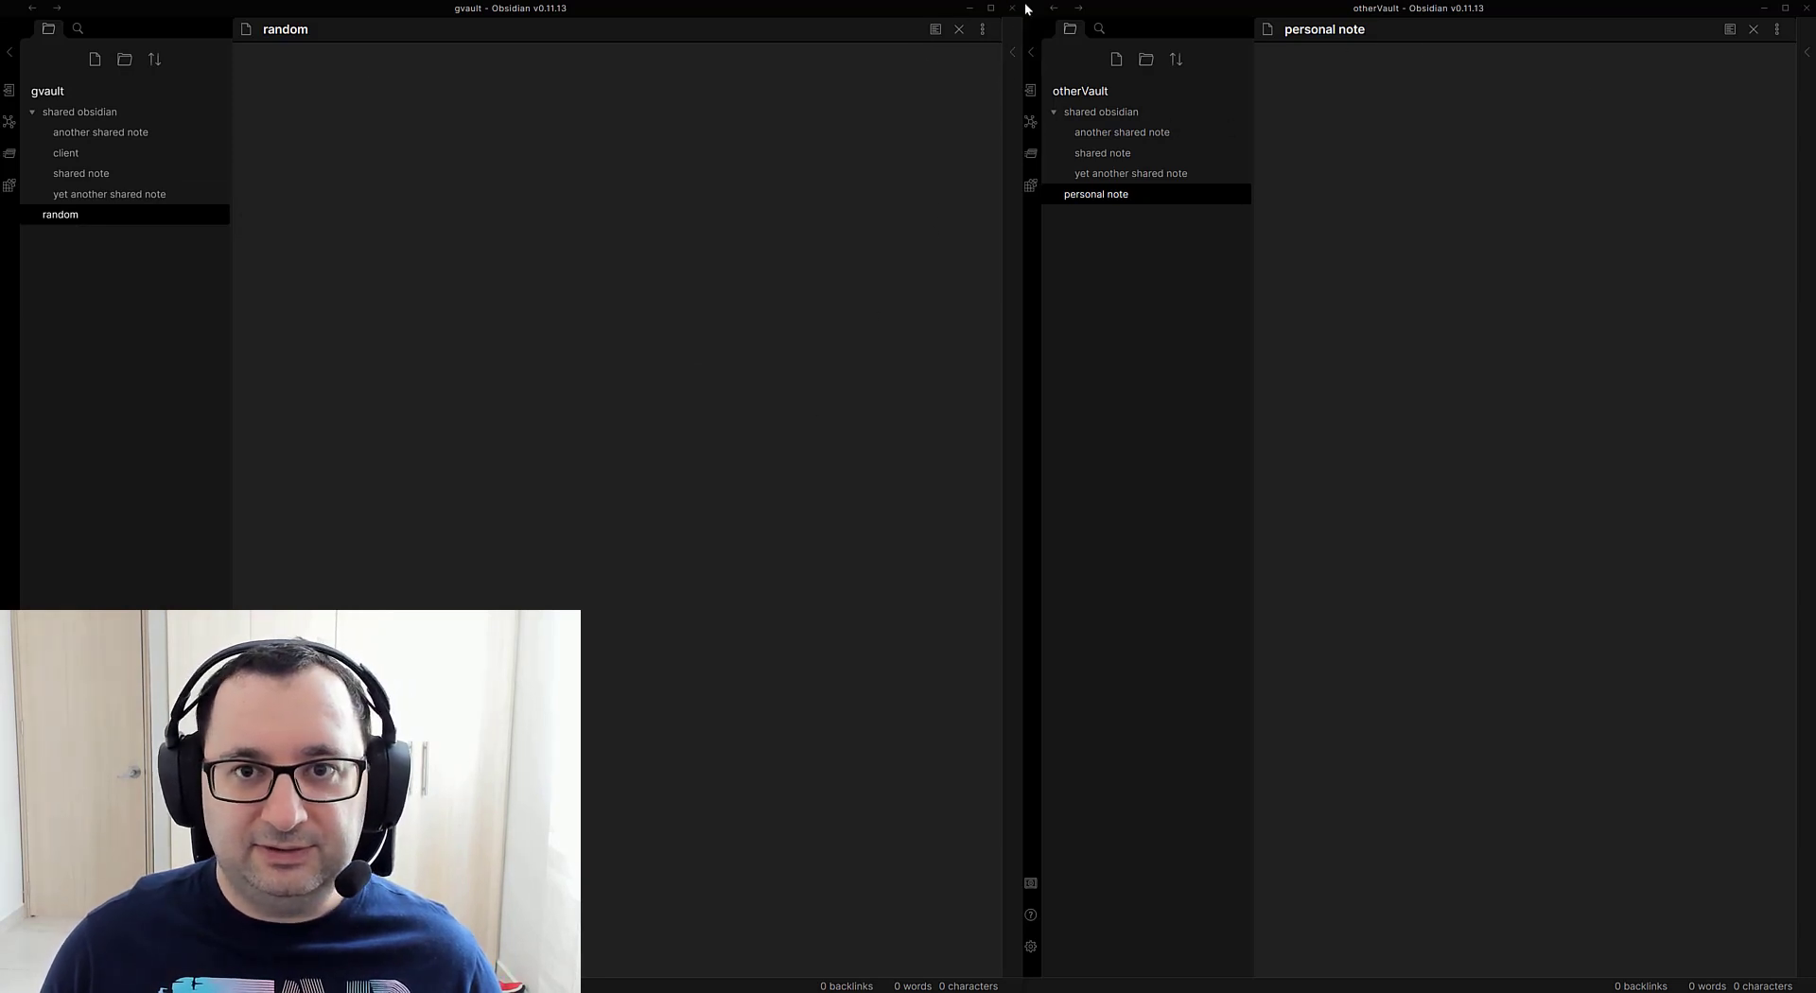
pyautogui.moveTo(1012, 12)
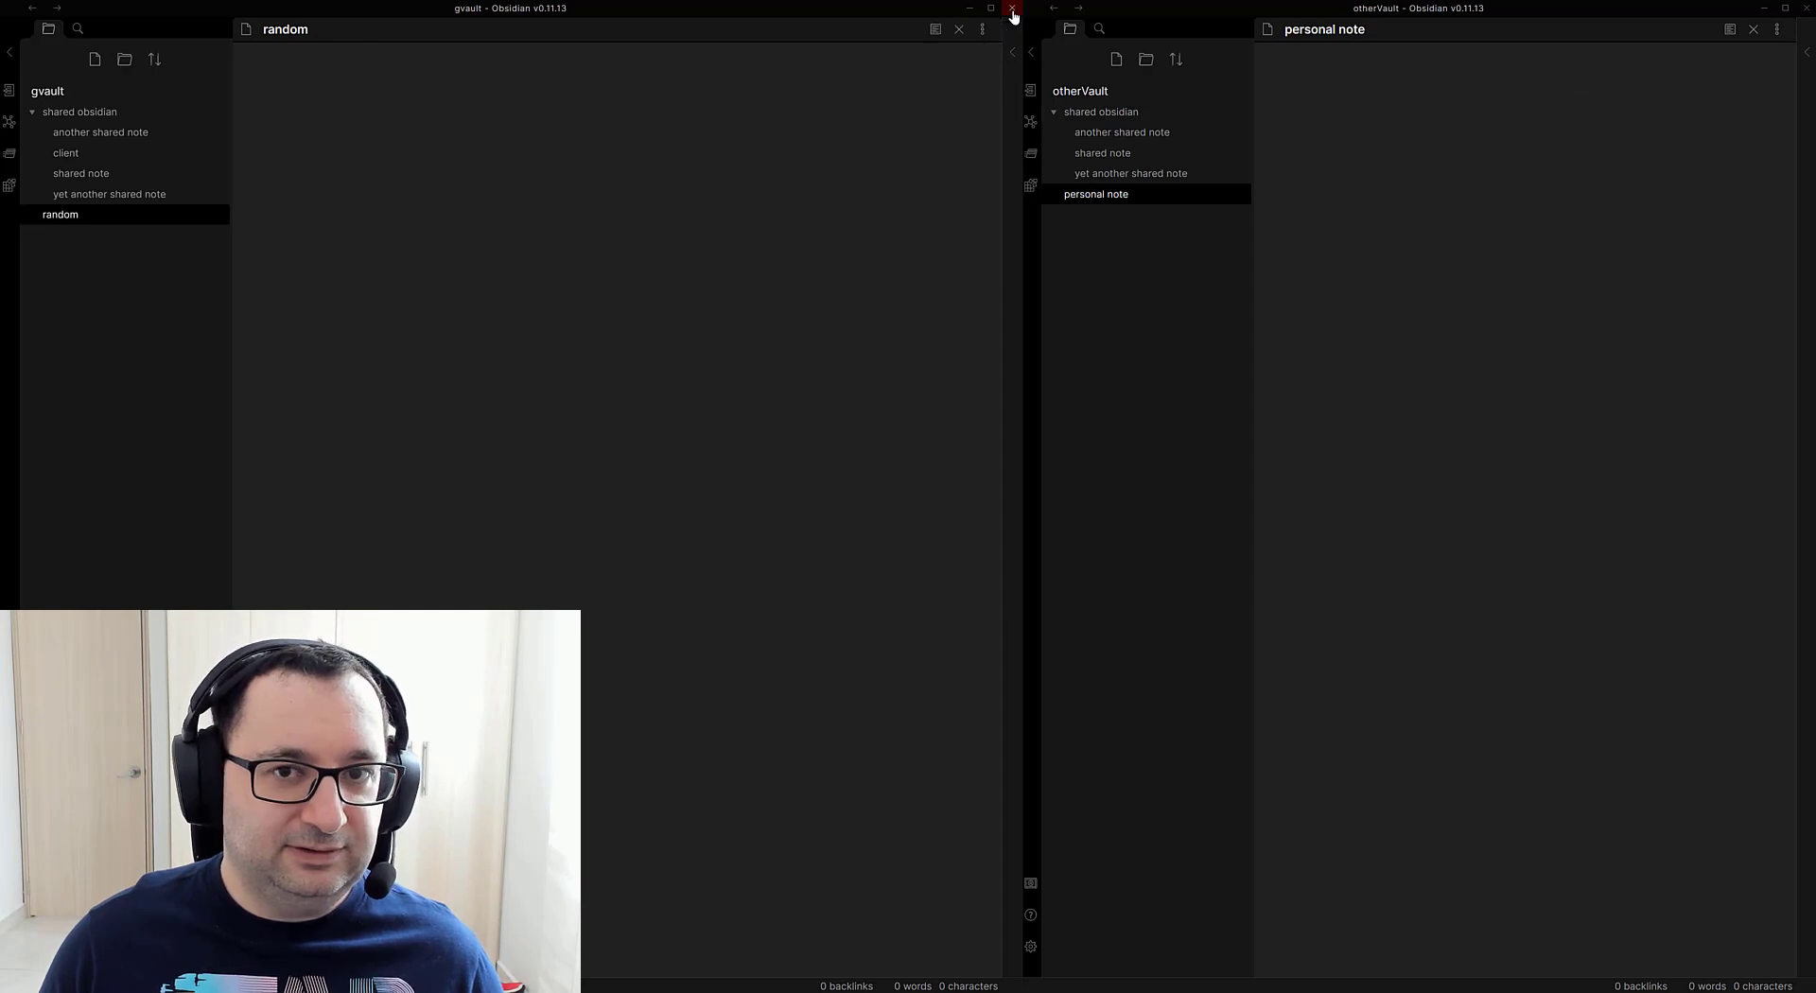
pyautogui.click(1012, 8)
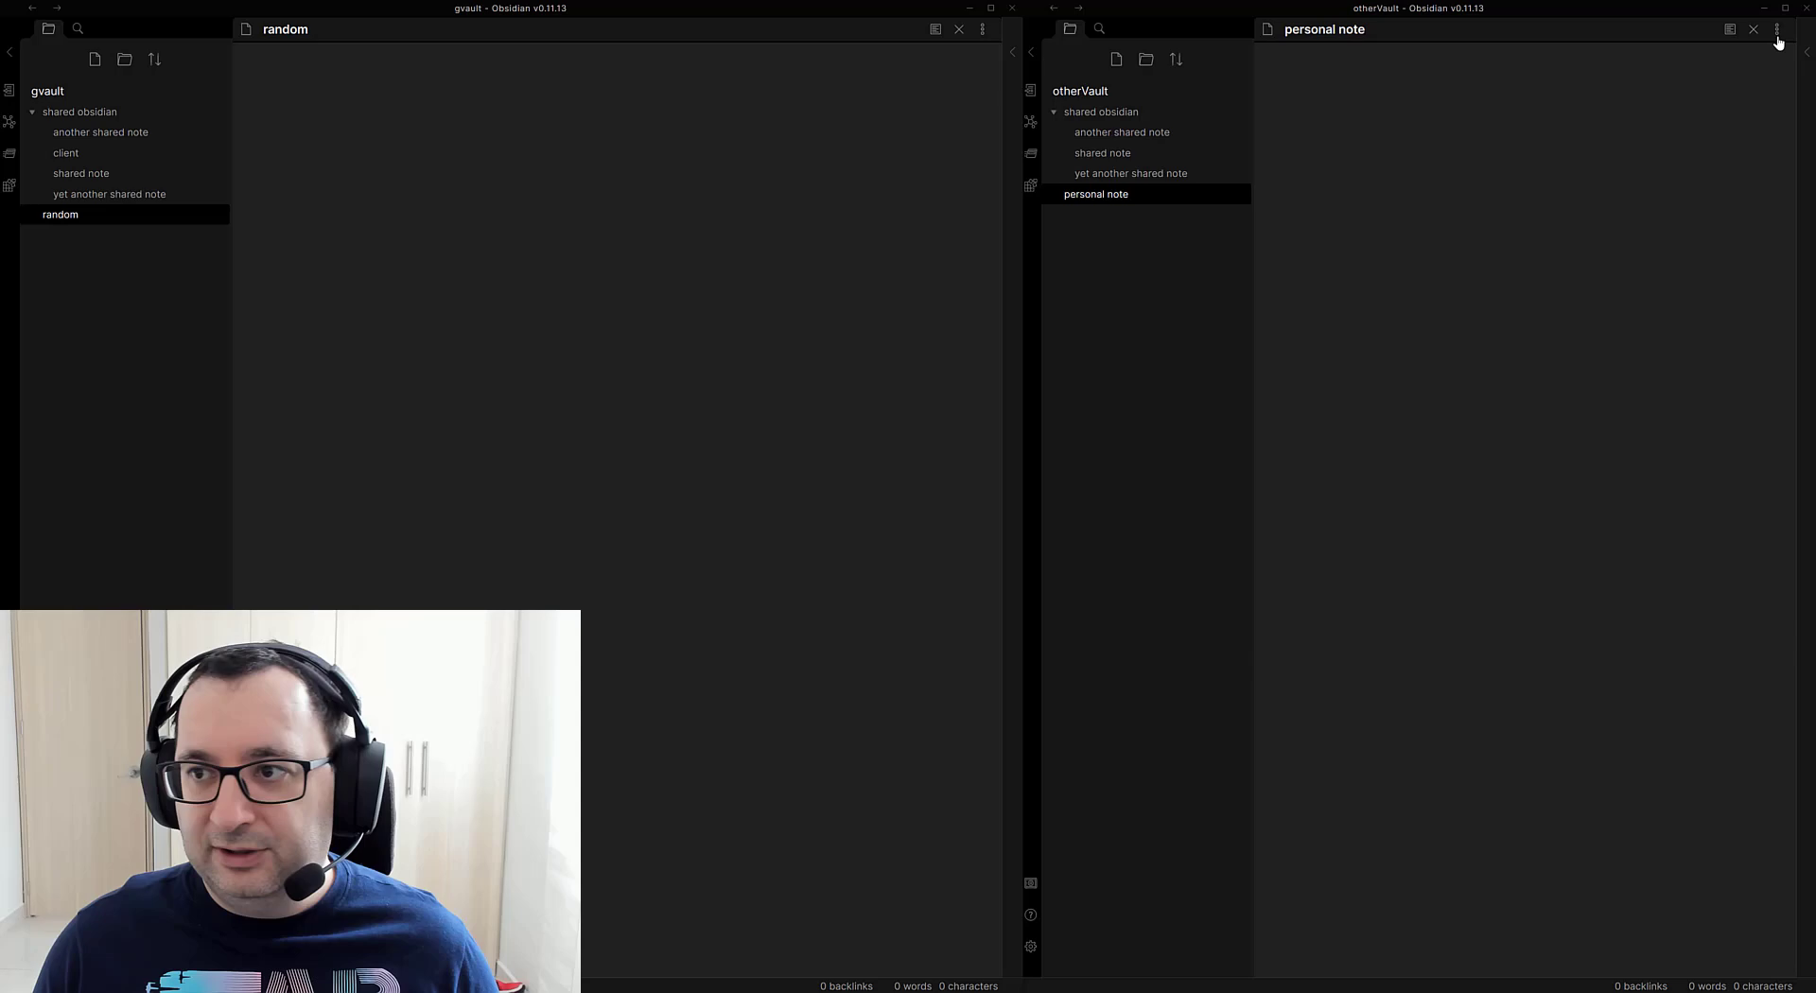
pyautogui.click(1753, 30)
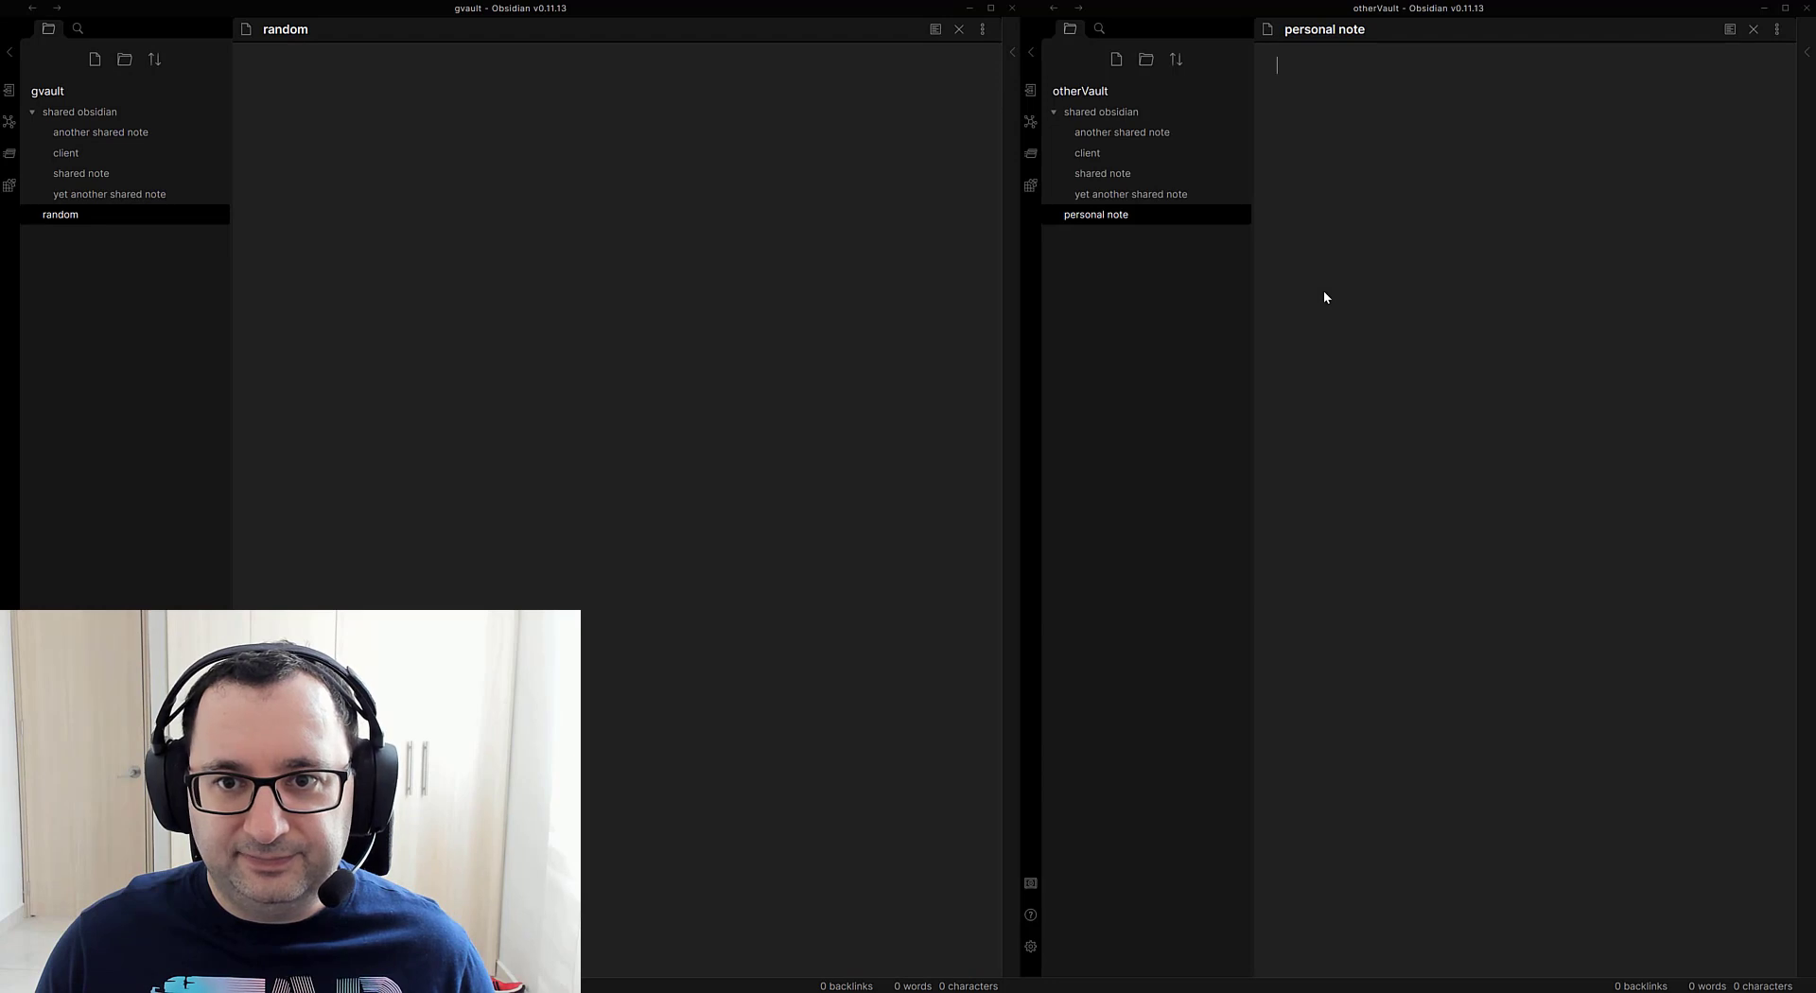
pyautogui.moveTo(1086, 153)
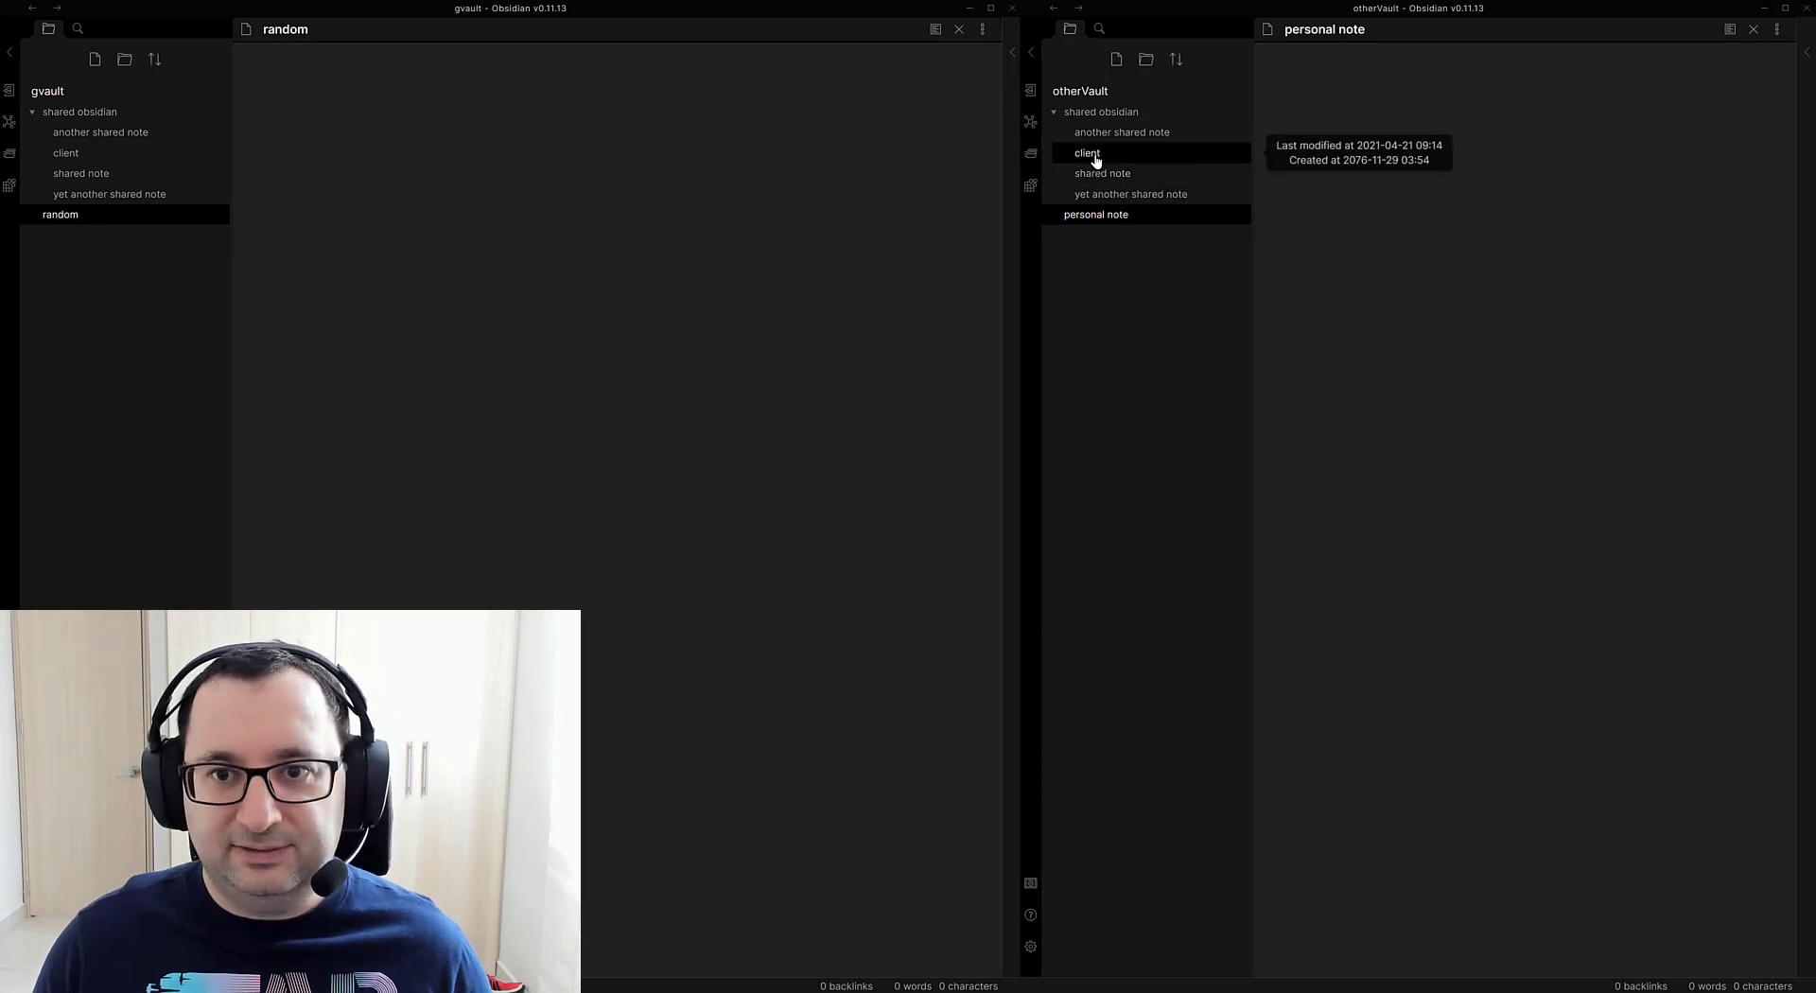
# Step: Open 'client' in both vaults, add 'server response' in otherVault, and reload the note
pyautogui.click(1087, 151)
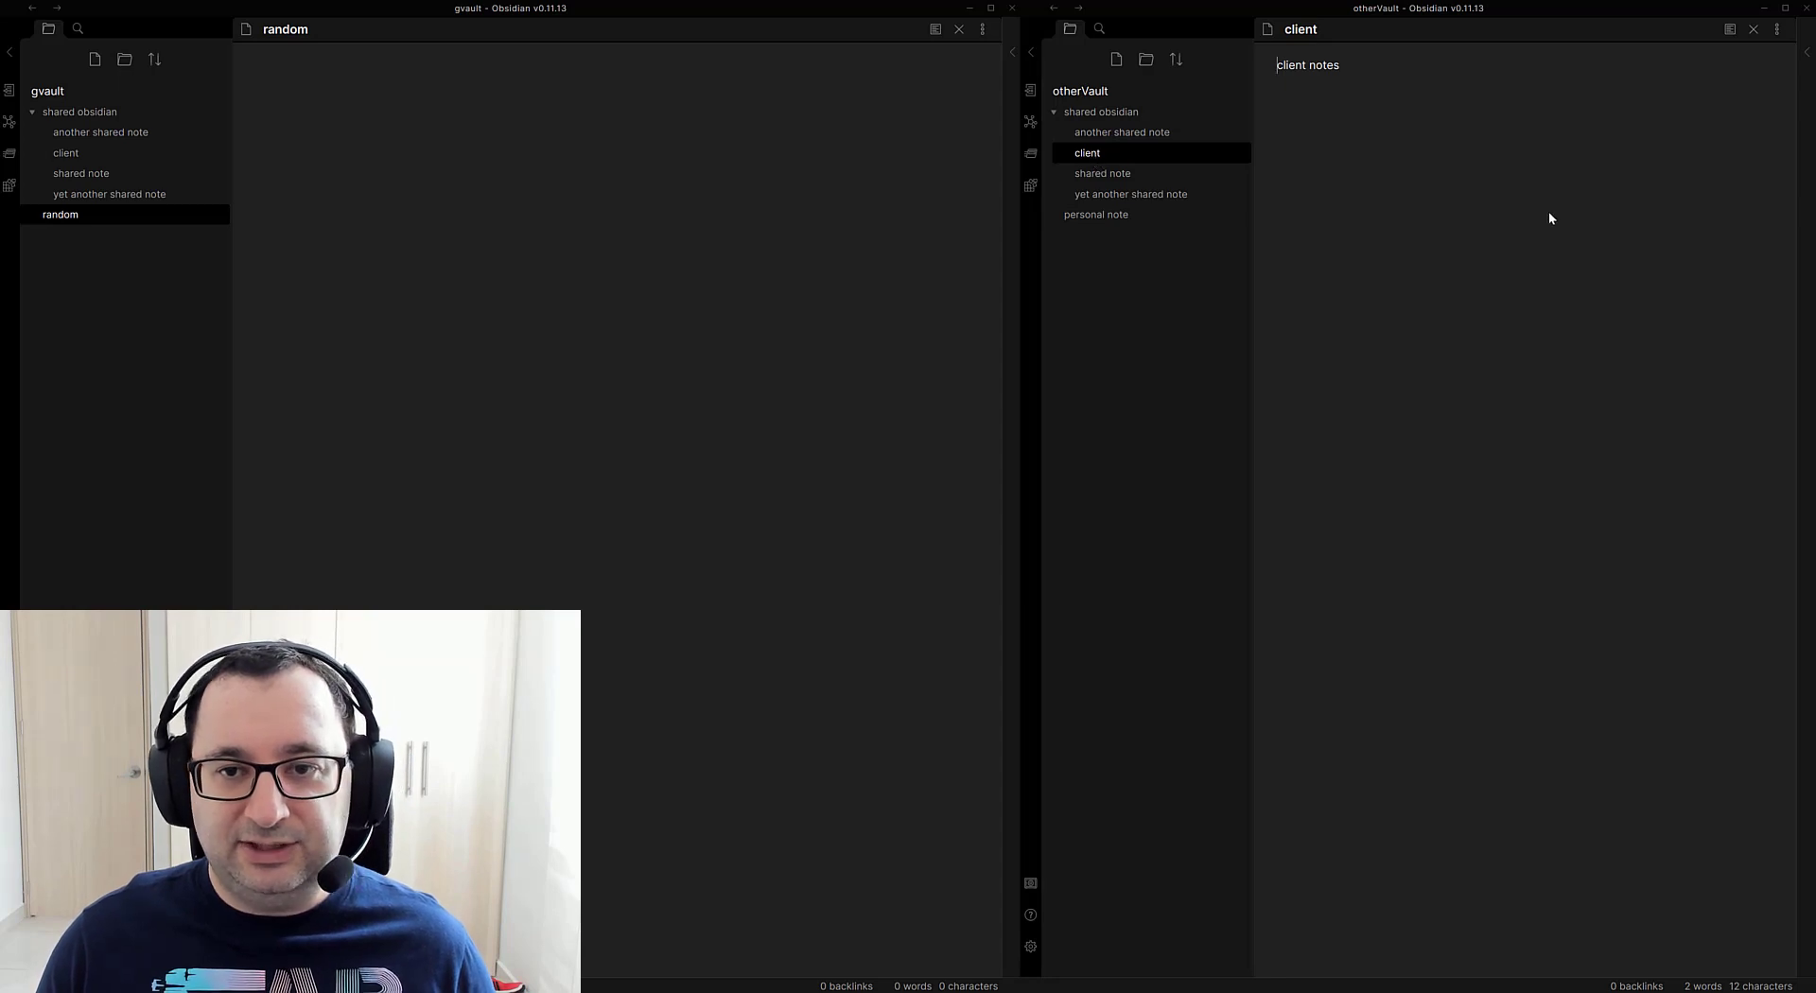
pyautogui.moveTo(1538, 244)
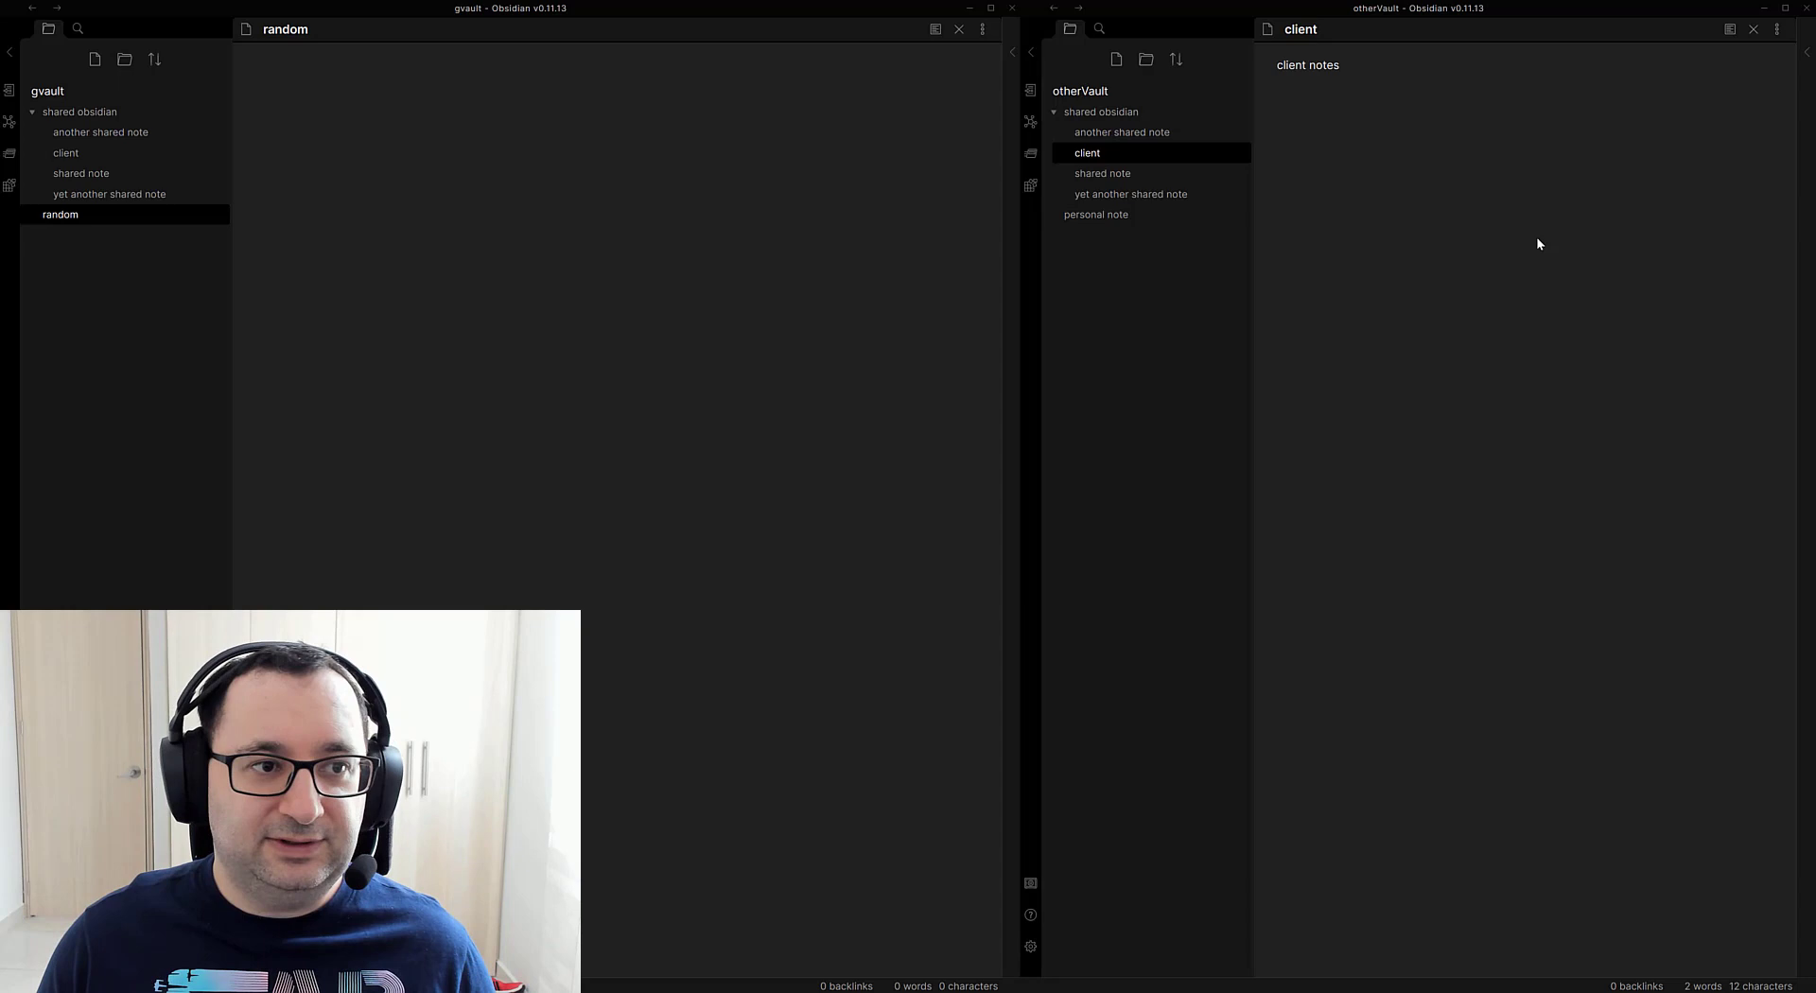
pyautogui.moveTo(109, 193)
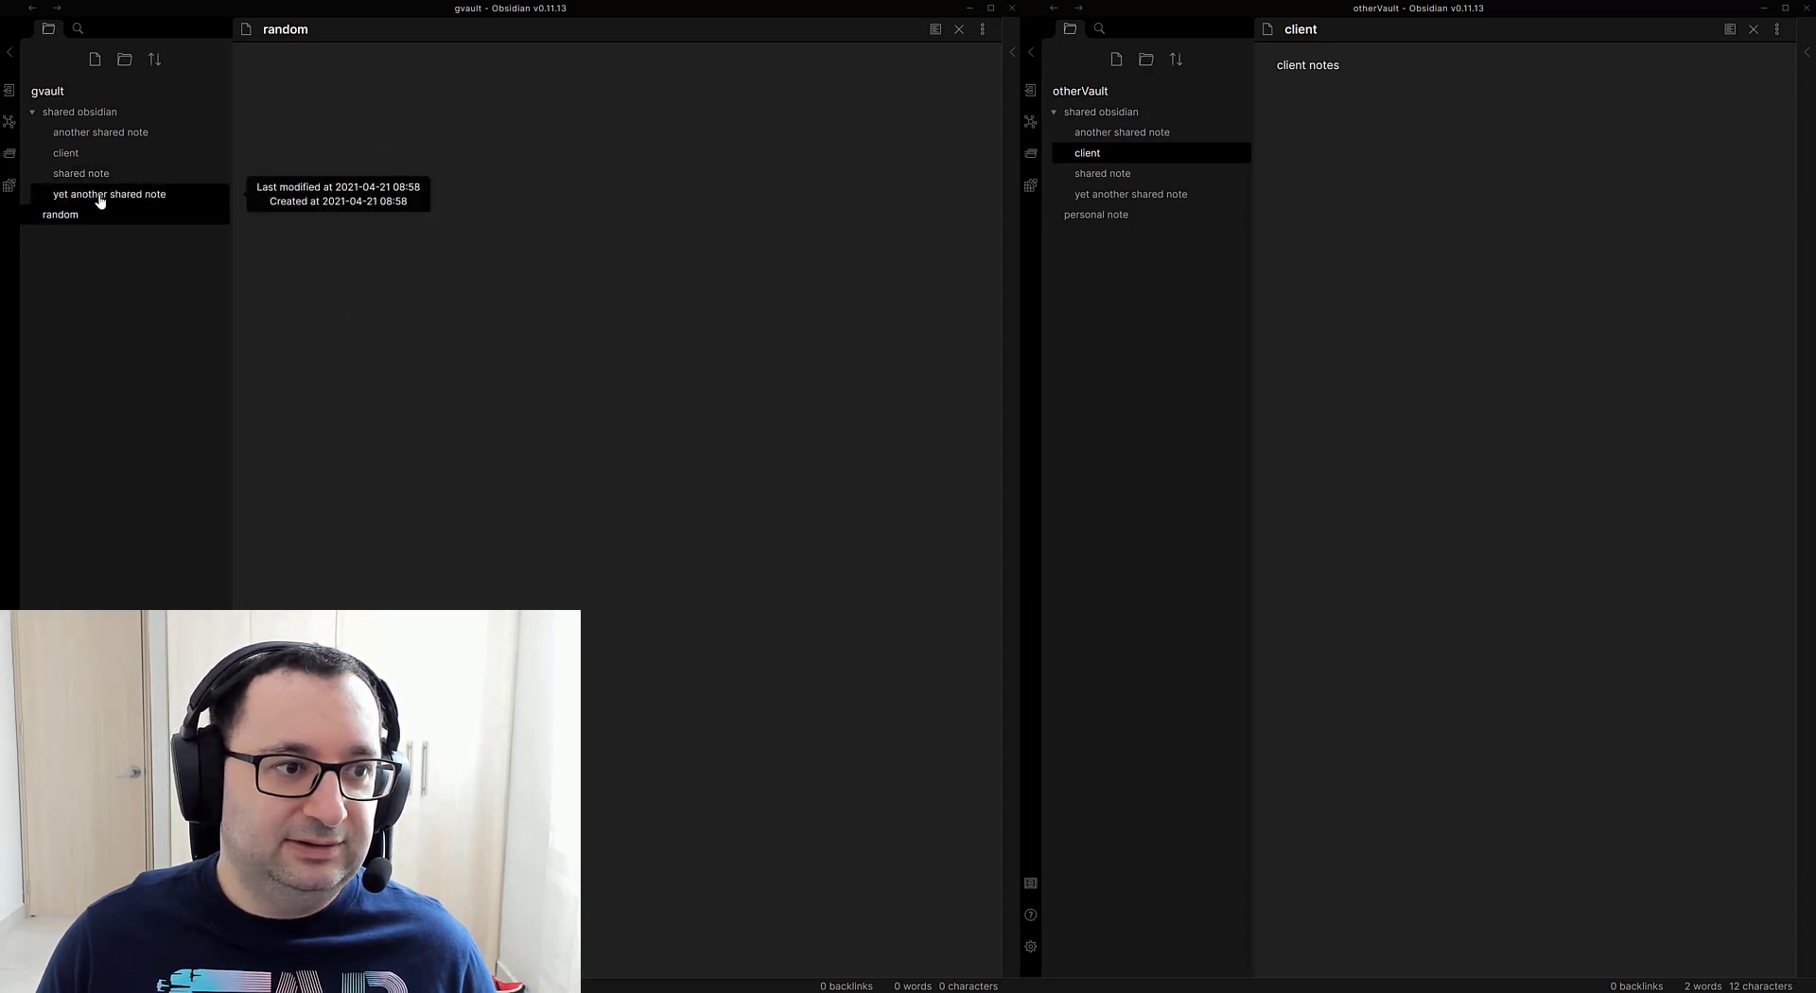
pyautogui.click(66, 152)
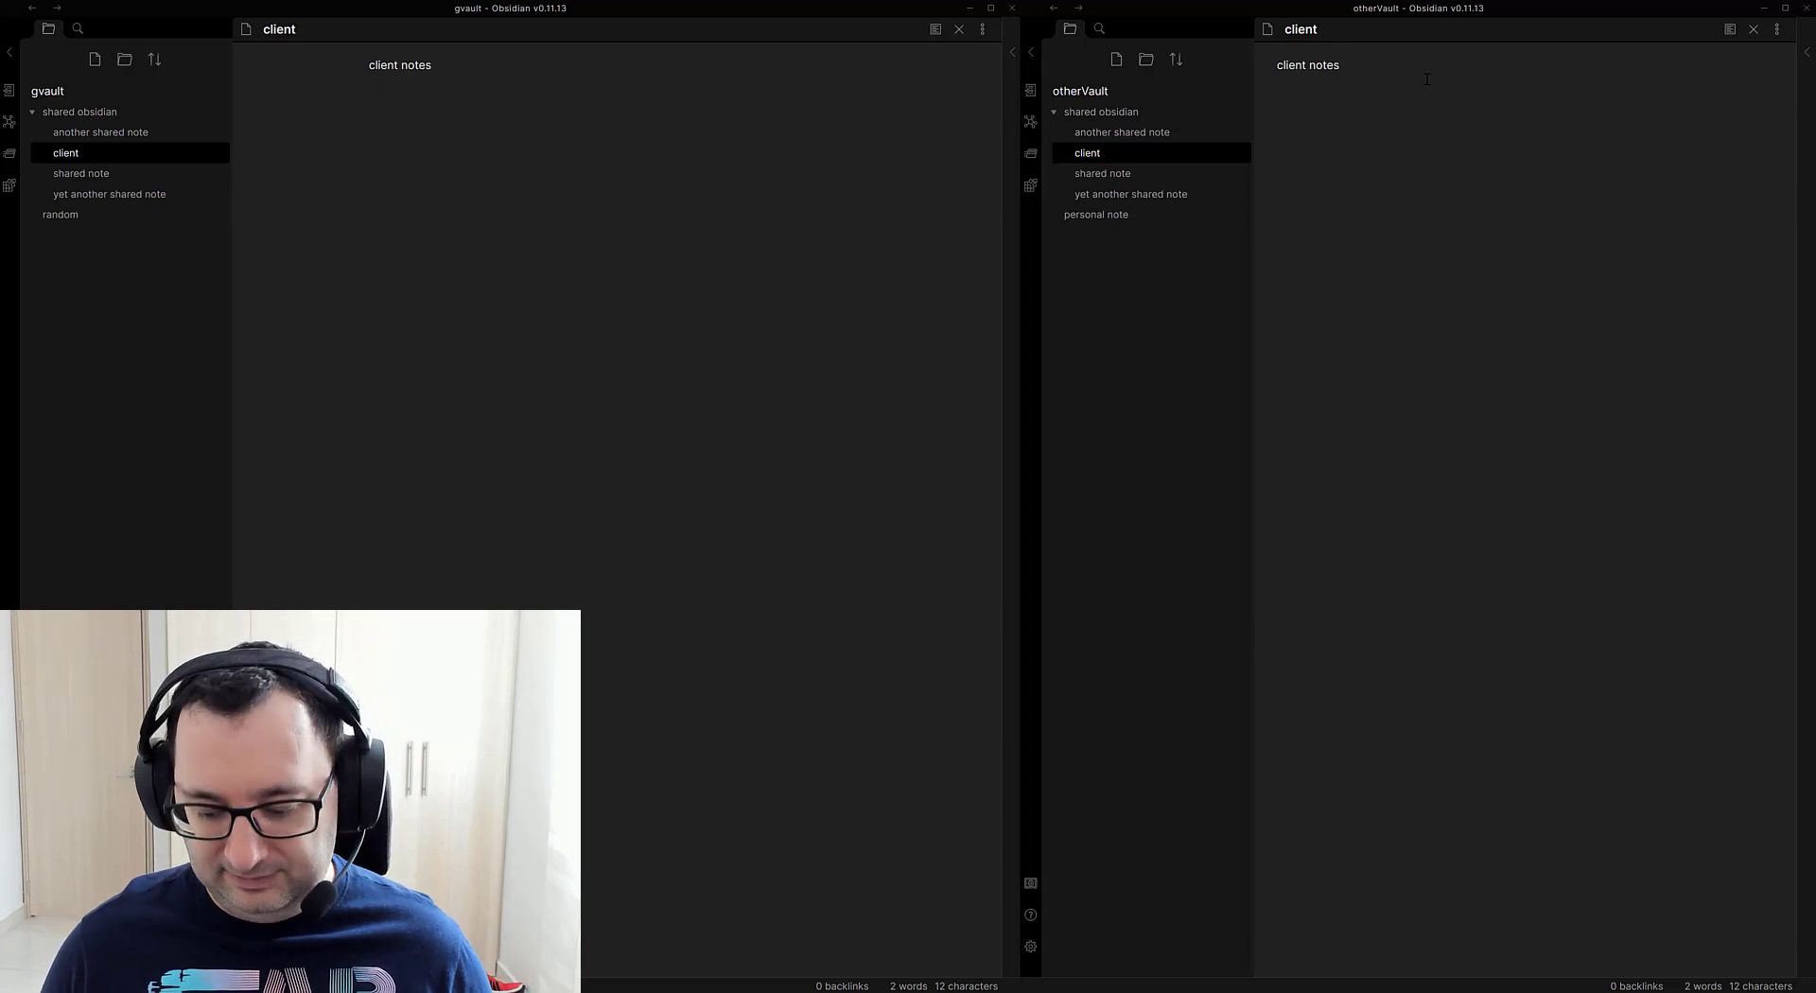
pyautogui.write('serv')
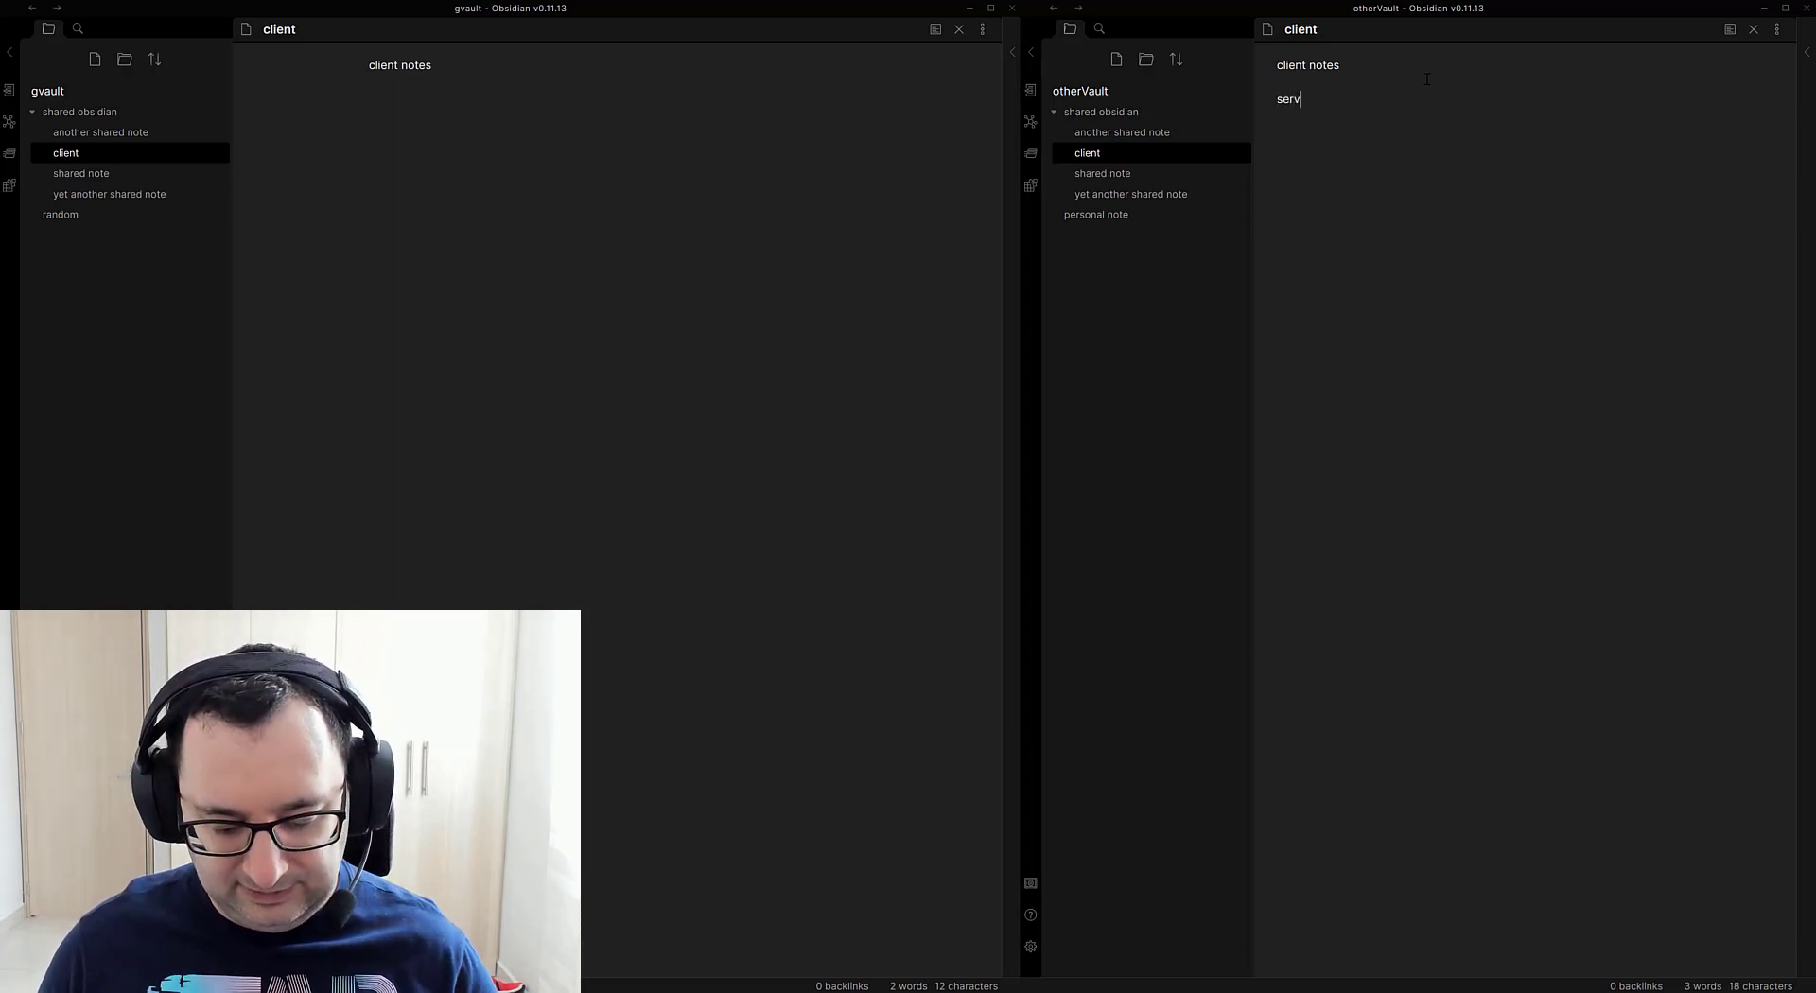
pyautogui.write('er response')
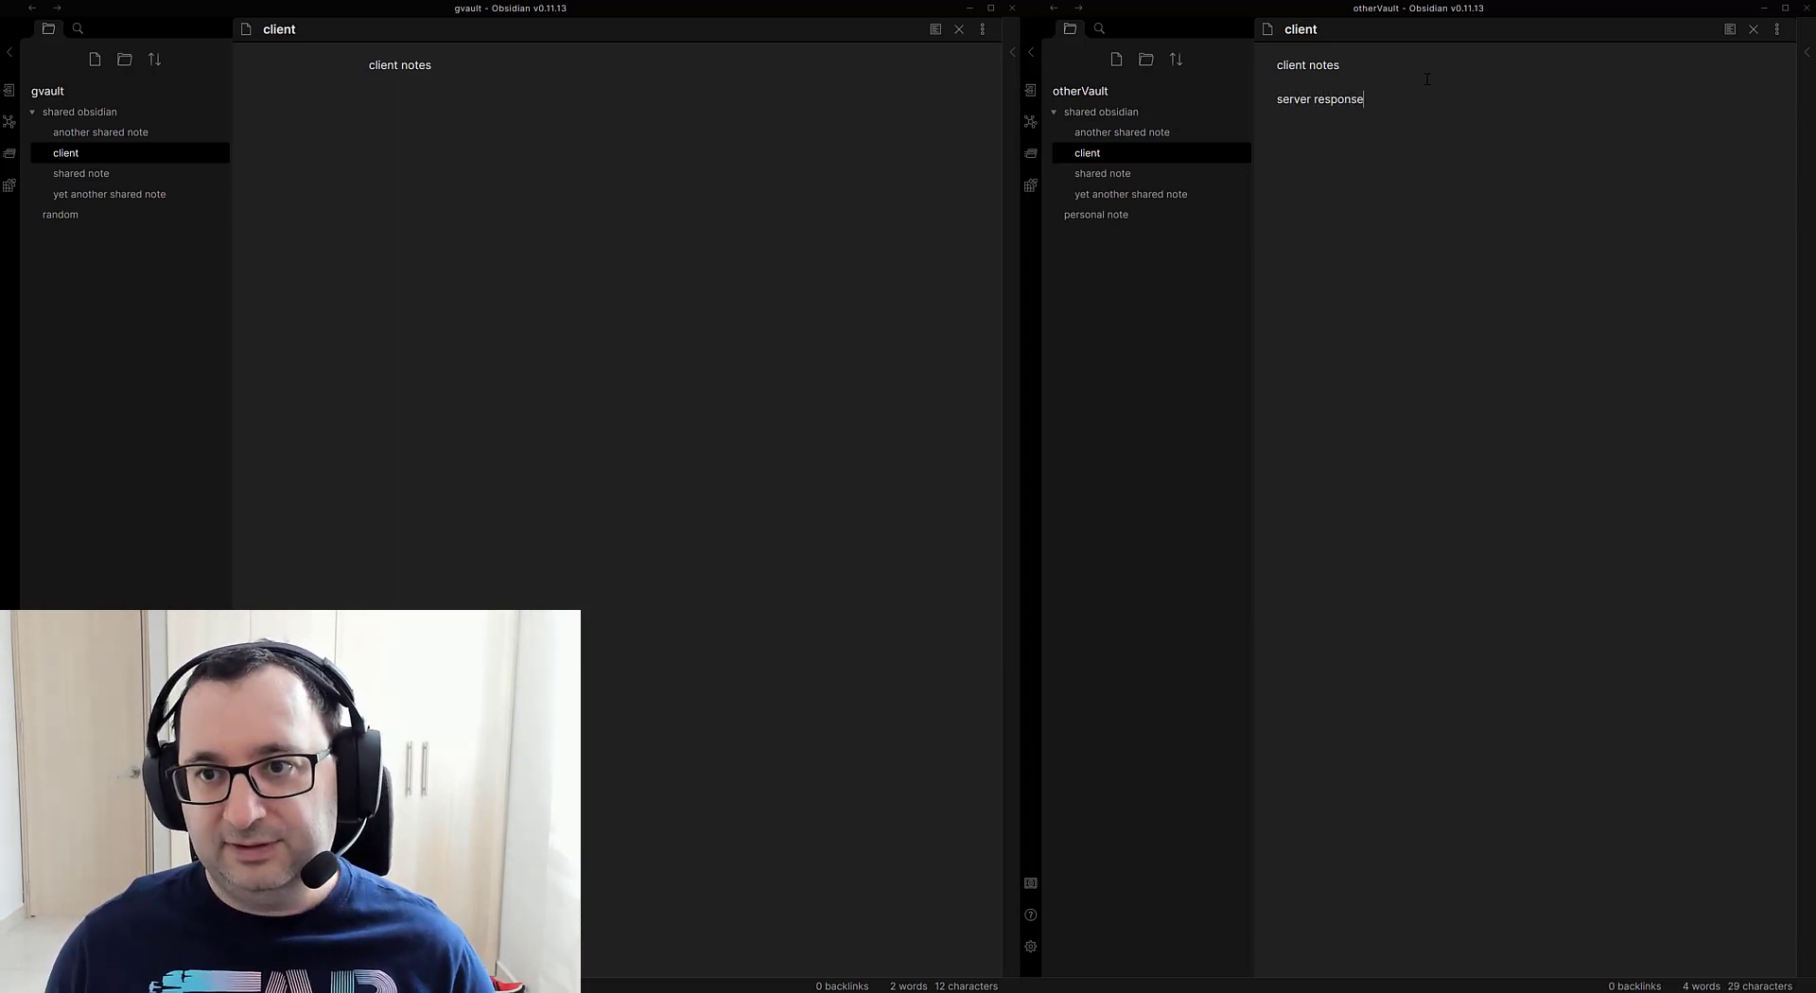
pyautogui.click(1094, 214)
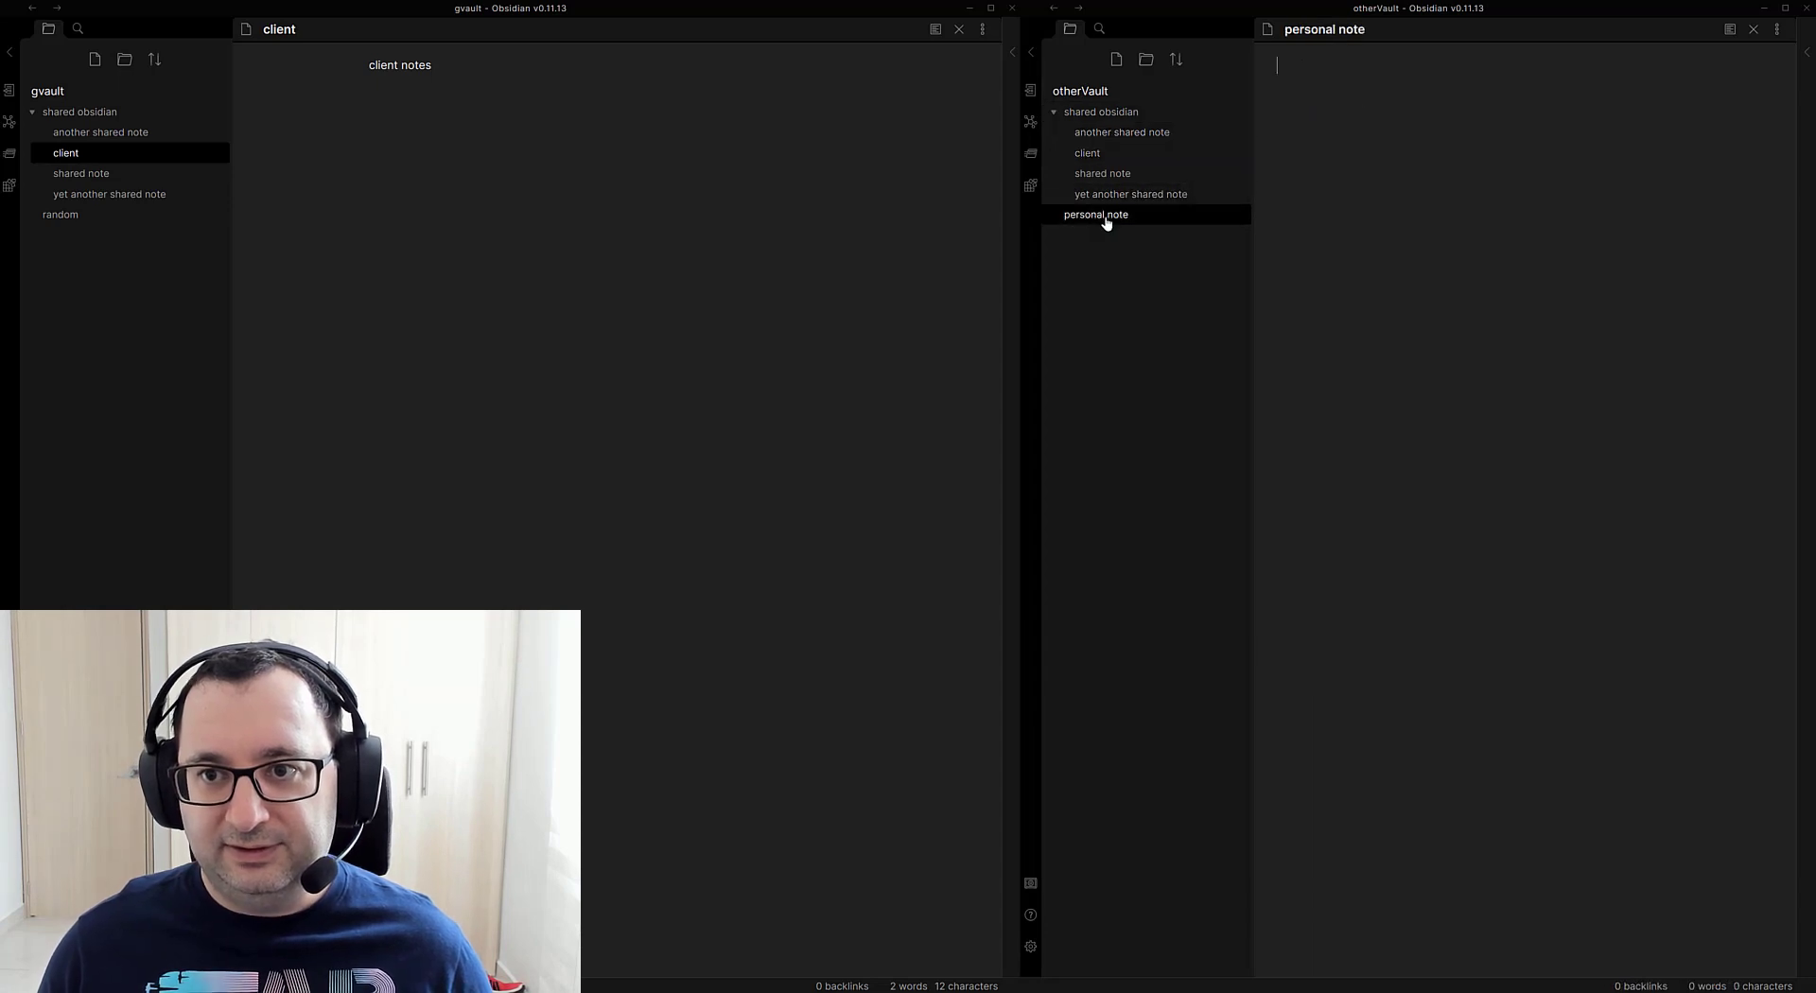
pyautogui.click(1087, 153)
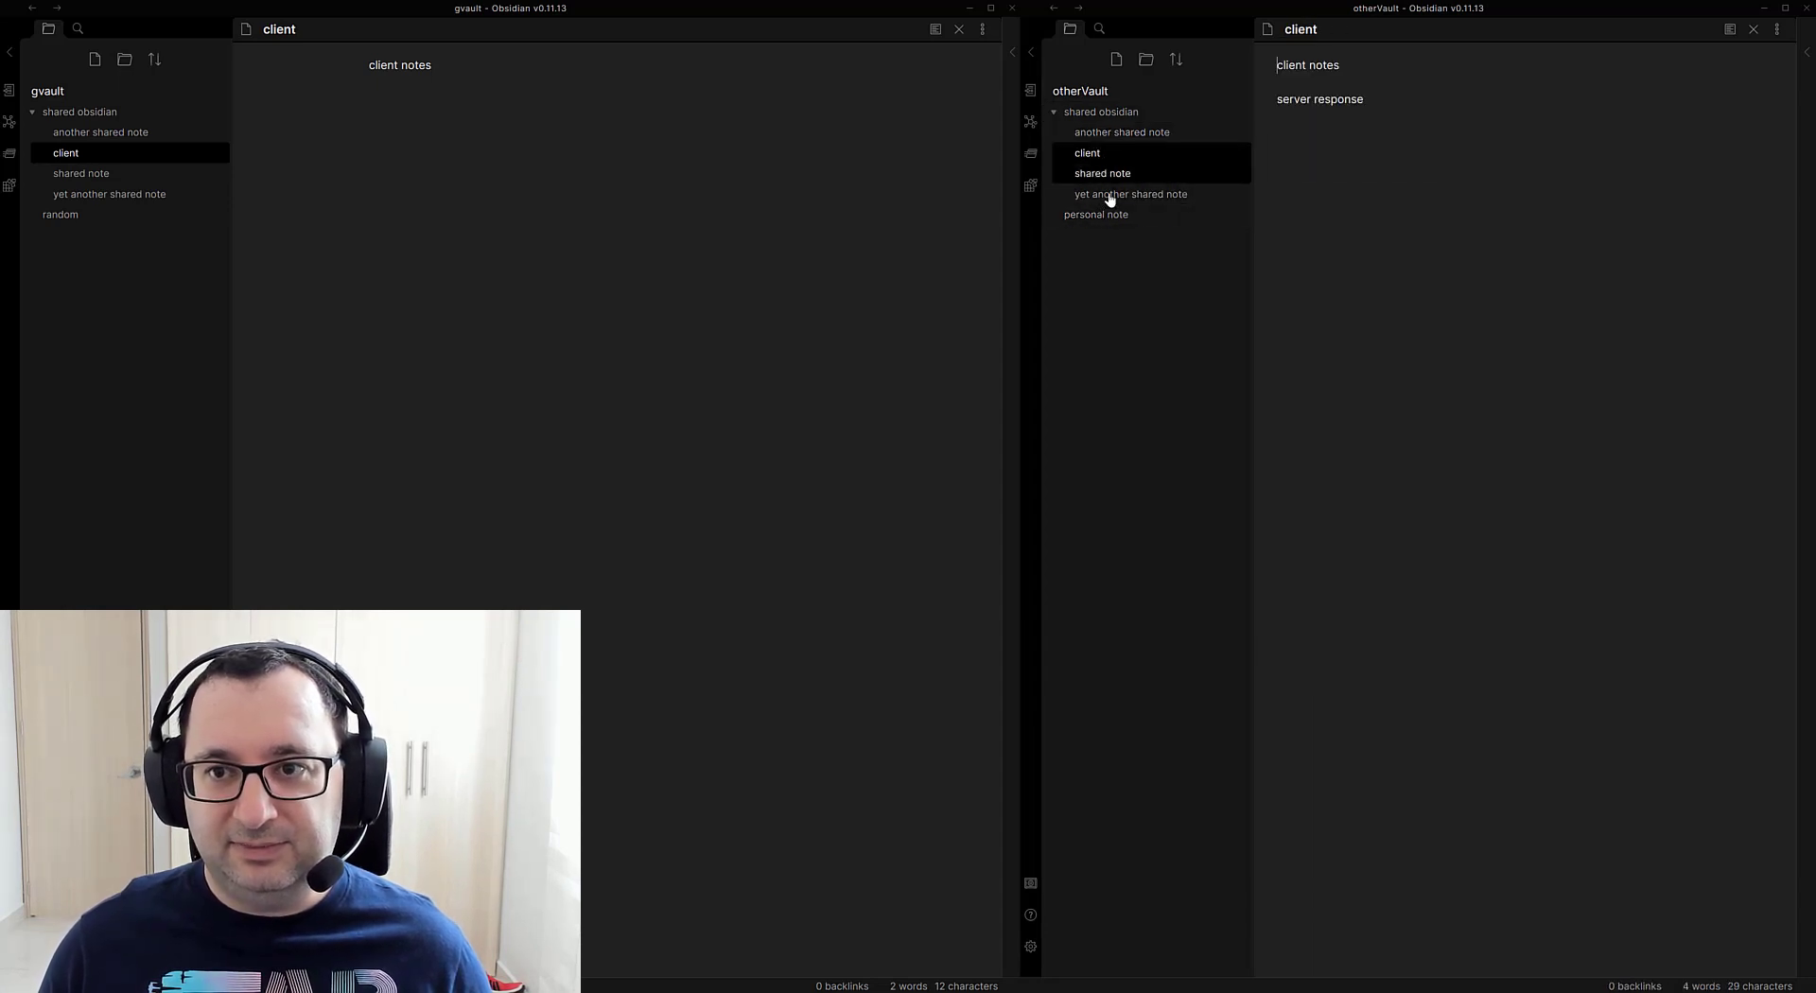
# Step: Close otherVault, bring gvault forward, and select the synced 'server response' line
pyautogui.click(1095, 213)
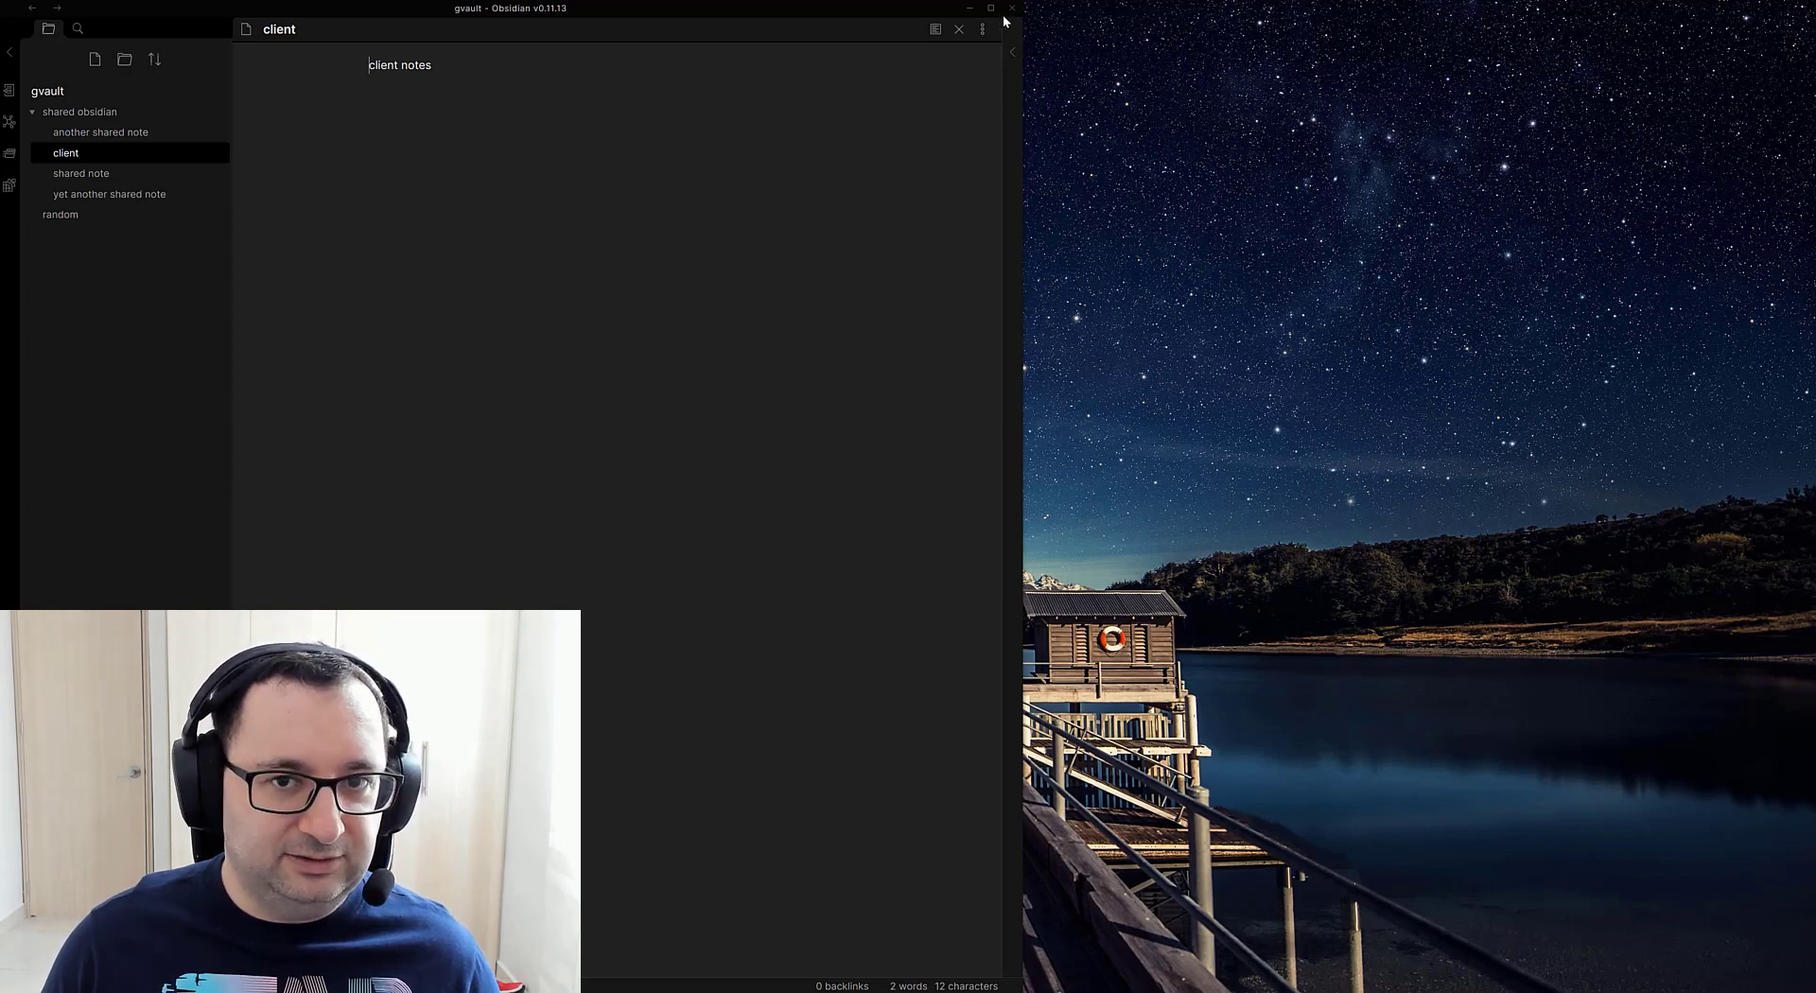
pyautogui.click(959, 29)
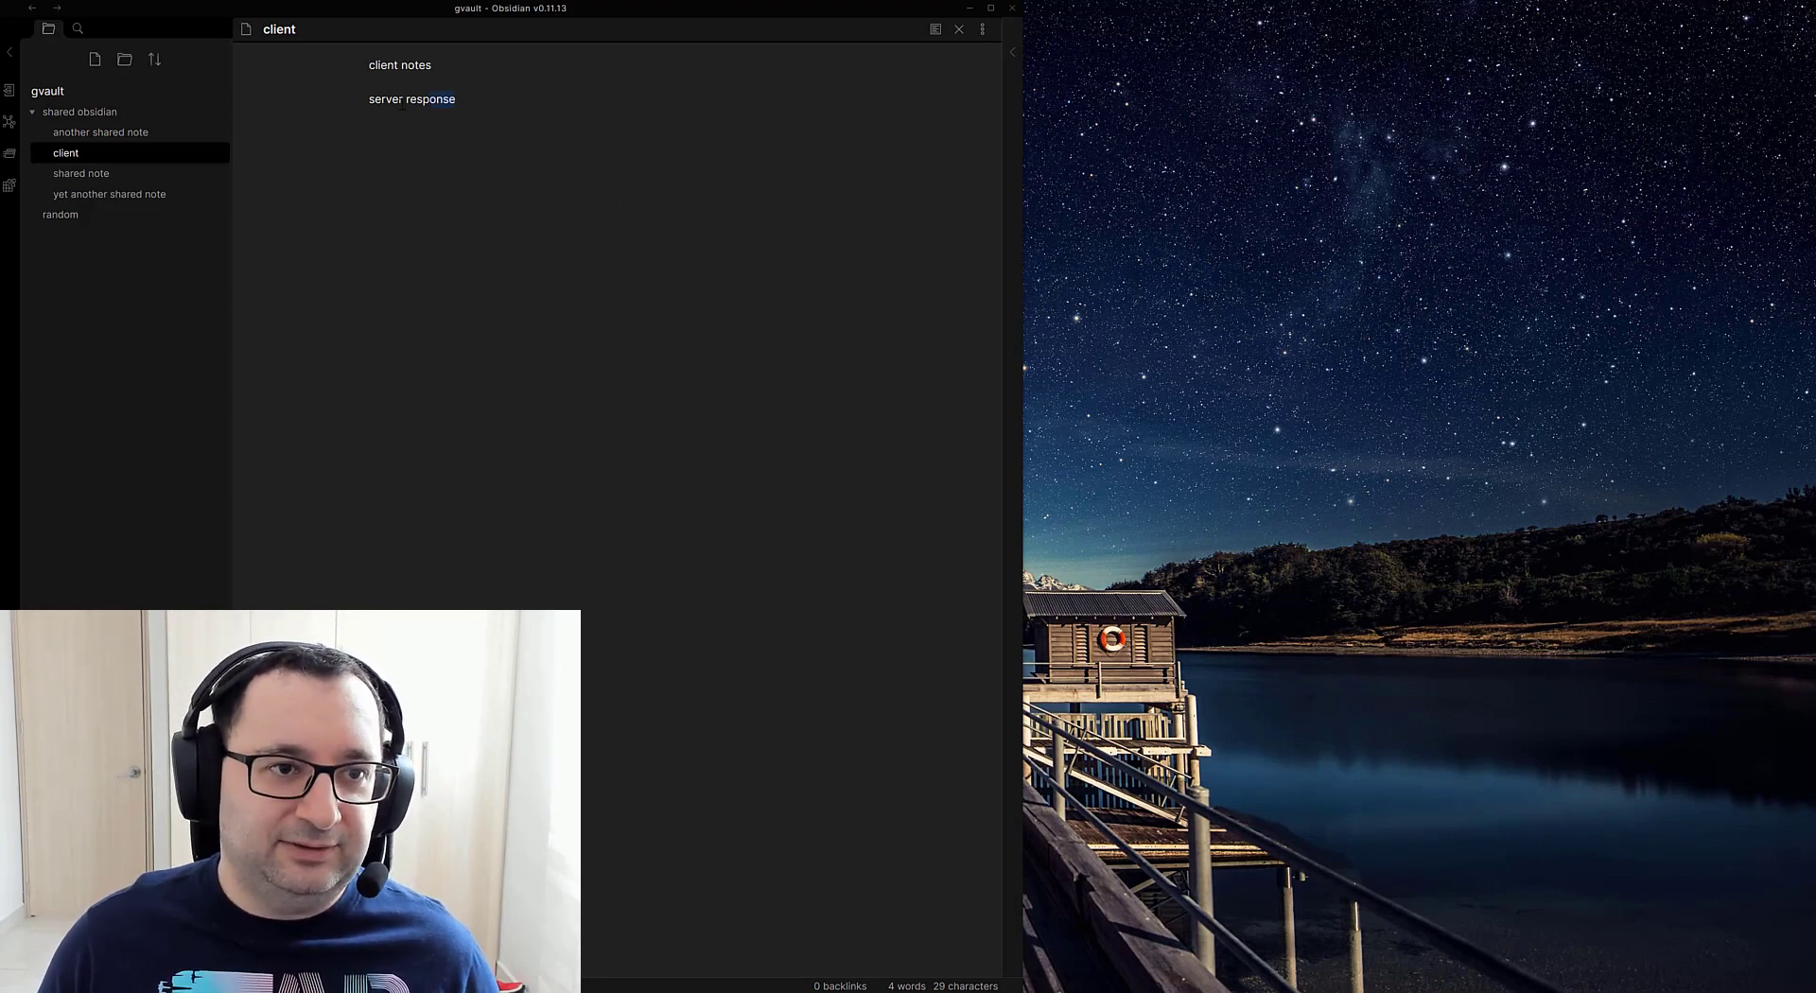
pyautogui.doubleClick(412, 99)
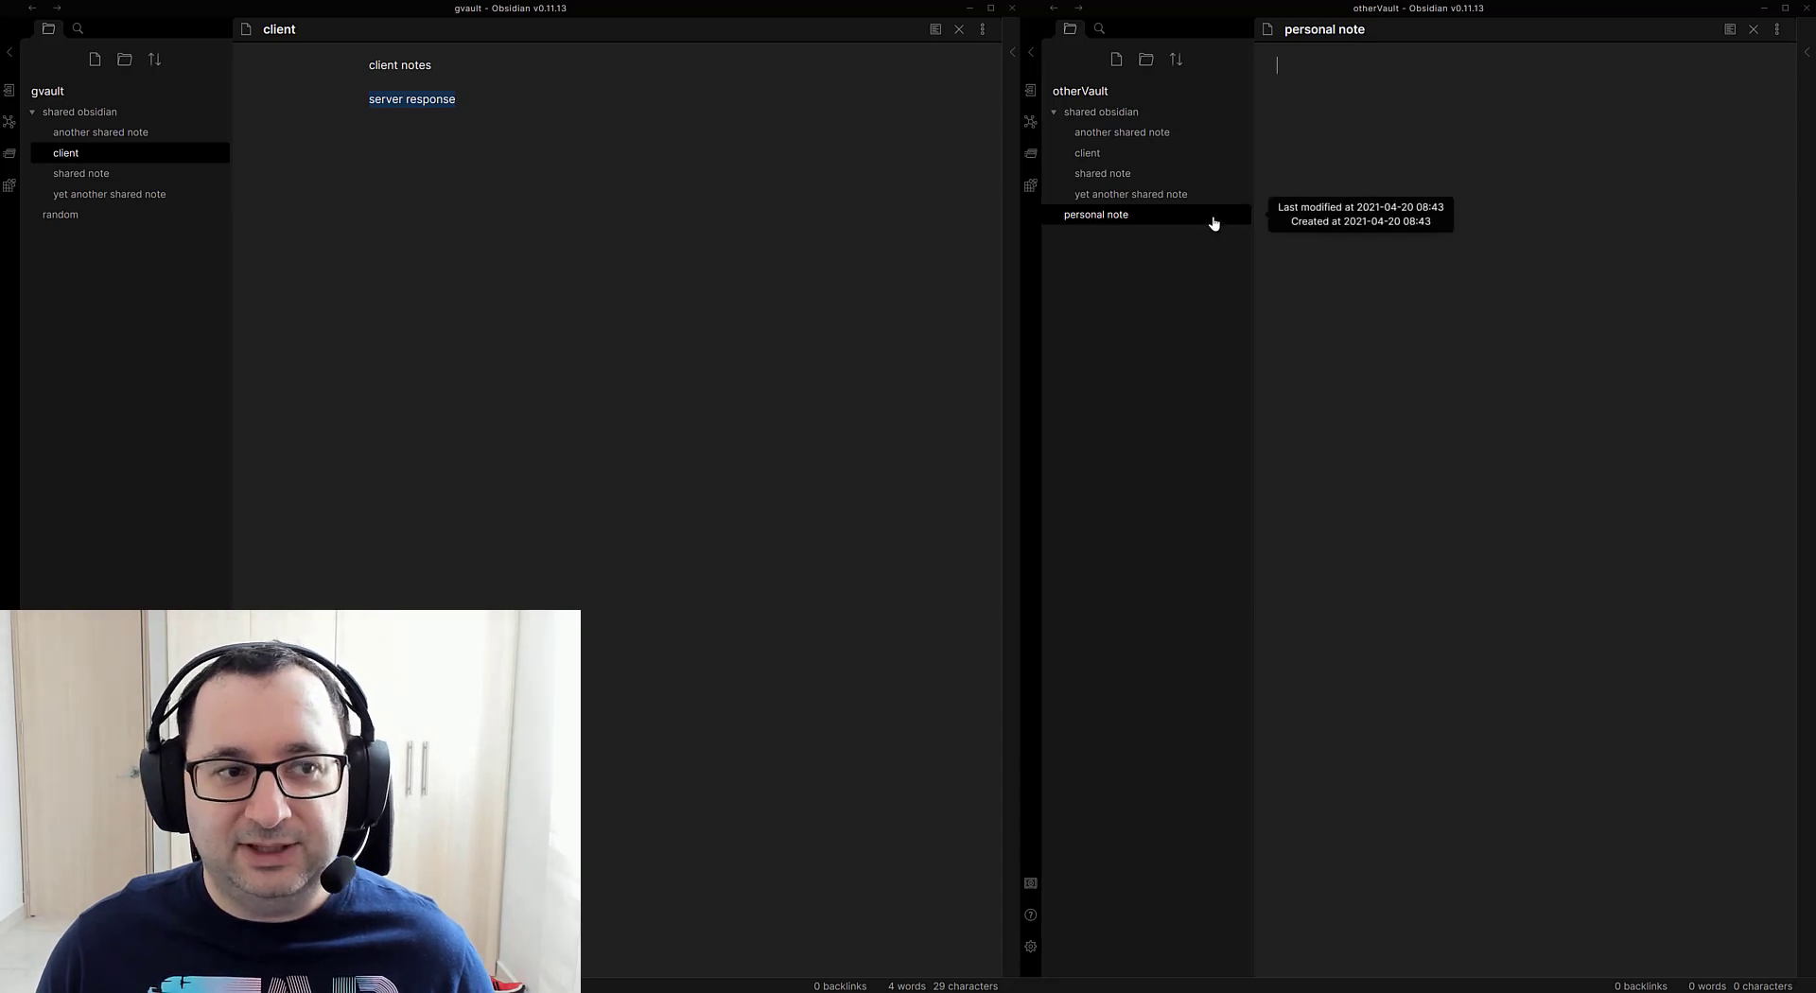
# Step: Open 'client' in otherVault beside gvault's copy, both reading 'client notes' and 'server response'
pyautogui.click(1087, 153)
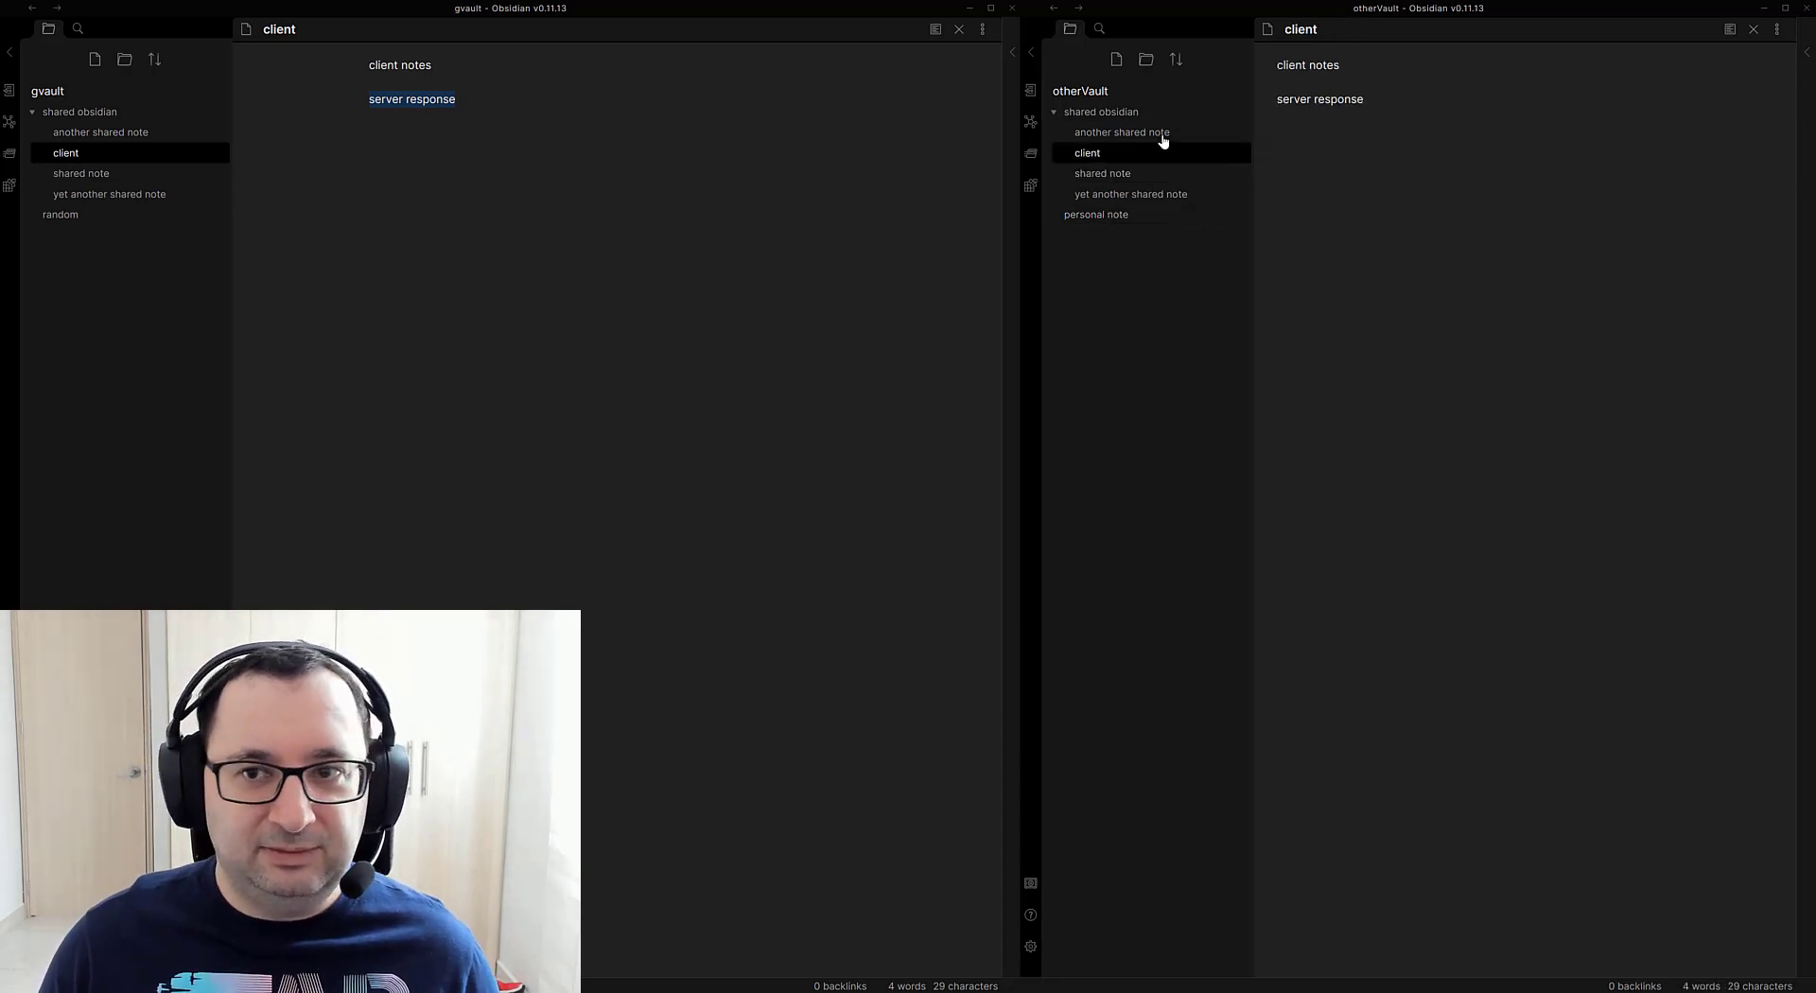
pyautogui.click(455, 98)
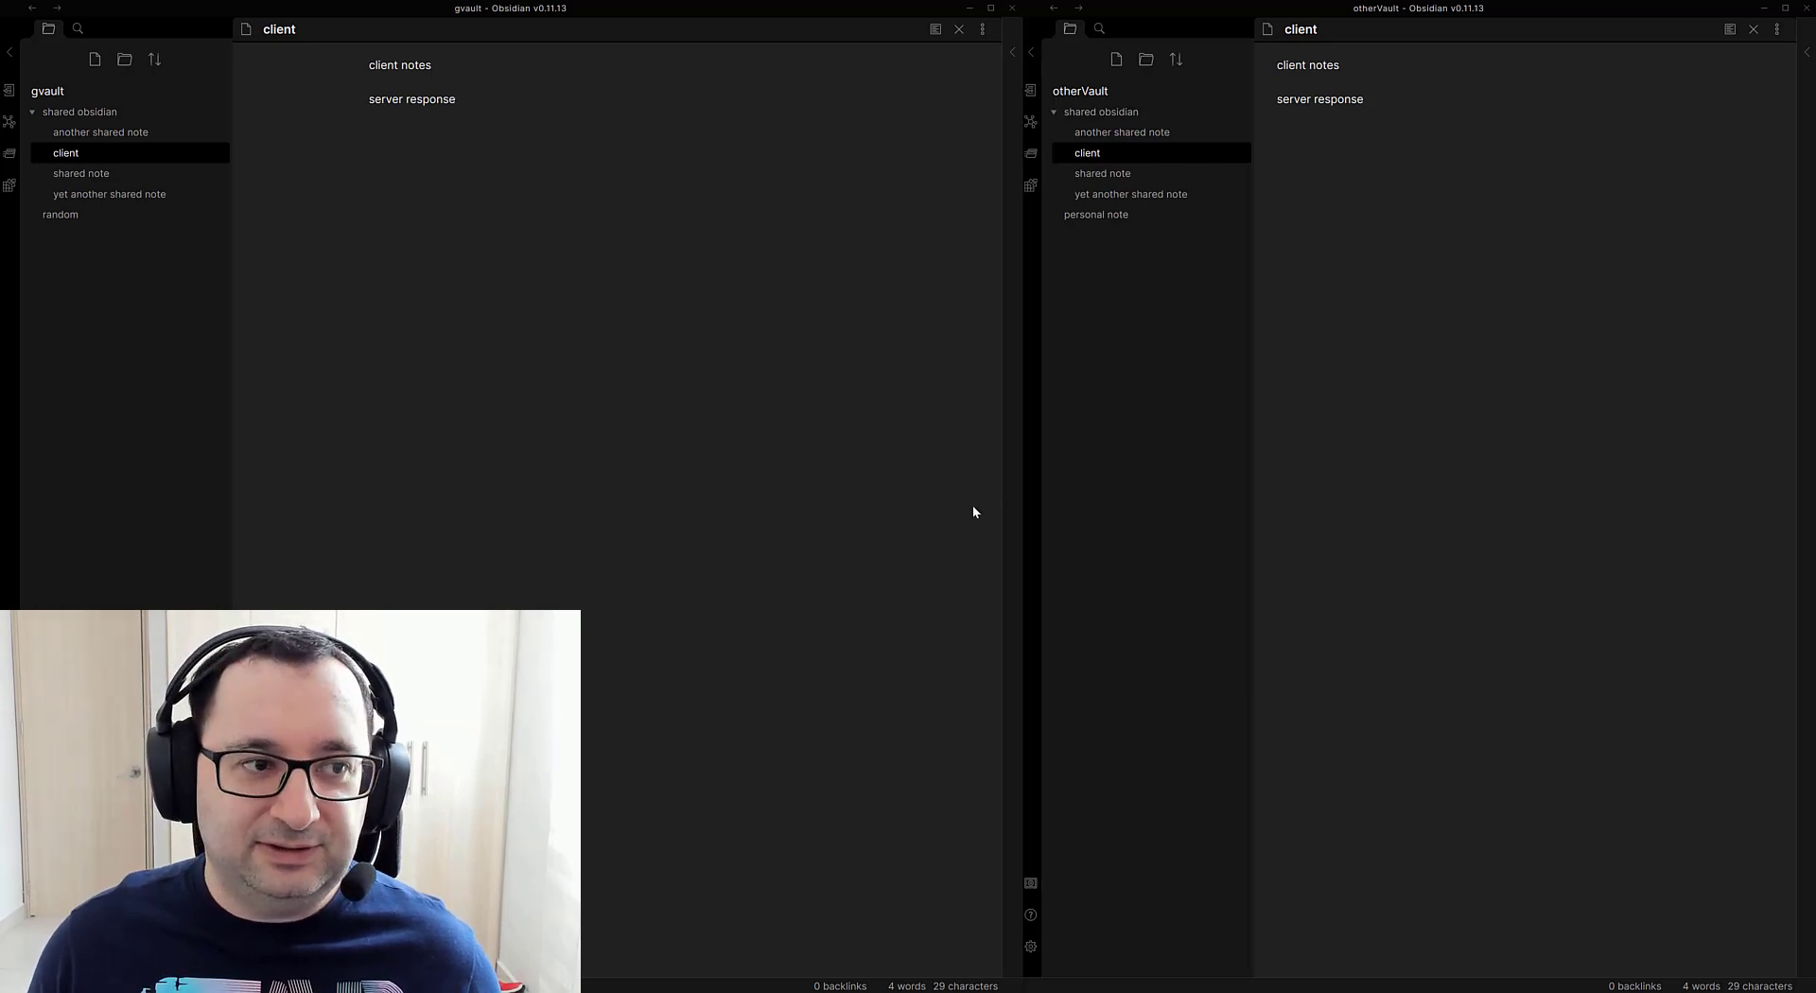
pyautogui.moveTo(921, 529)
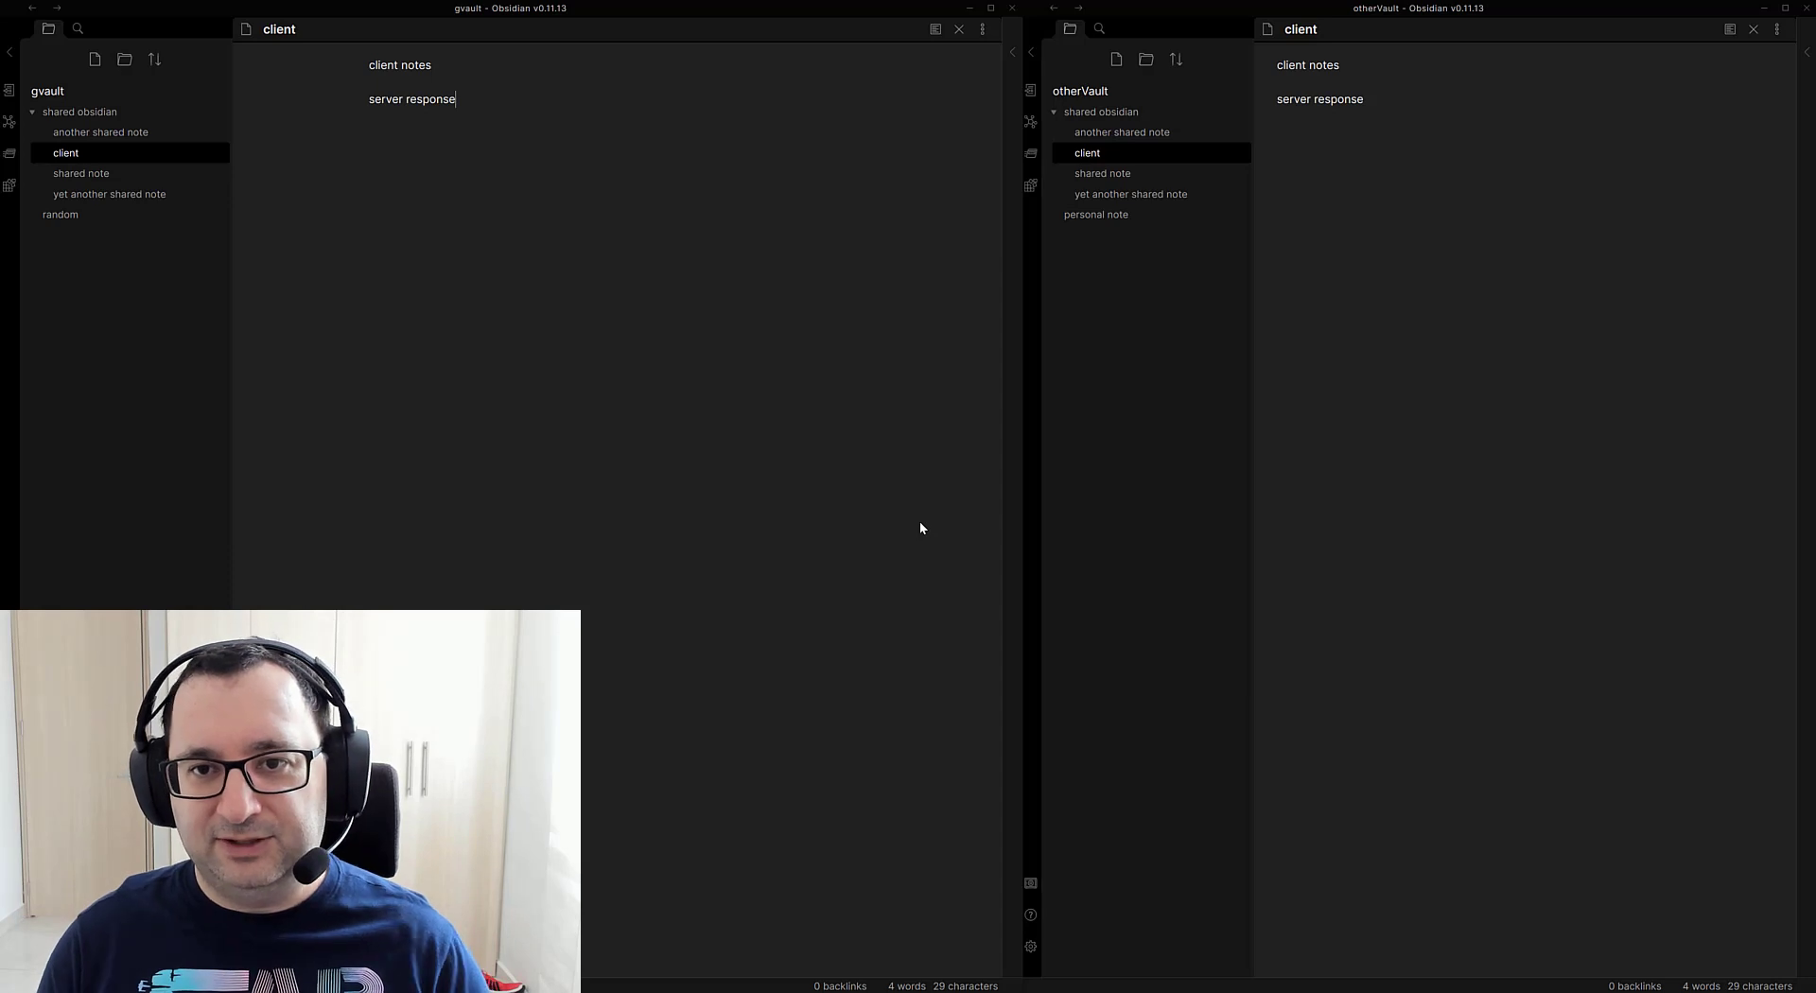
pyautogui.moveTo(1119, 132)
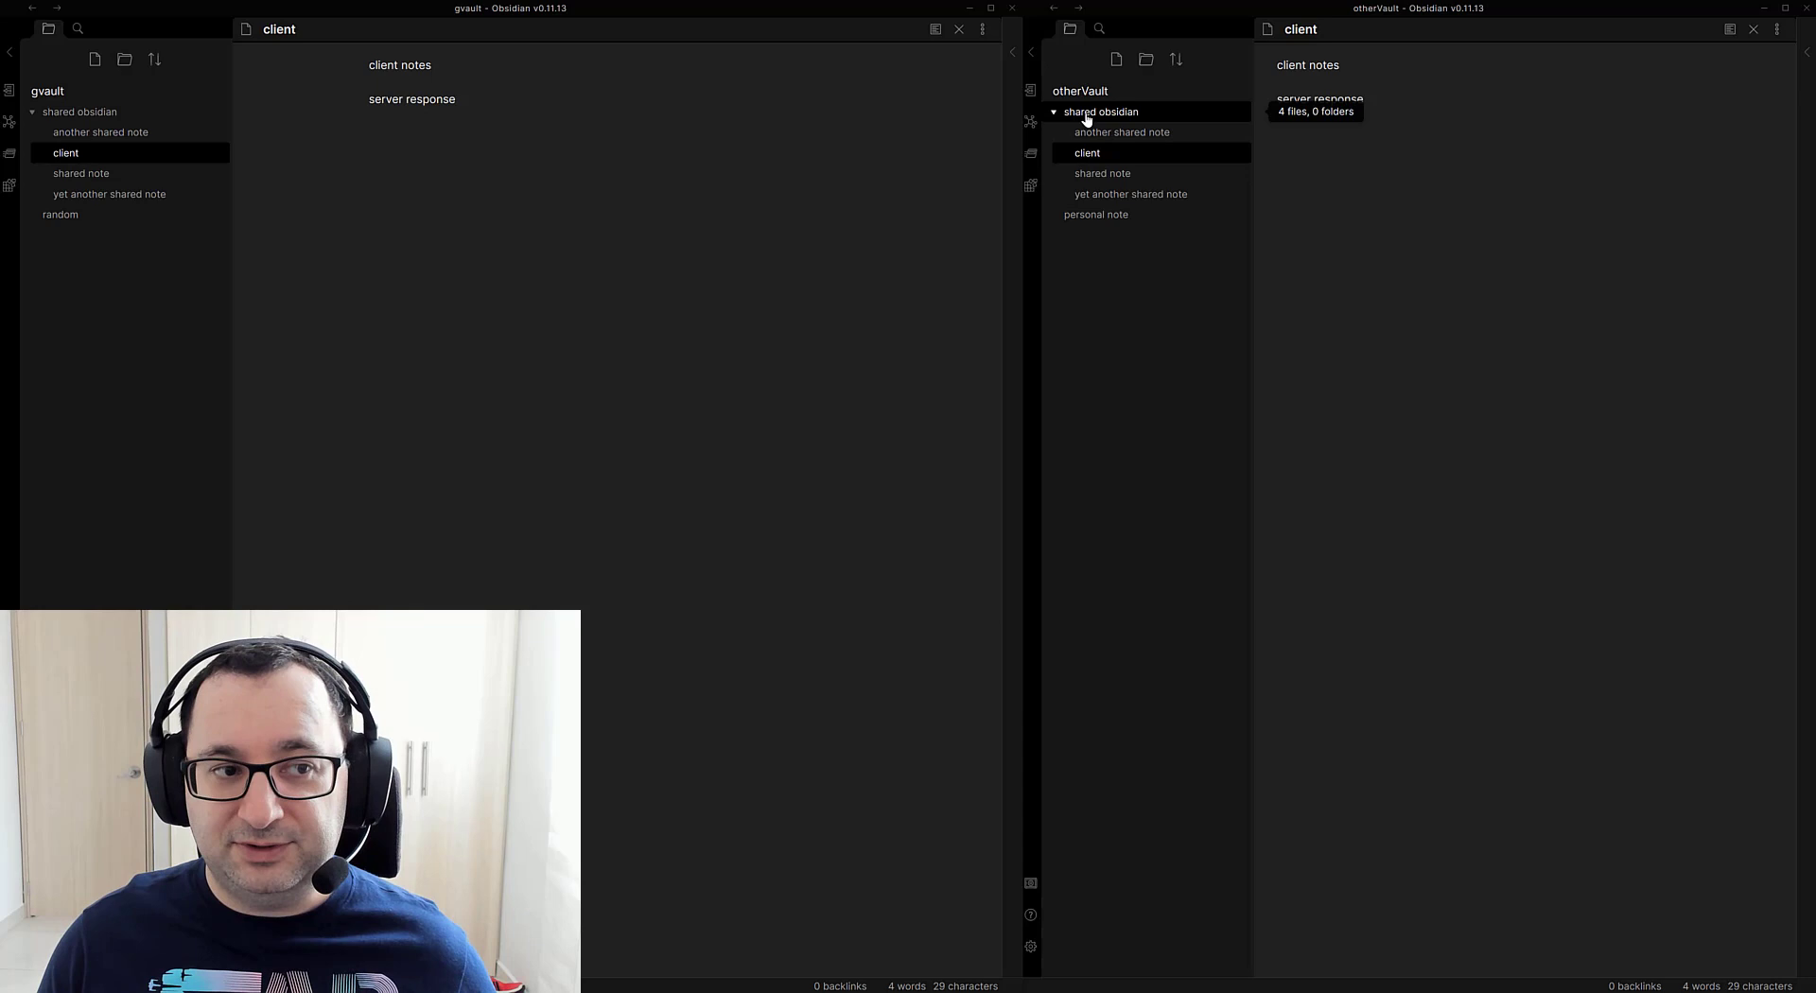
pyautogui.moveTo(1161, 374)
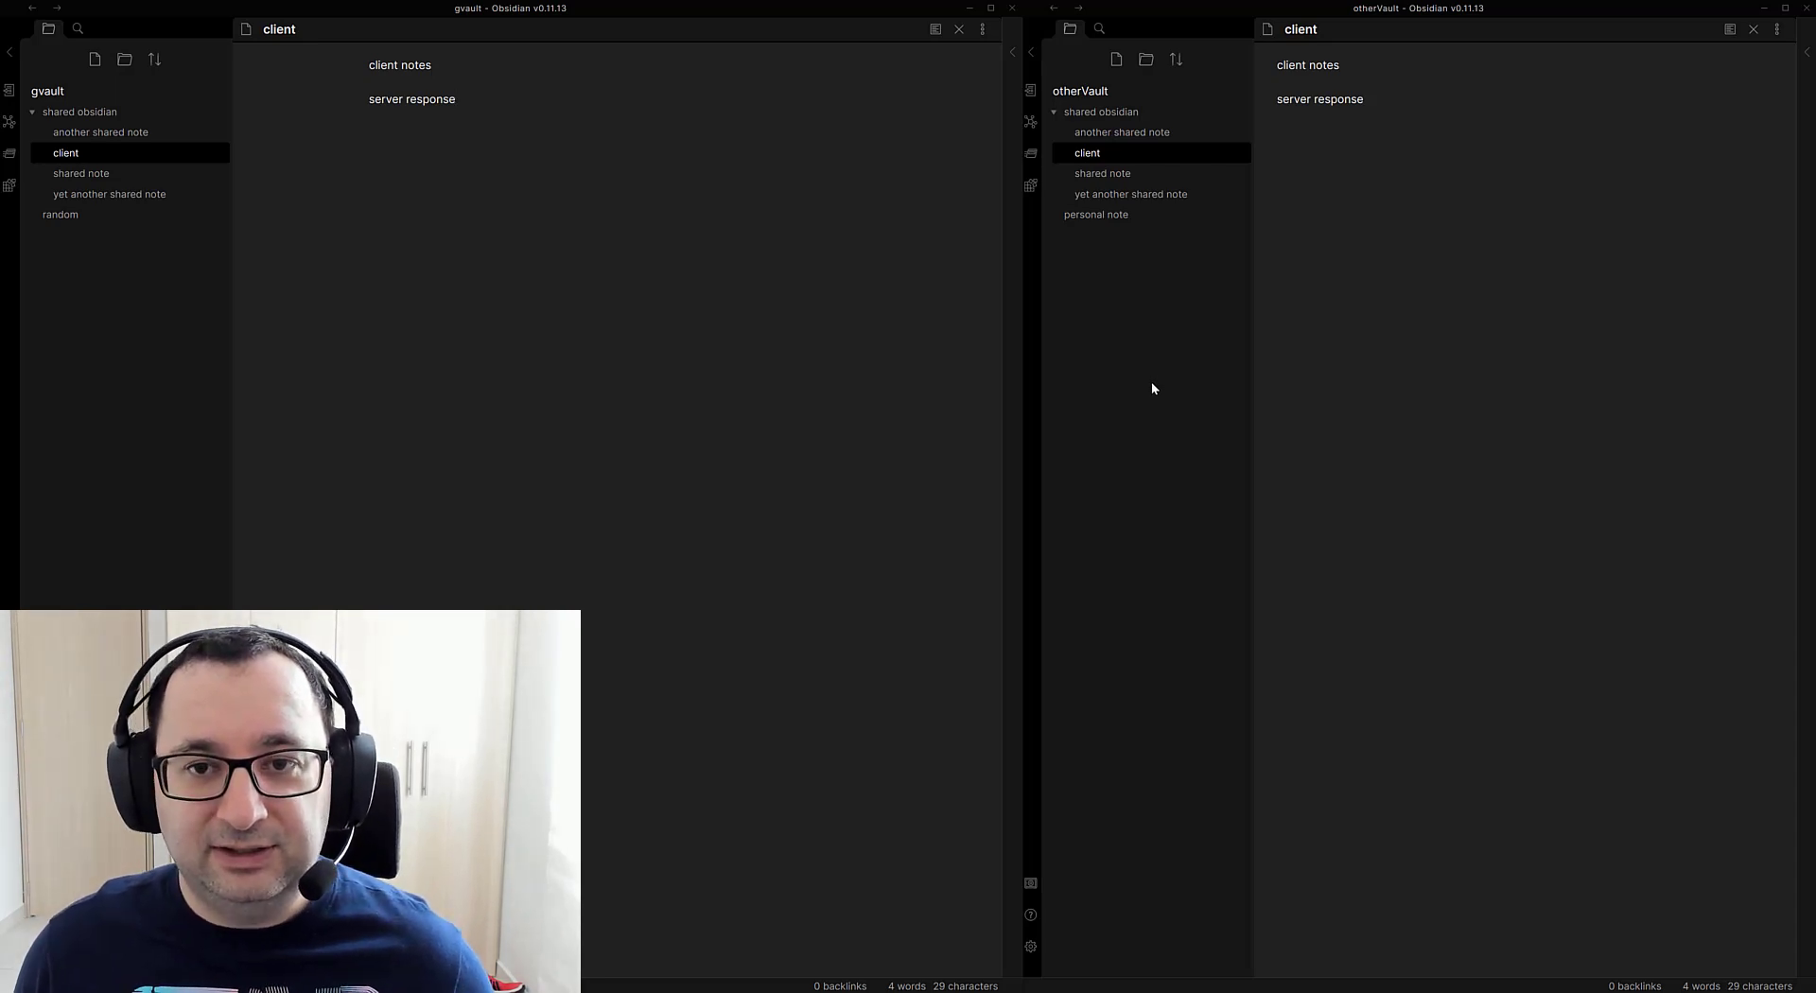
pyautogui.moveTo(1176, 378)
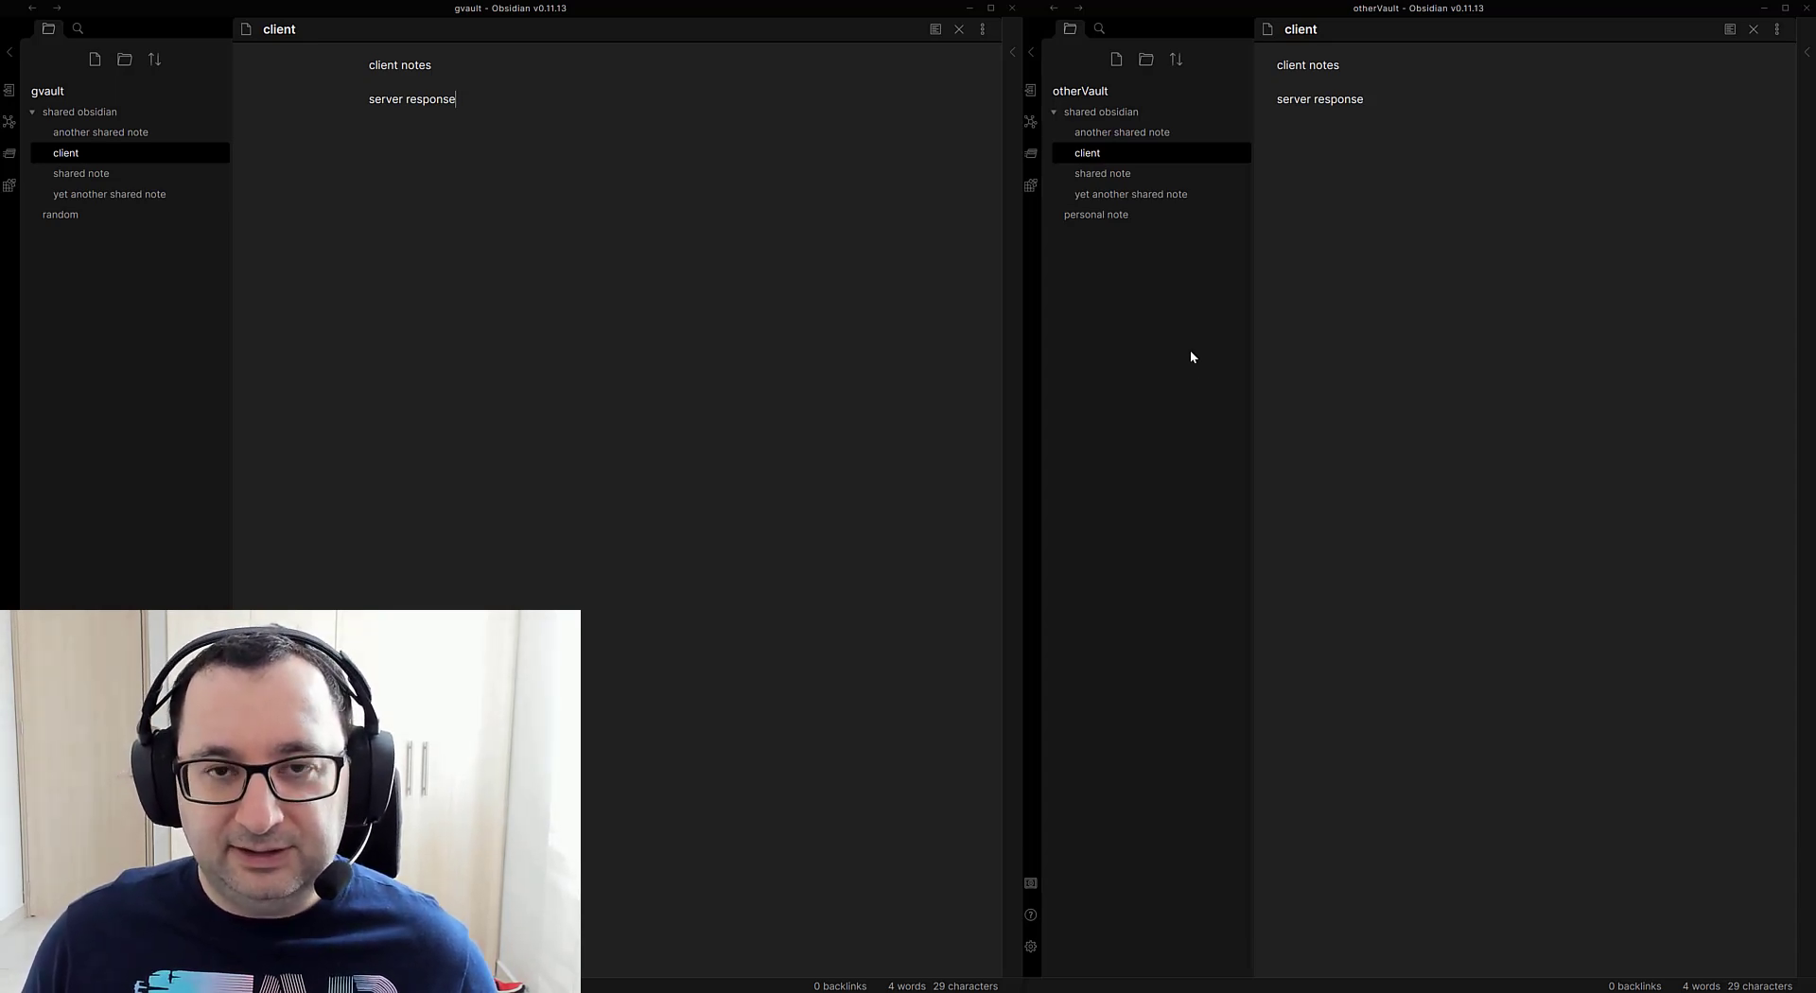
pyautogui.moveTo(1144, 476)
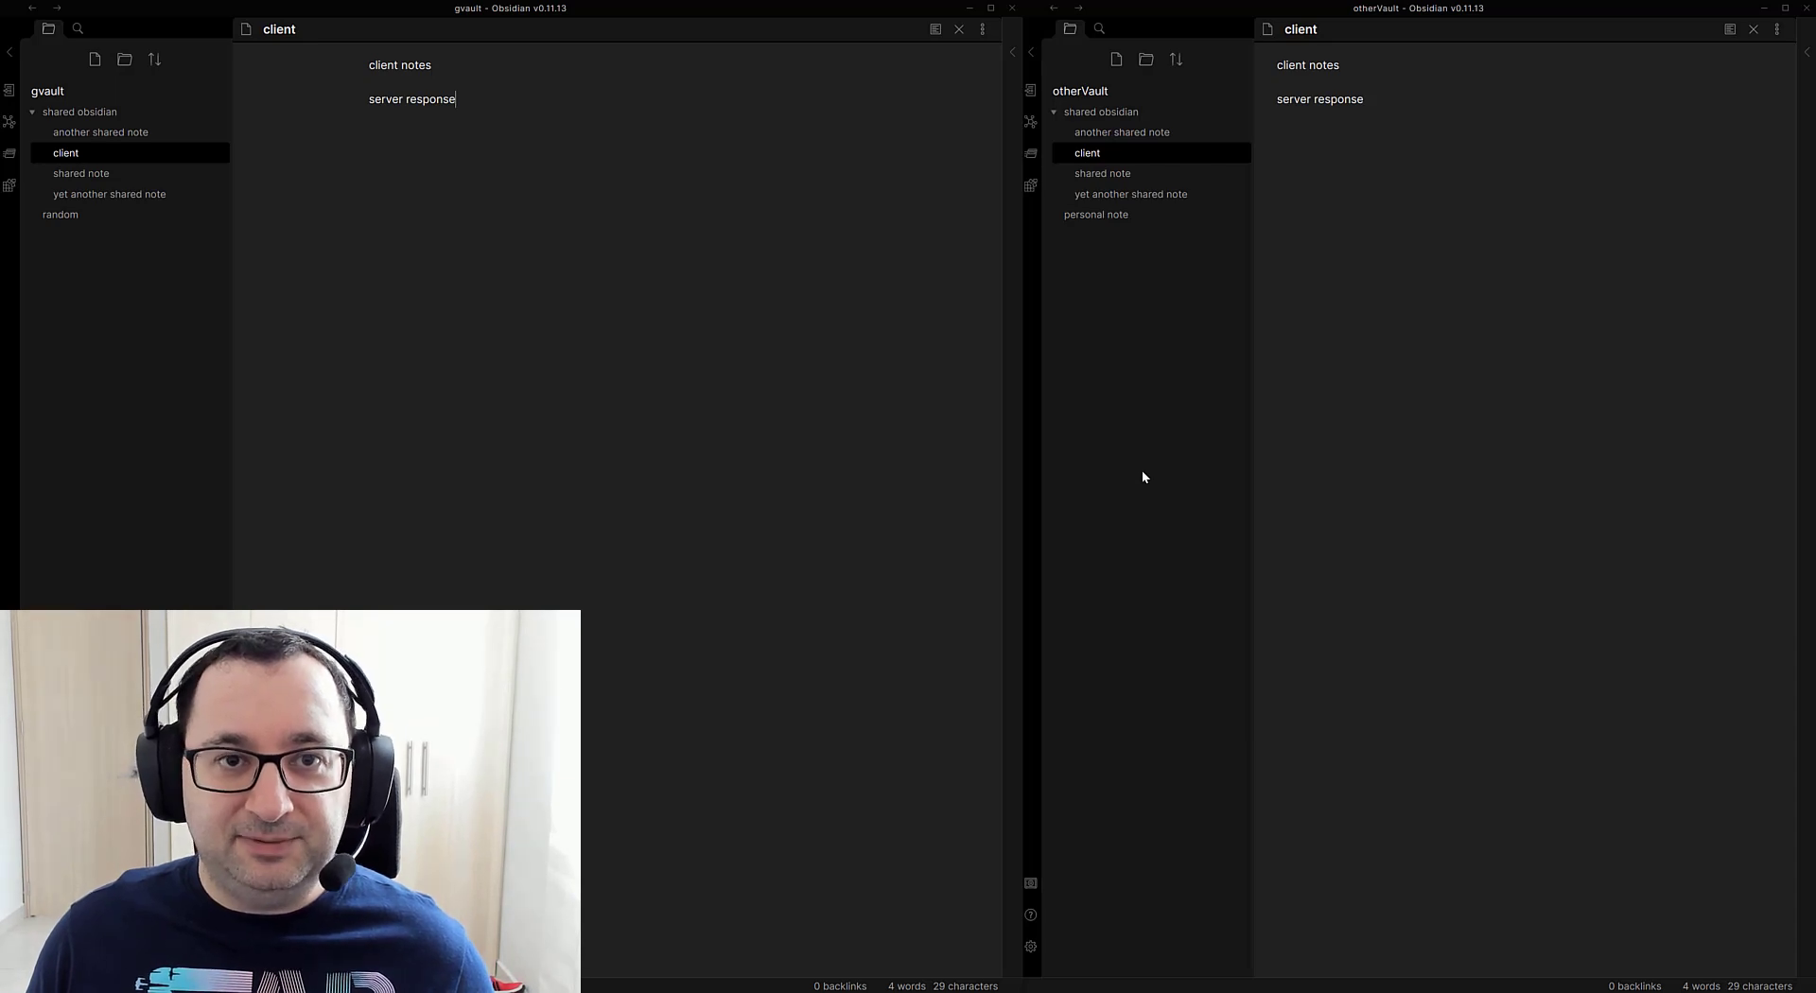